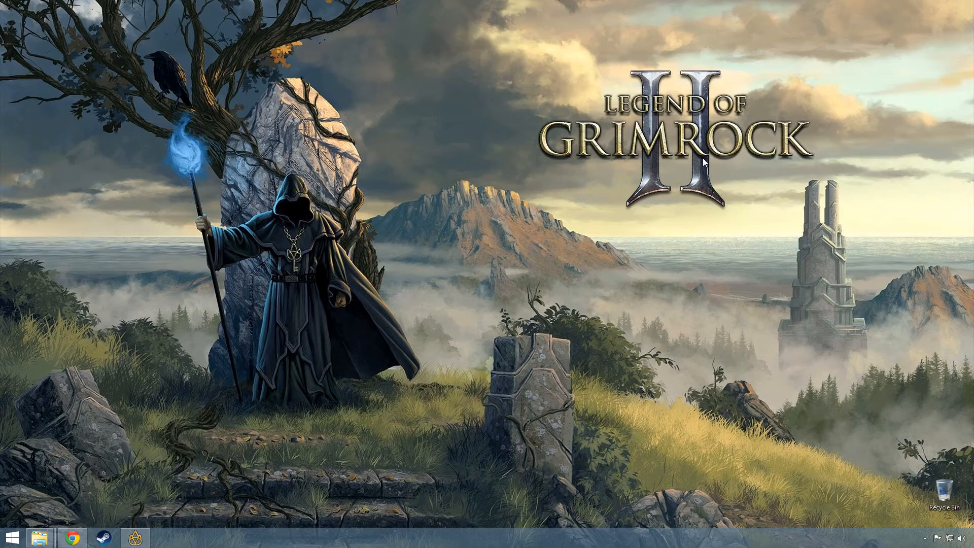
mouse_move(269, 405)
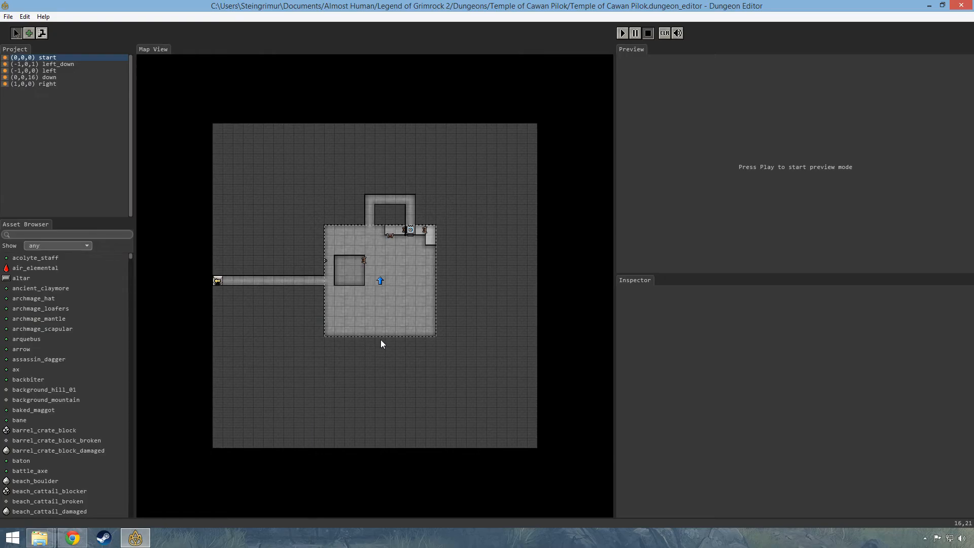
mouse_move(385, 338)
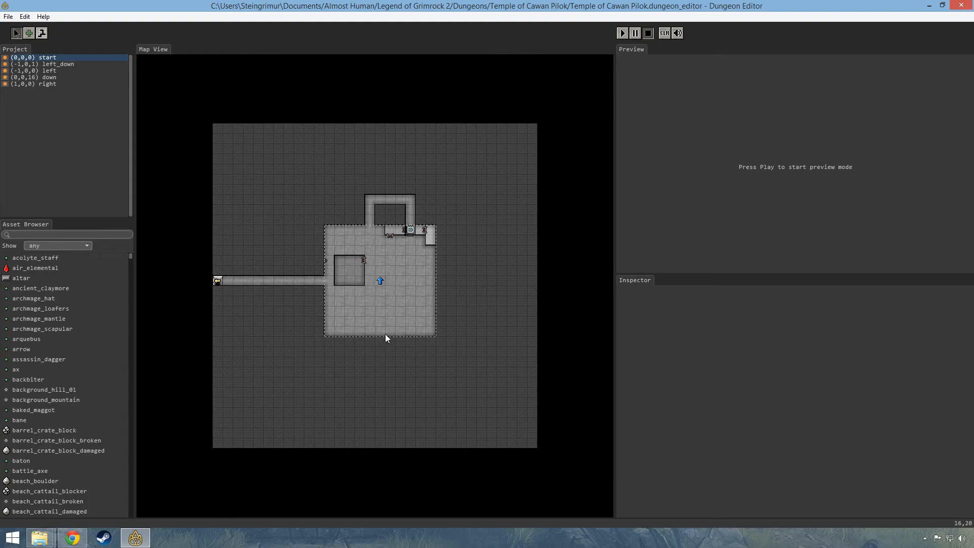
mouse_move(457, 268)
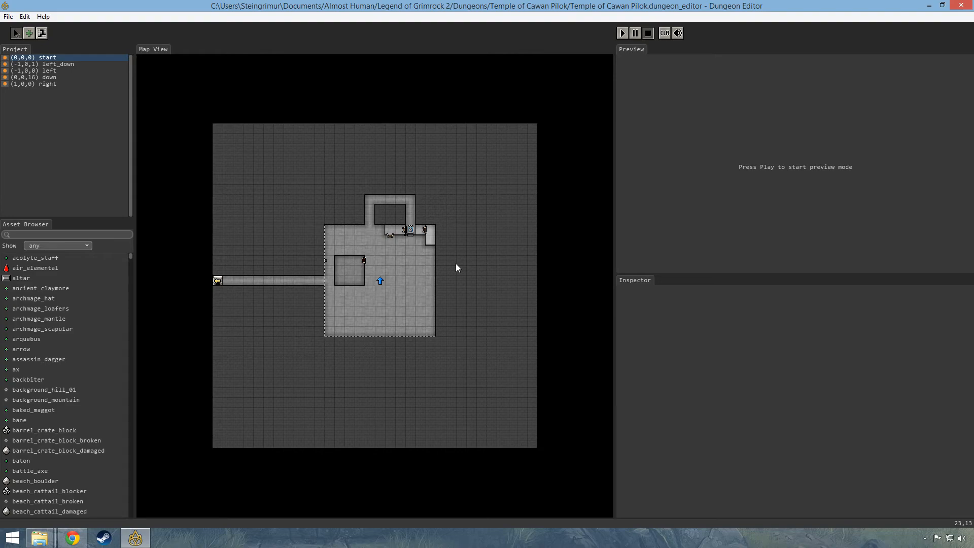
mouse_move(444, 268)
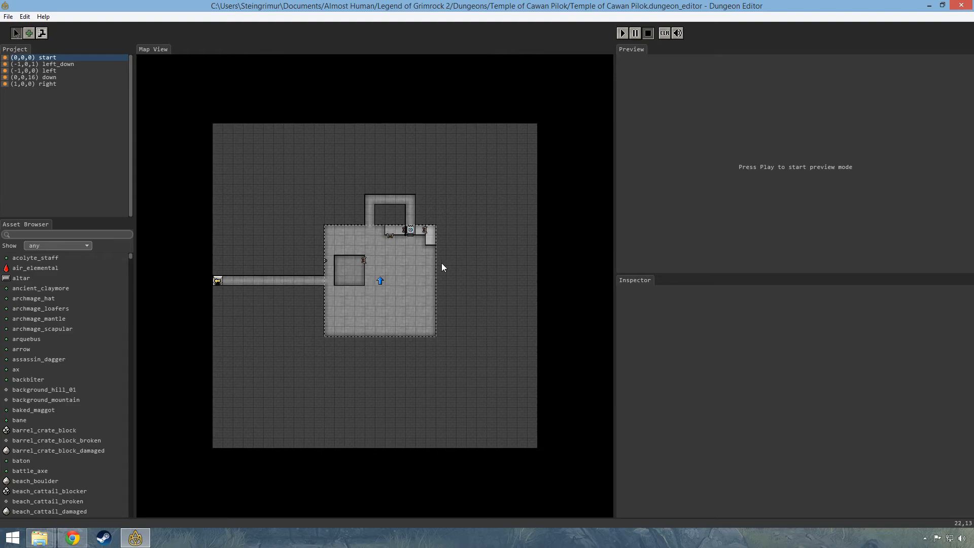
mouse_move(353, 281)
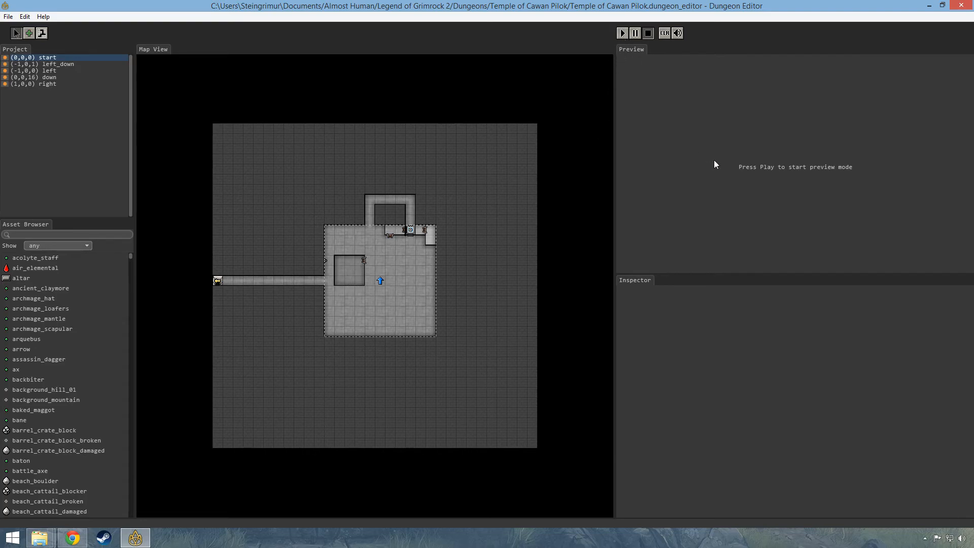
Start the live game preview to look at the dark pit inside the room
click(621, 32)
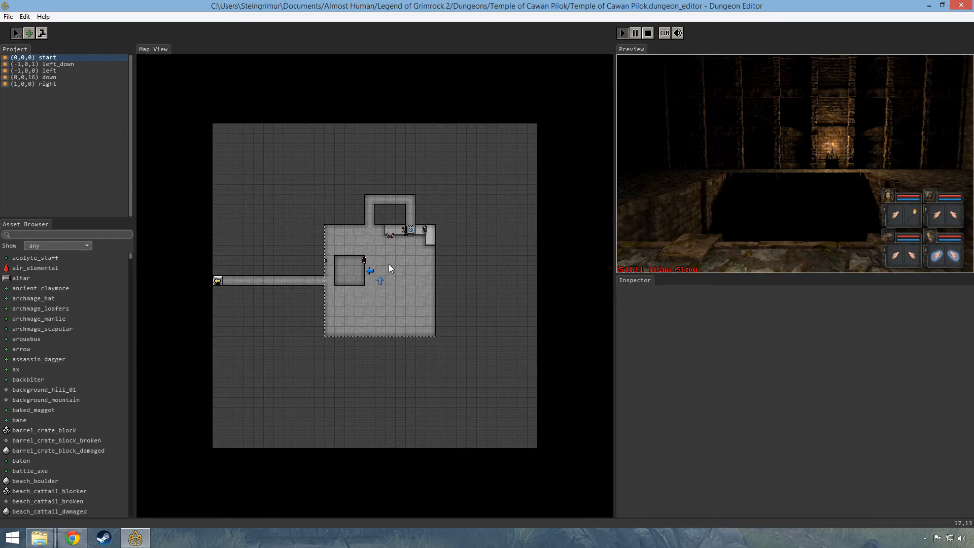
mouse_move(418, 284)
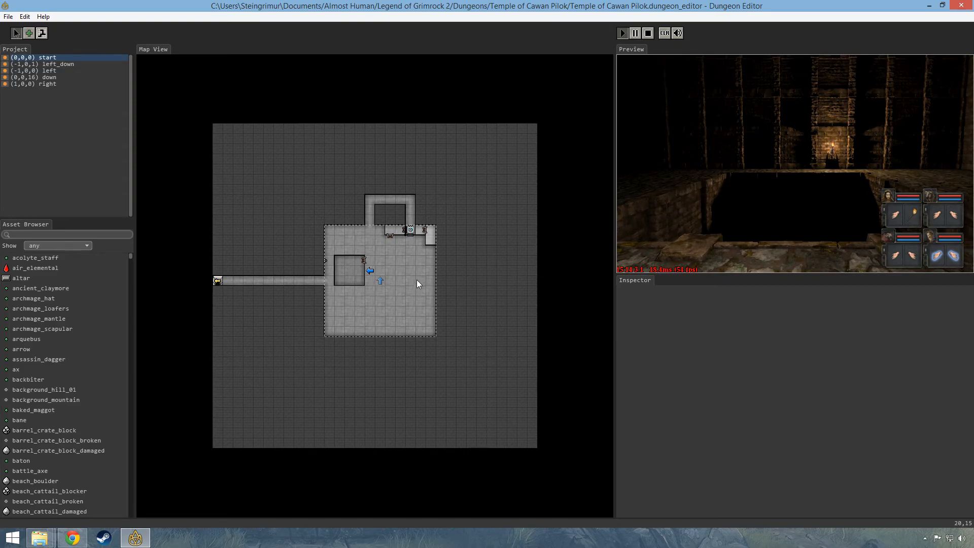
mouse_move(384, 271)
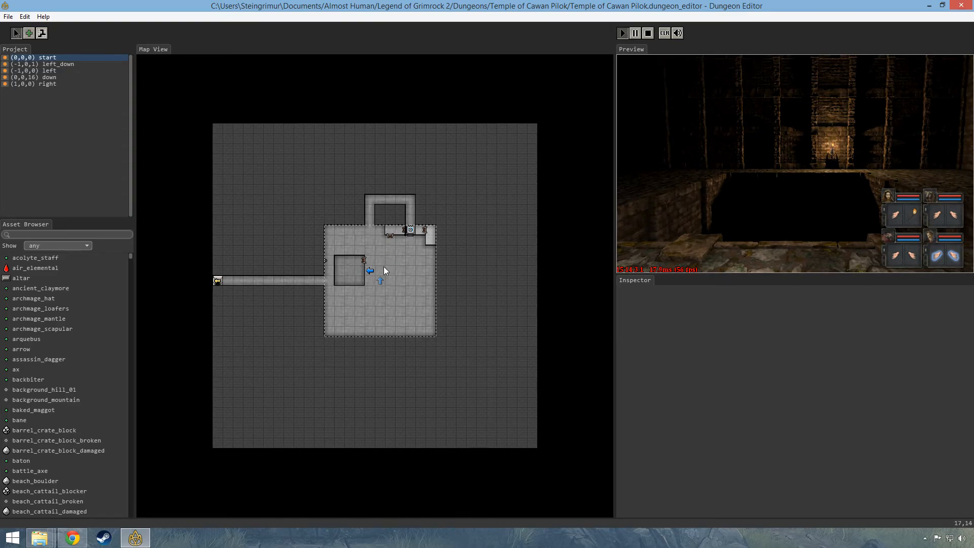
mouse_move(391, 309)
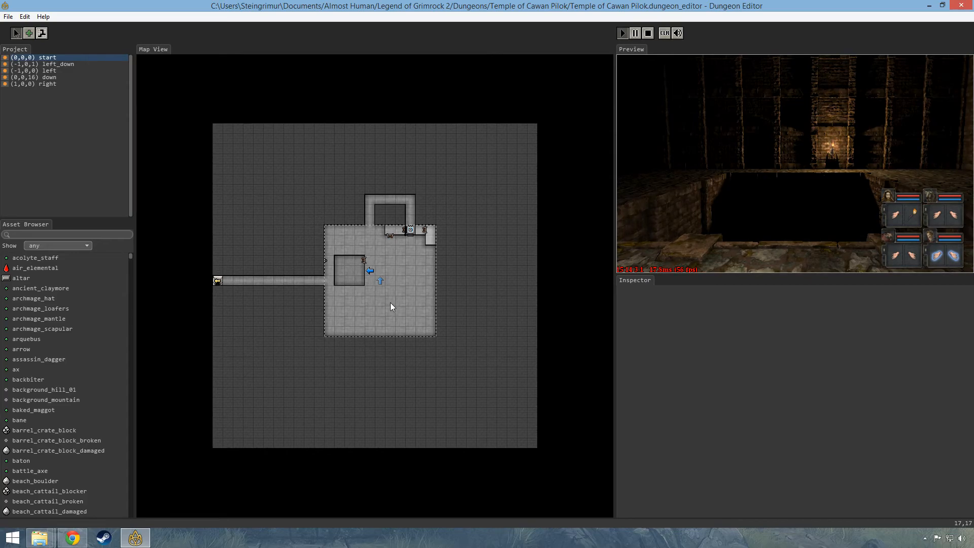
mouse_move(385, 266)
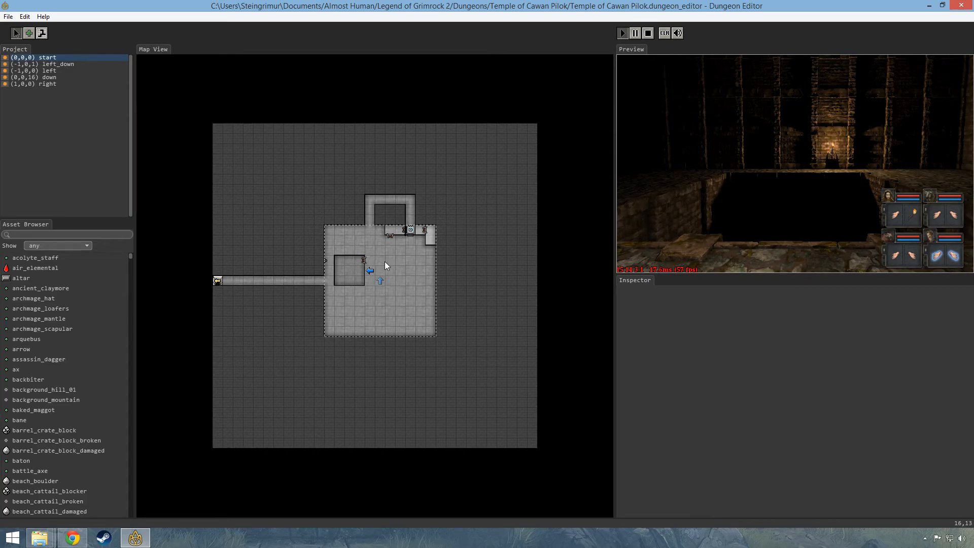
mouse_move(351, 262)
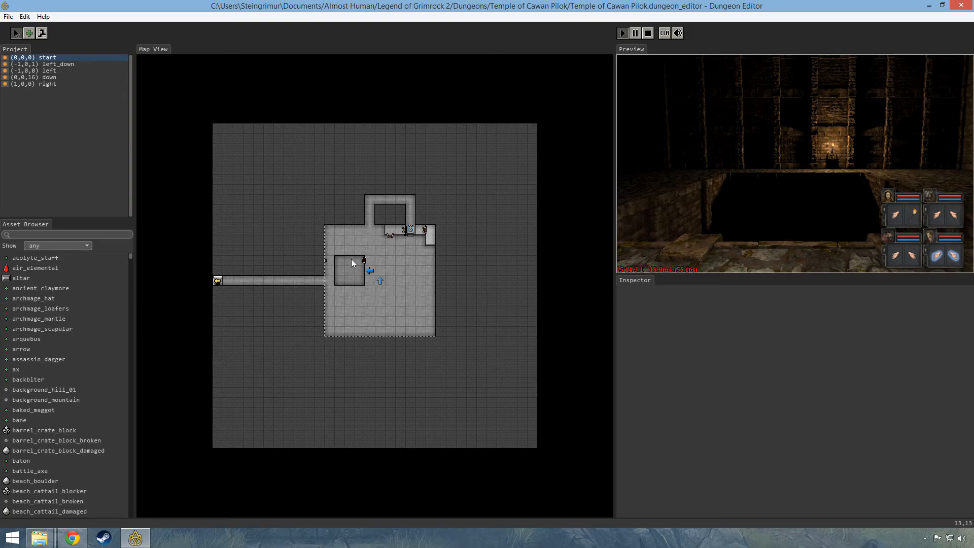
mouse_move(362, 277)
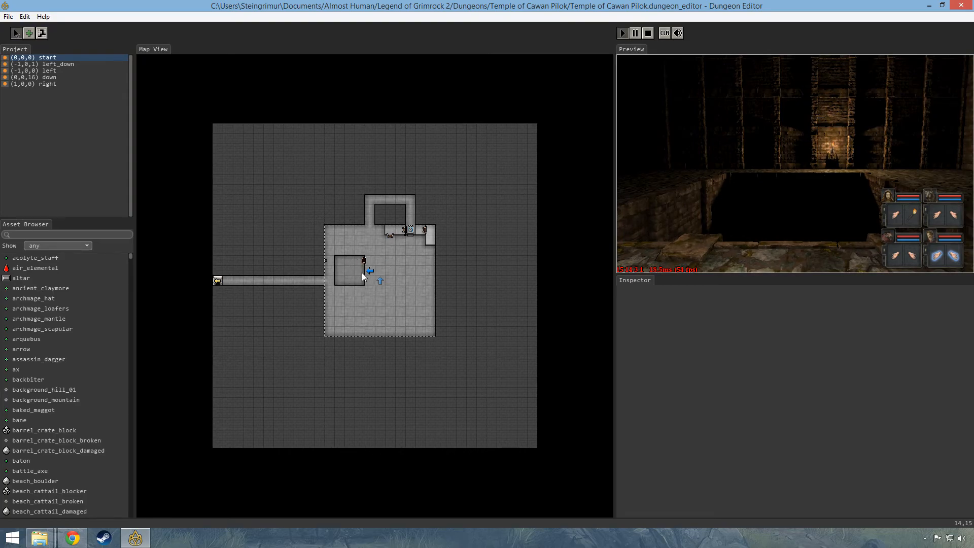
mouse_move(355, 272)
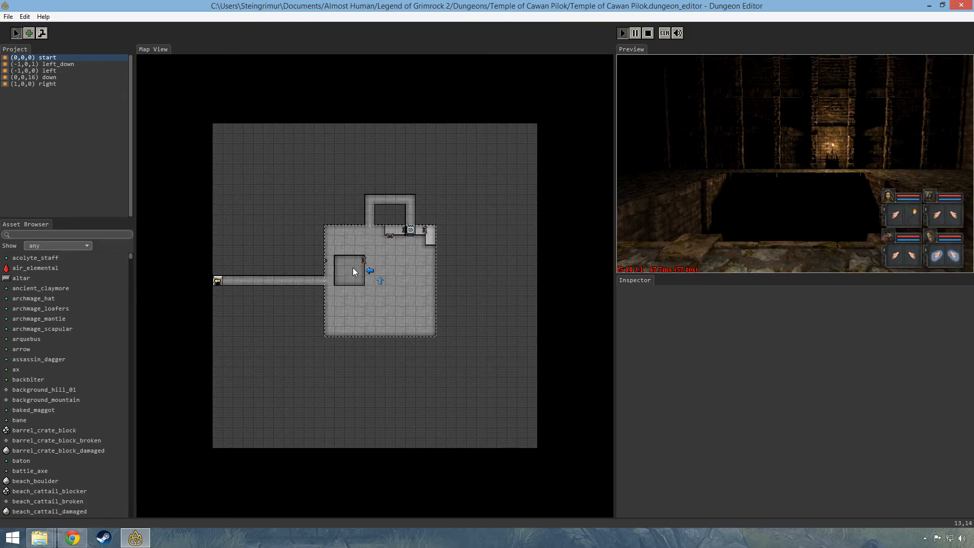
mouse_move(340, 263)
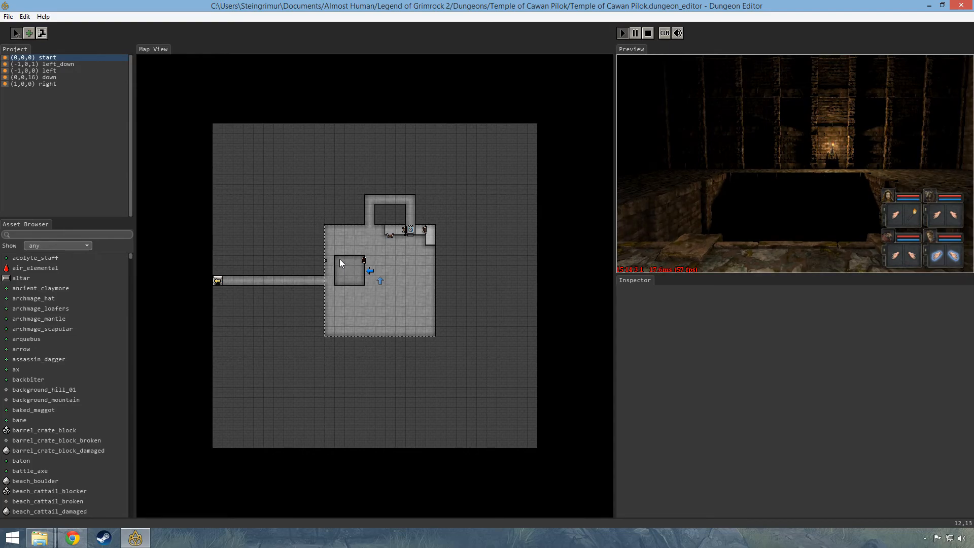
mouse_move(350, 258)
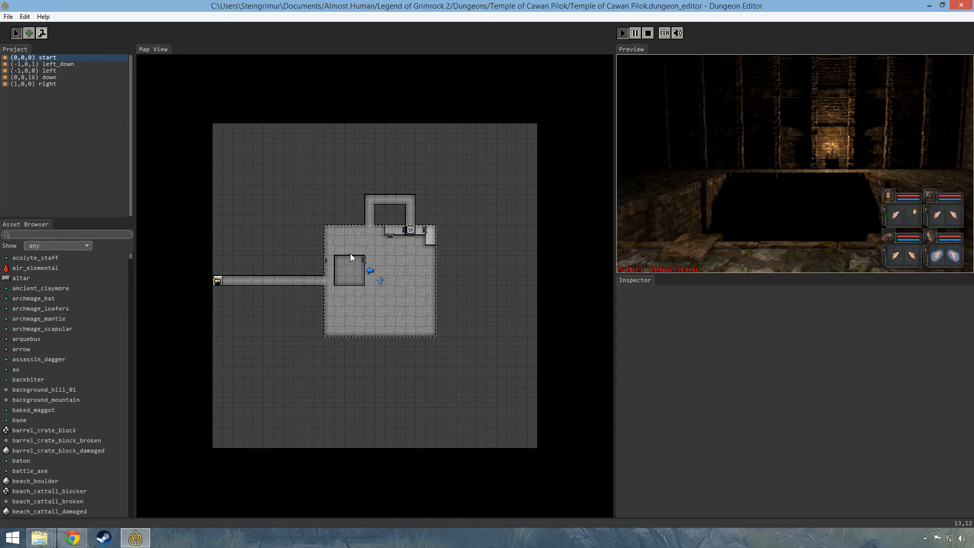
mouse_move(354, 286)
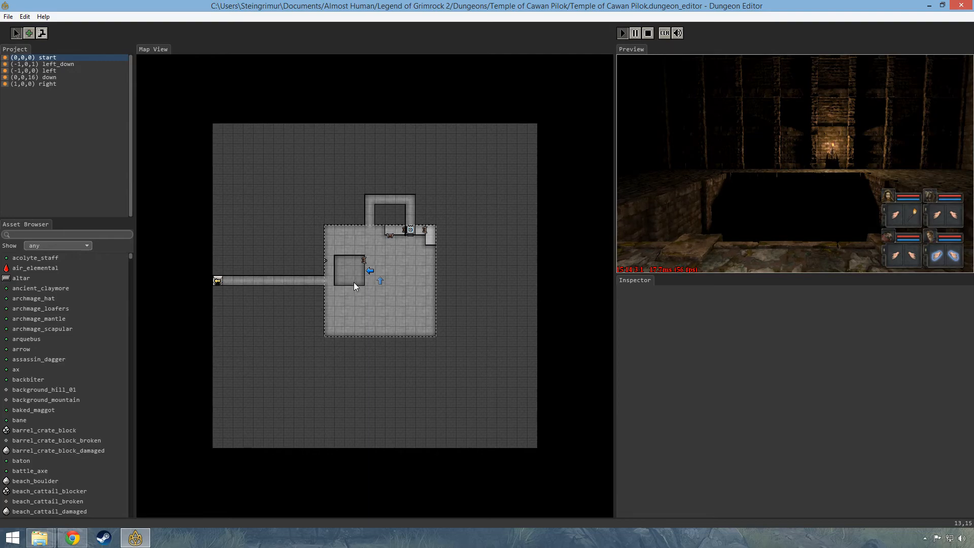
mouse_move(401, 216)
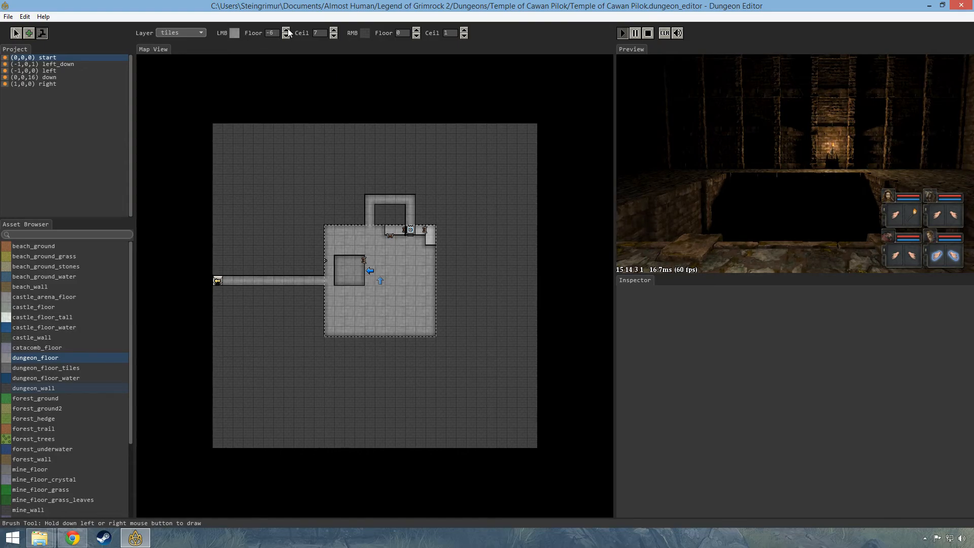
Set the tile brush to dungeon_floor_water with floor height -1
click(286, 30)
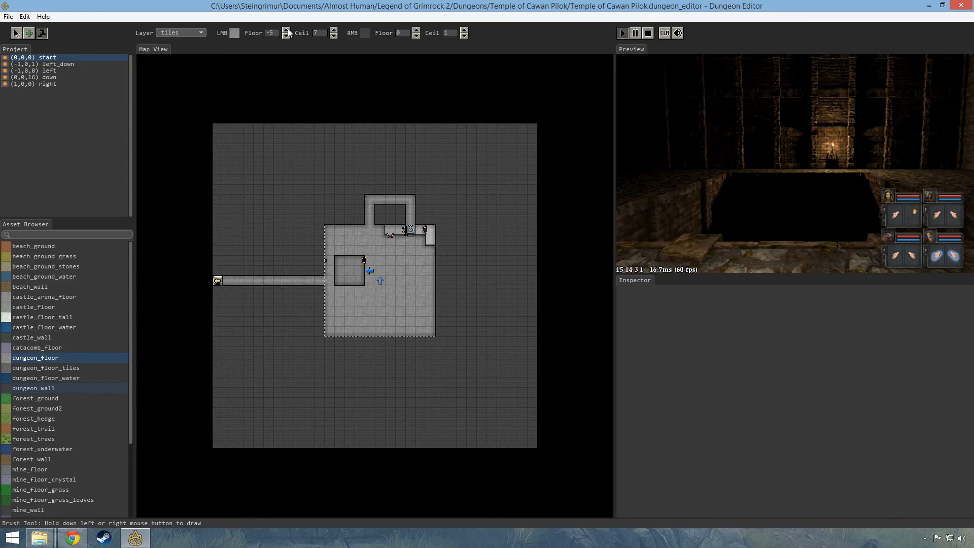
click(286, 30)
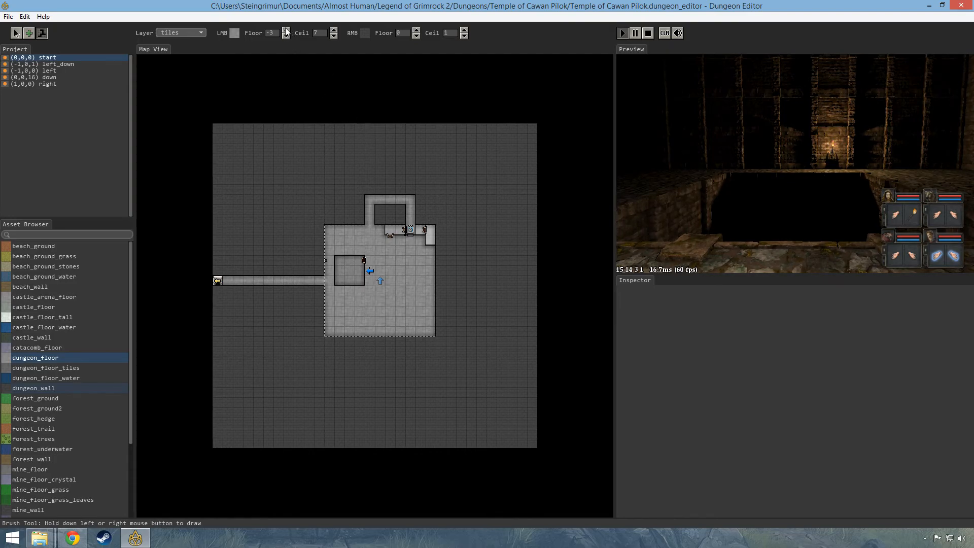
click(285, 31)
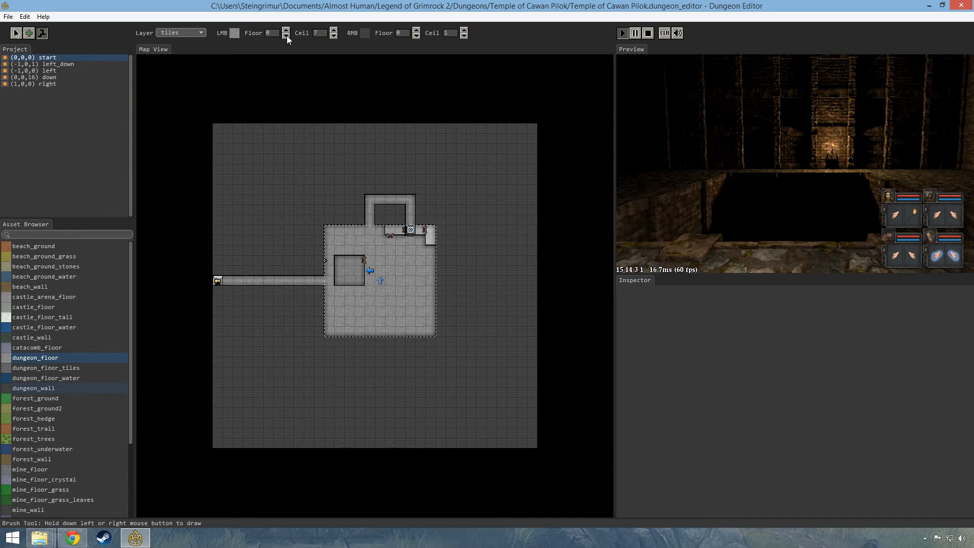
click(286, 36)
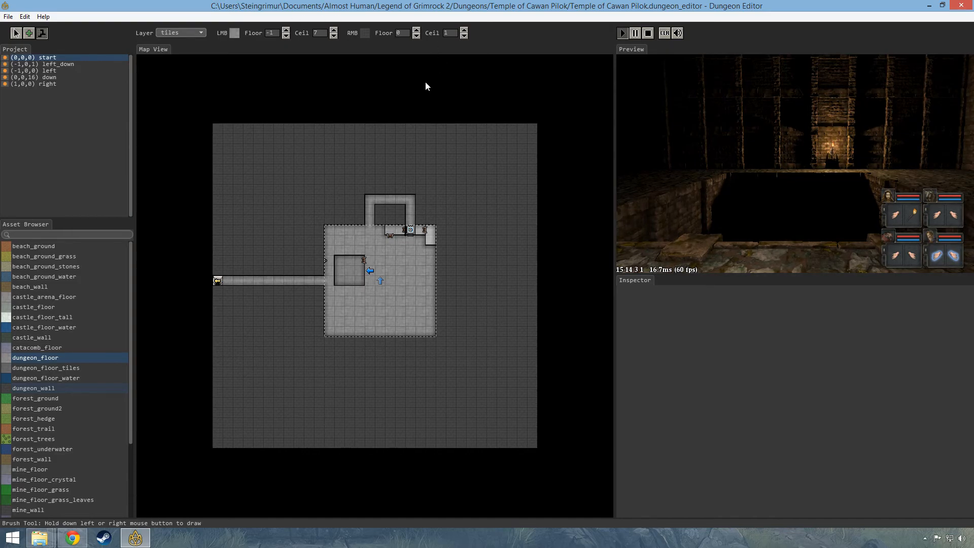
mouse_move(43, 357)
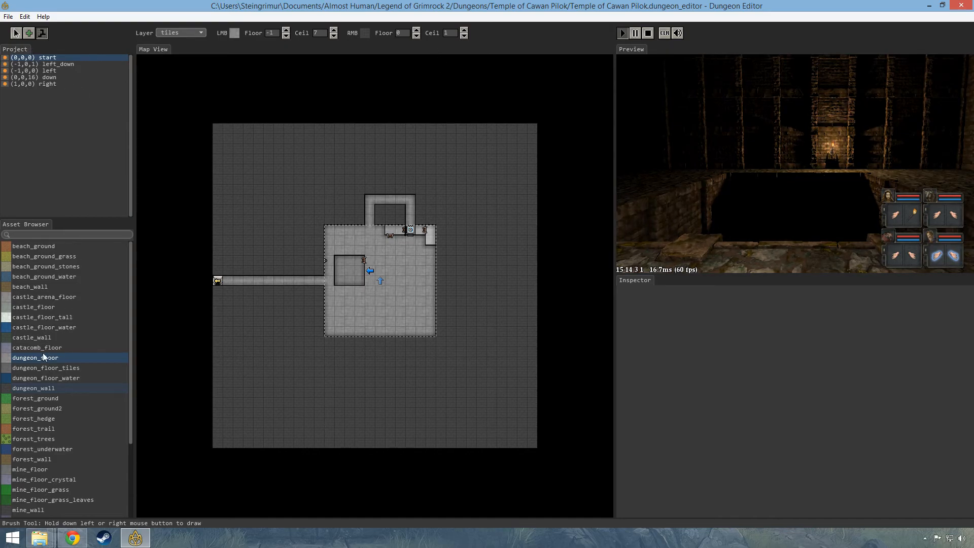
mouse_move(50, 380)
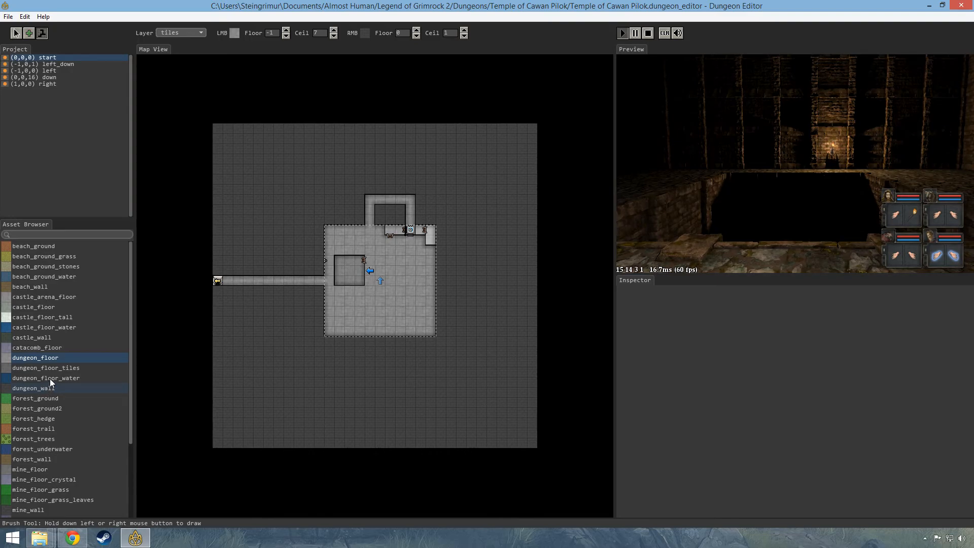
click(46, 378)
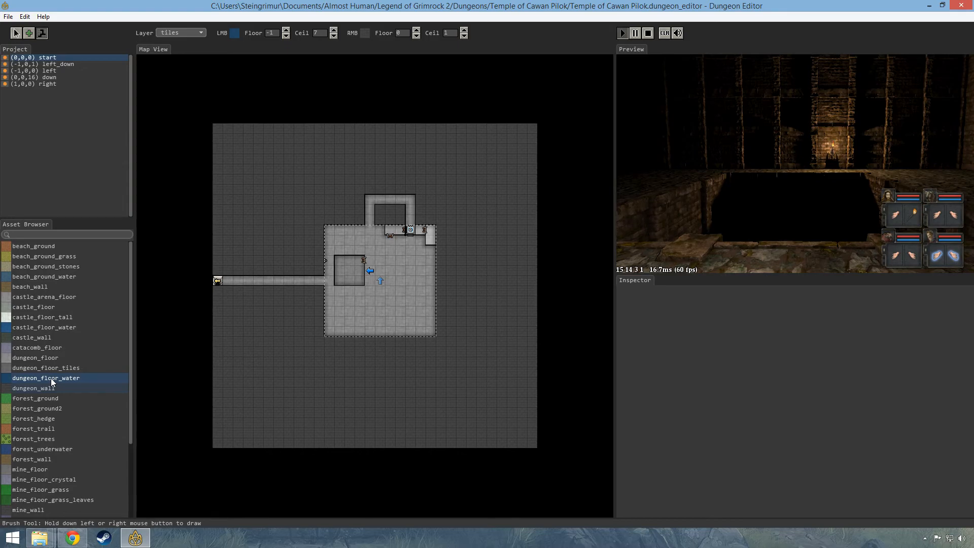
mouse_move(66, 352)
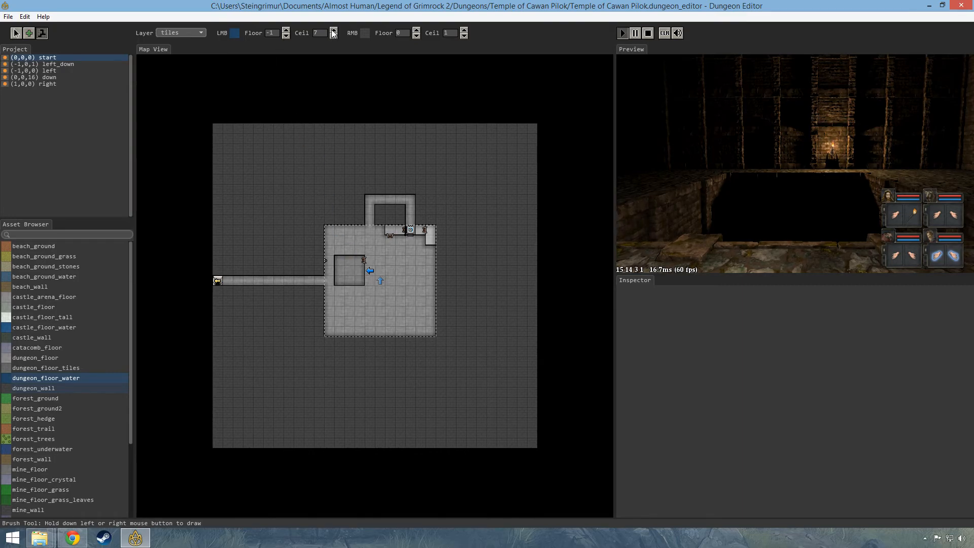
mouse_move(334, 117)
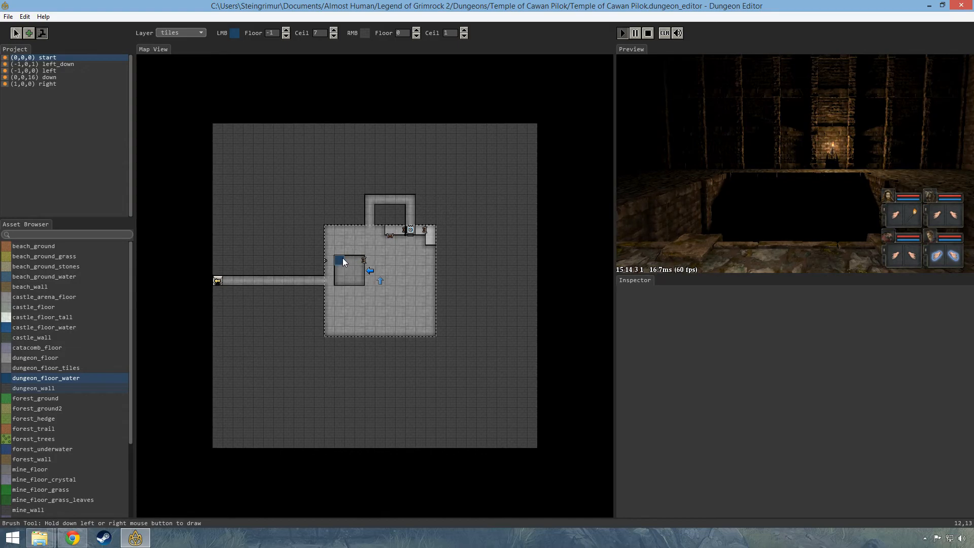
Paint dungeon_floor_water into the square pit cells and view it in full-screen preview
click(345, 273)
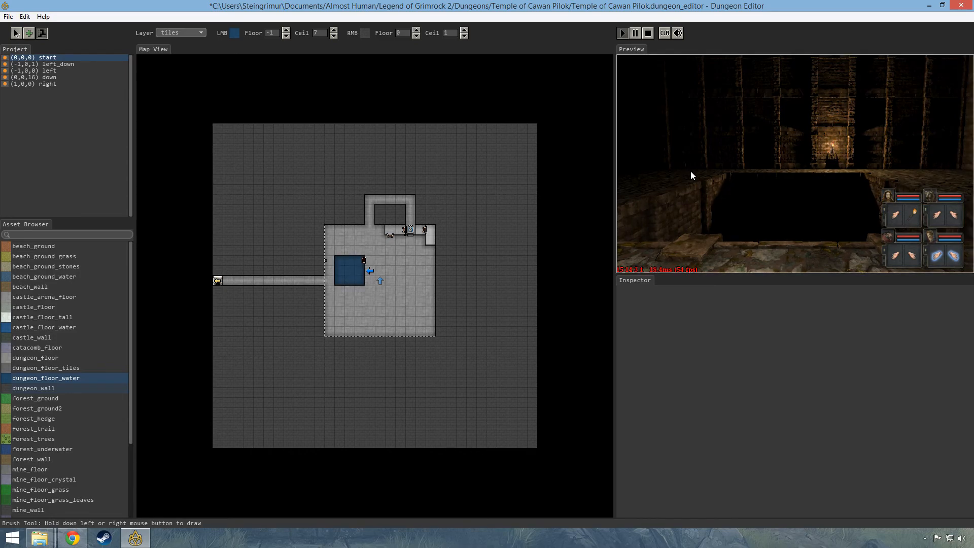
click(622, 33)
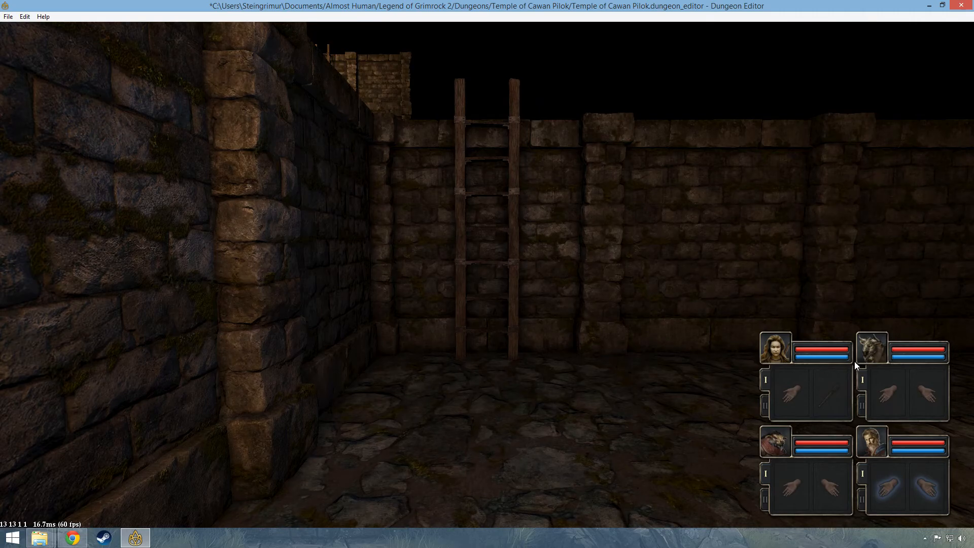
mouse_move(850, 362)
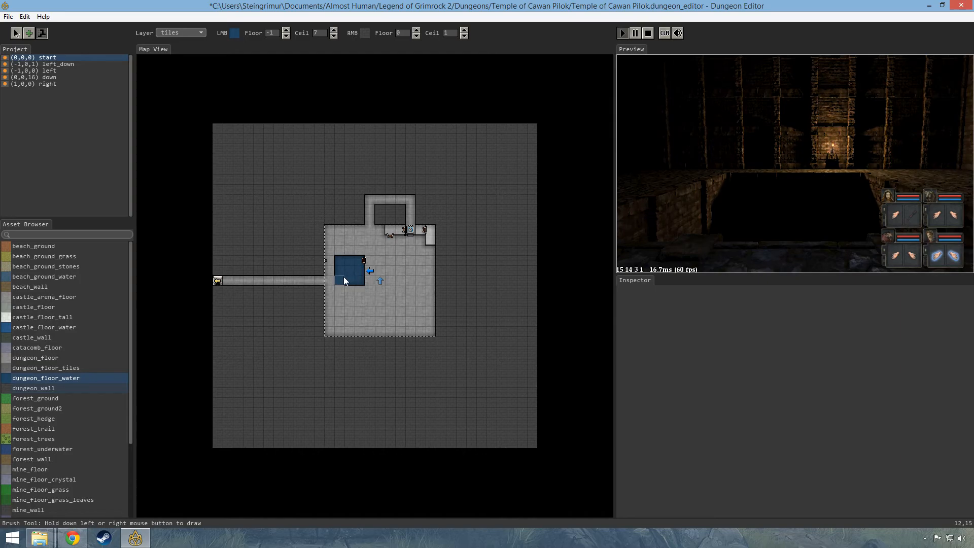
mouse_move(570, 250)
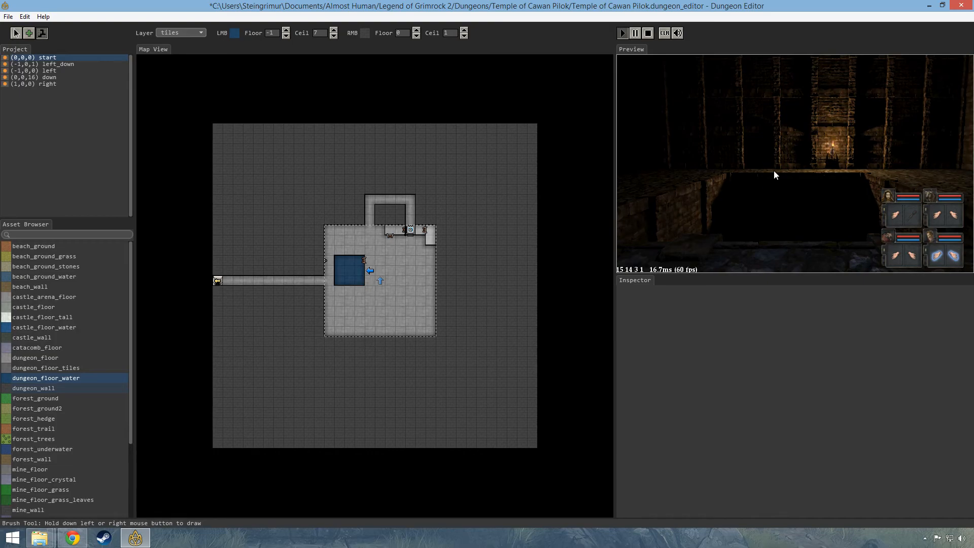
In Select mode, search 'water' and choose water_surface_underground for placement
click(623, 33)
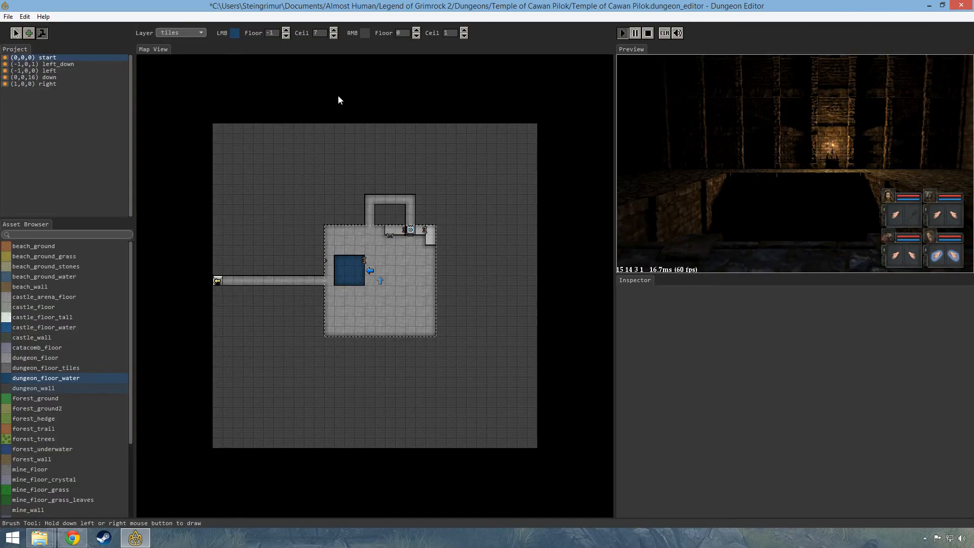
click(16, 33)
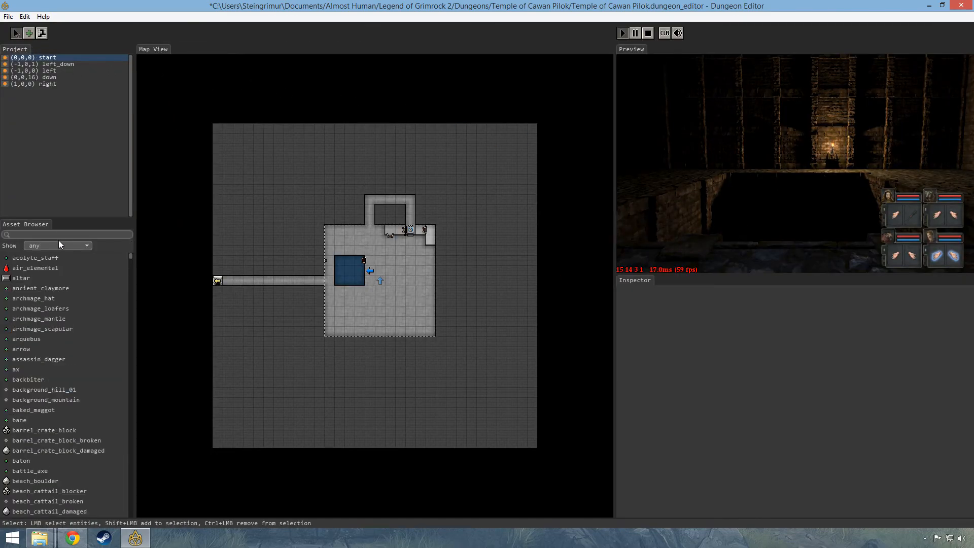
text(water)
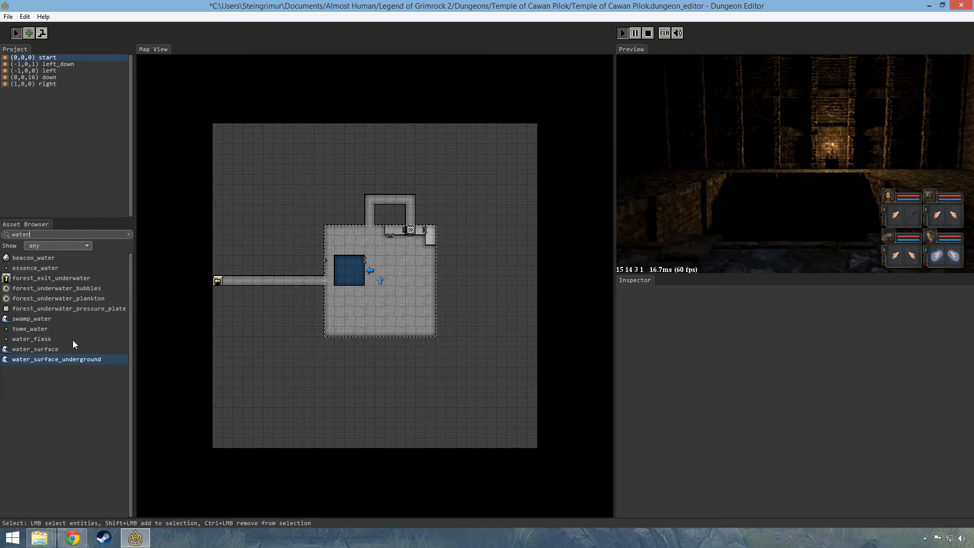
mouse_move(36, 321)
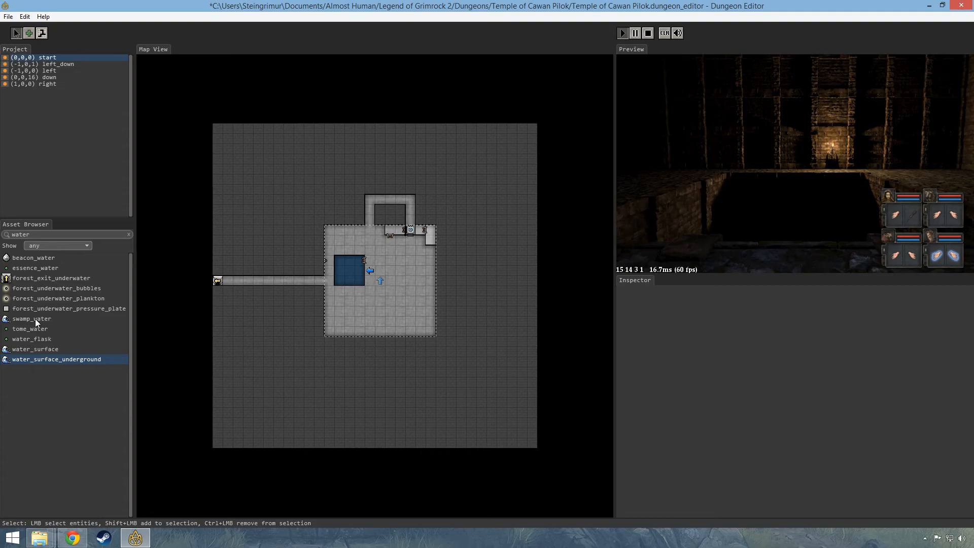
click(35, 349)
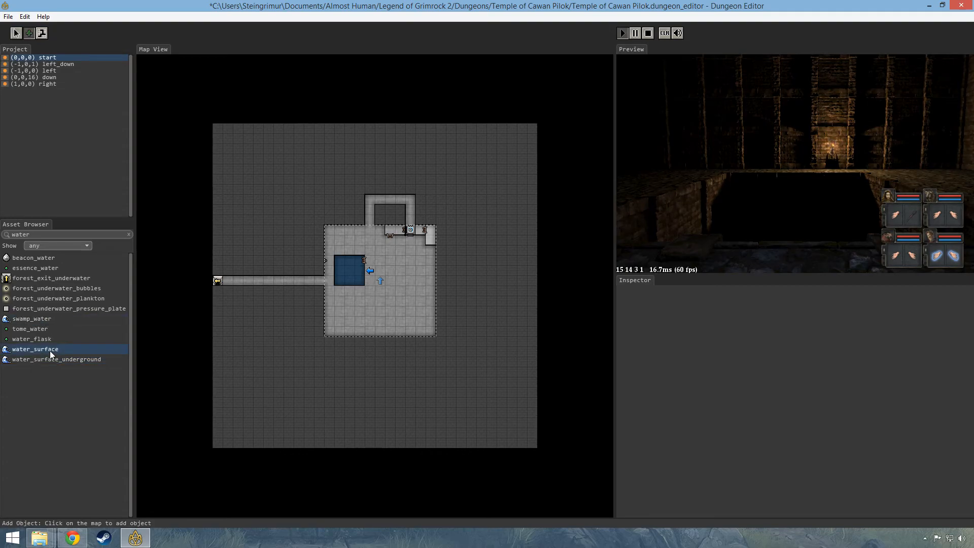
mouse_move(75, 355)
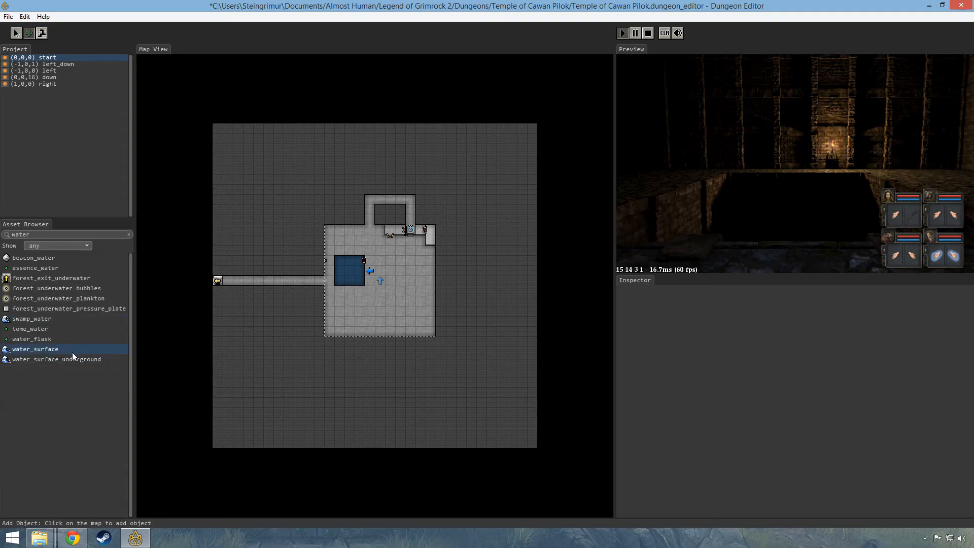
click(56, 359)
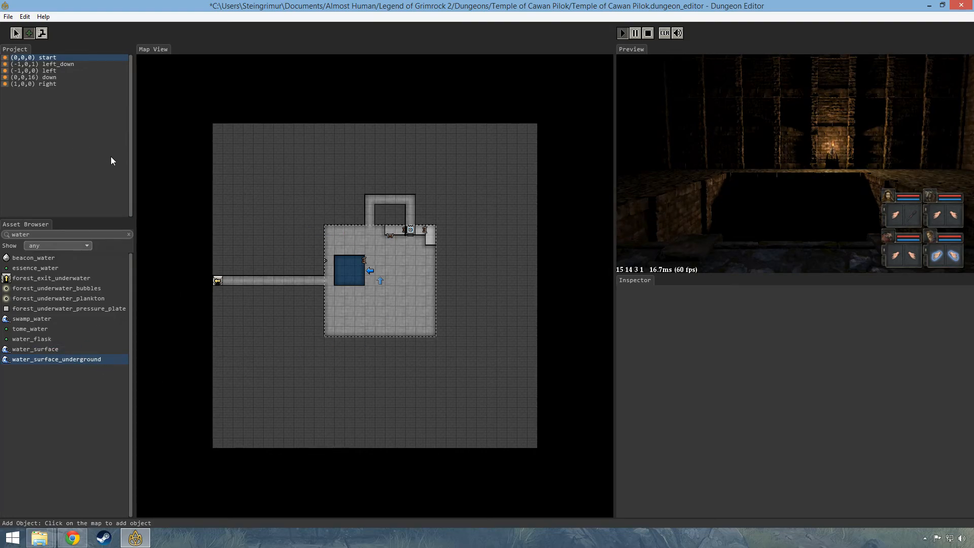
mouse_move(257, 173)
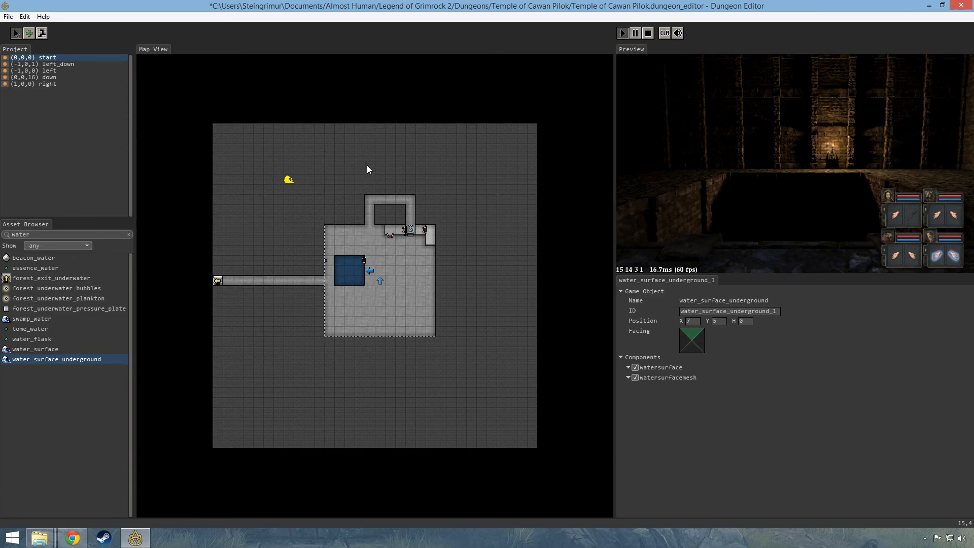
Drag the water_surface_underground object to cell X 6, Y 8
drag(289, 180, 280, 209)
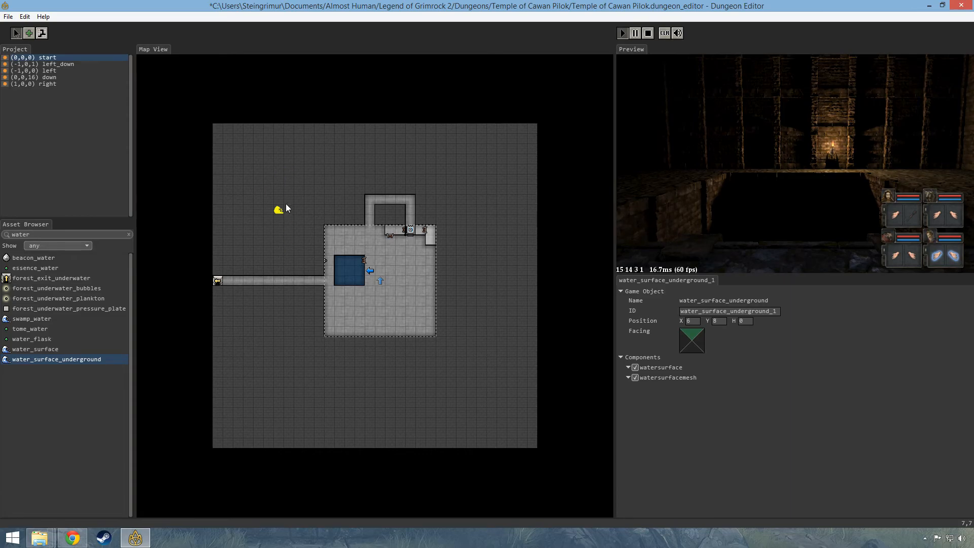
mouse_move(469, 385)
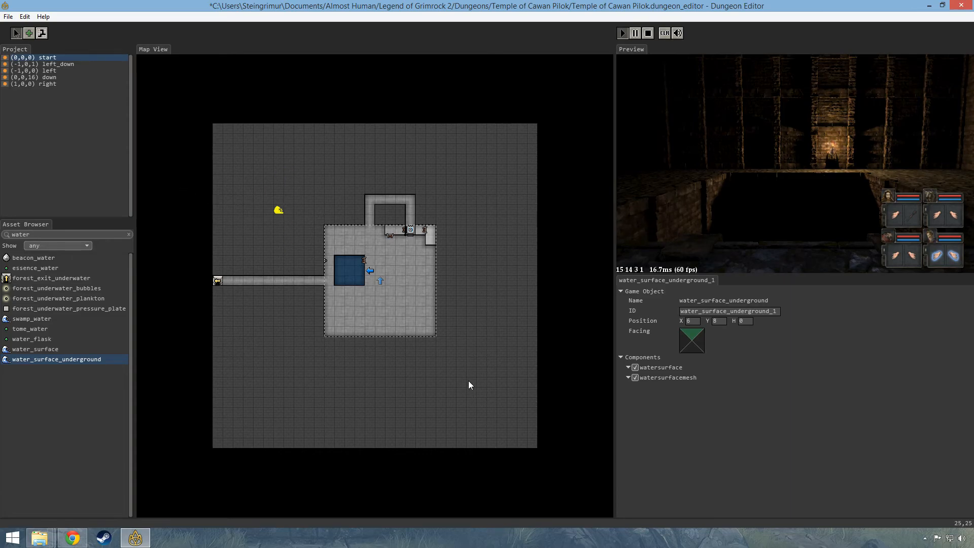
mouse_move(477, 408)
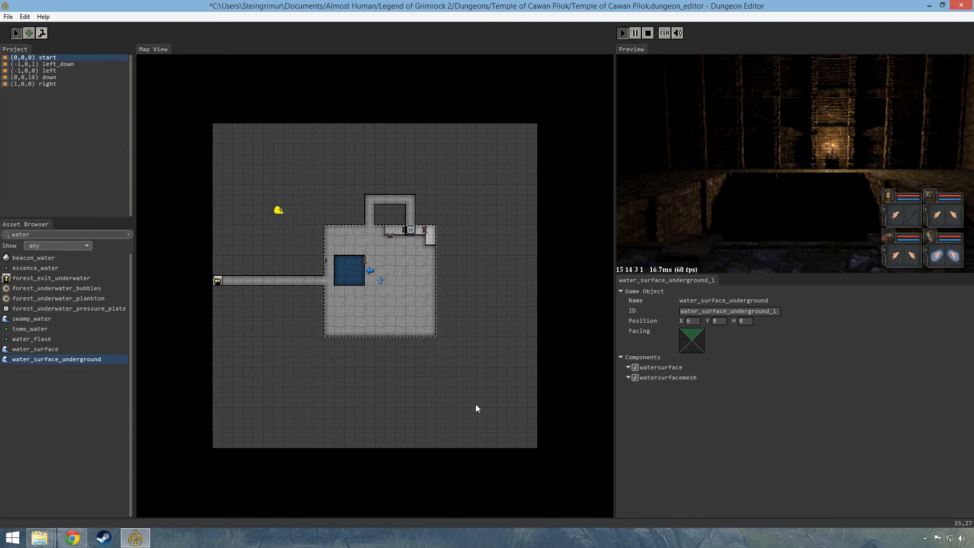
mouse_move(446, 392)
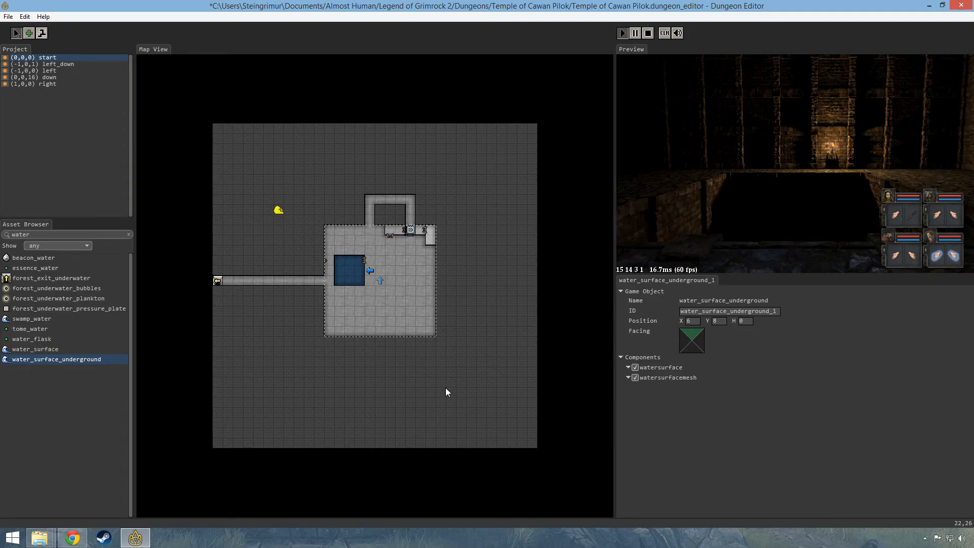
mouse_move(478, 313)
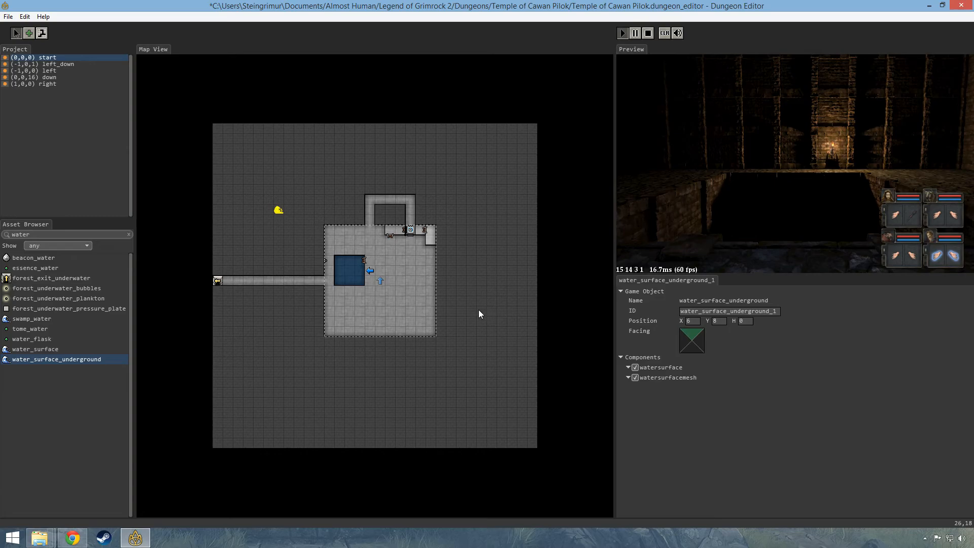
mouse_move(423, 401)
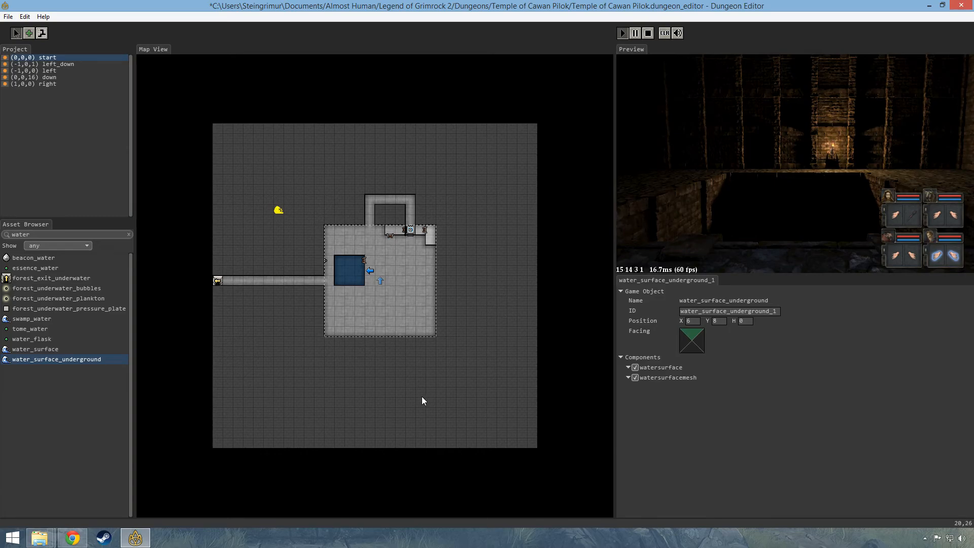
mouse_move(349, 263)
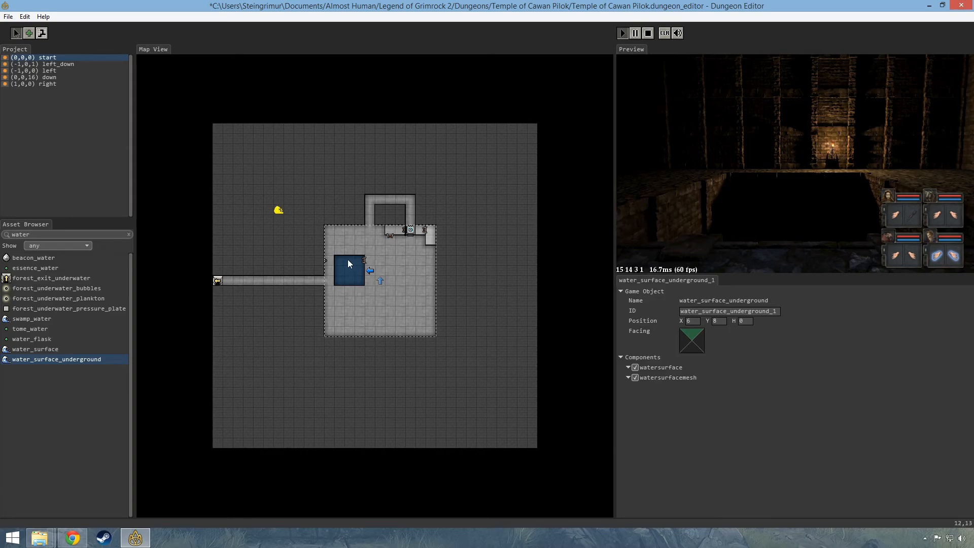
mouse_move(362, 266)
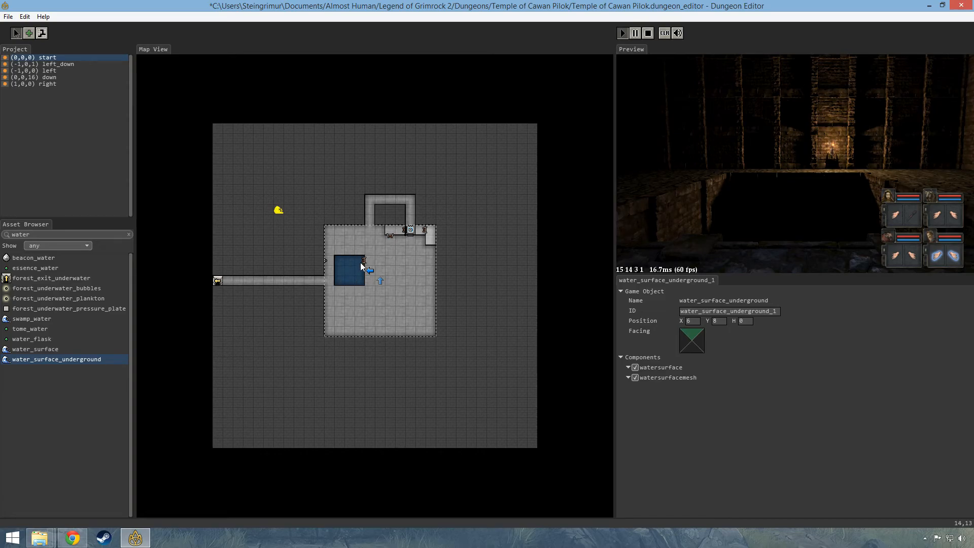
mouse_move(347, 258)
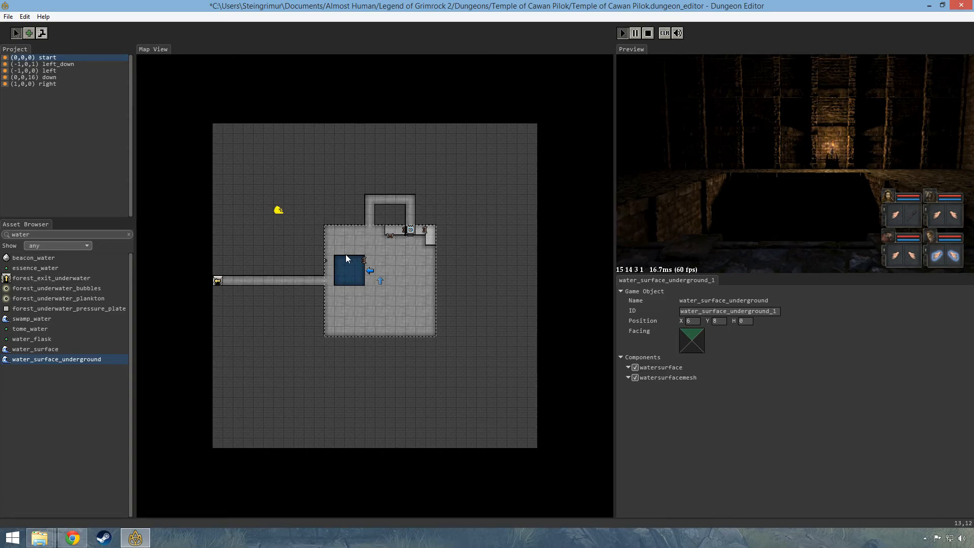
mouse_move(357, 268)
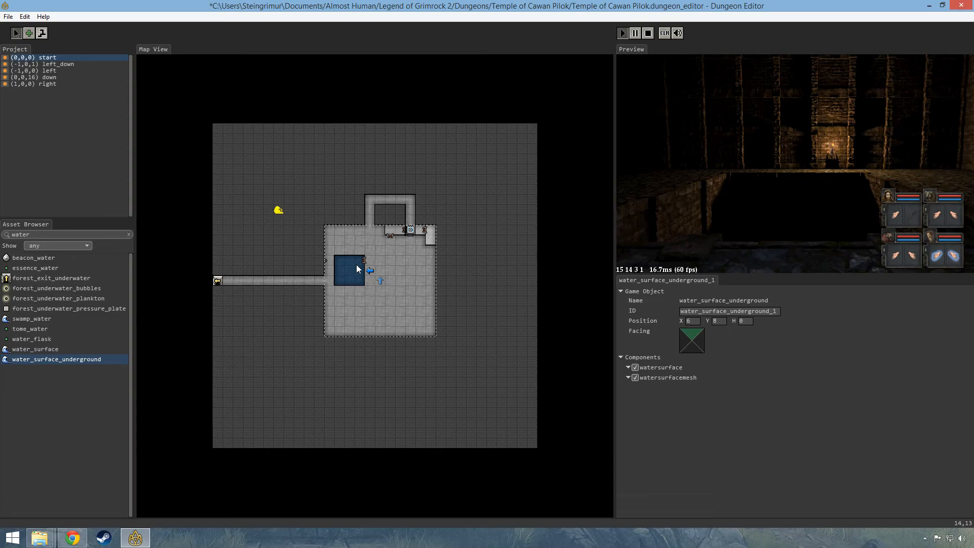
mouse_move(549, 188)
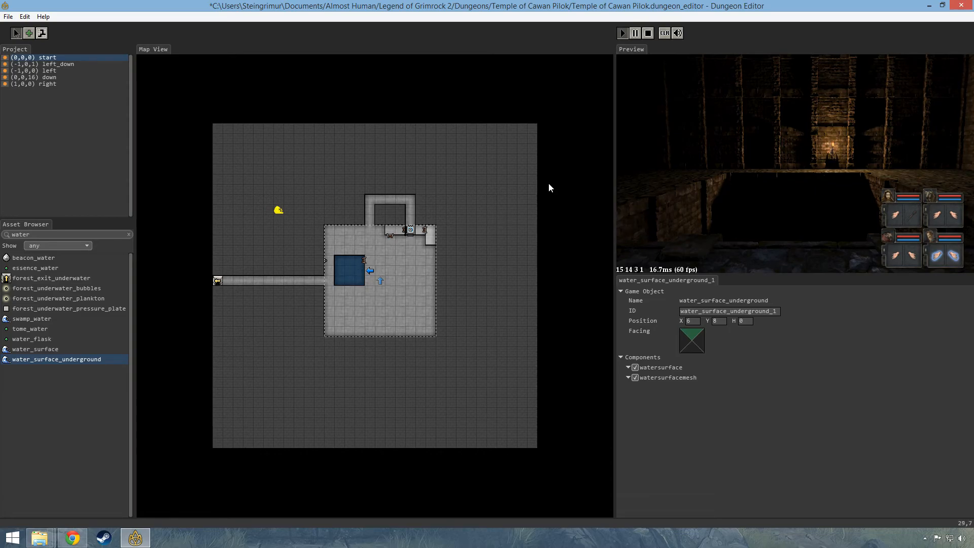
mouse_move(643, 122)
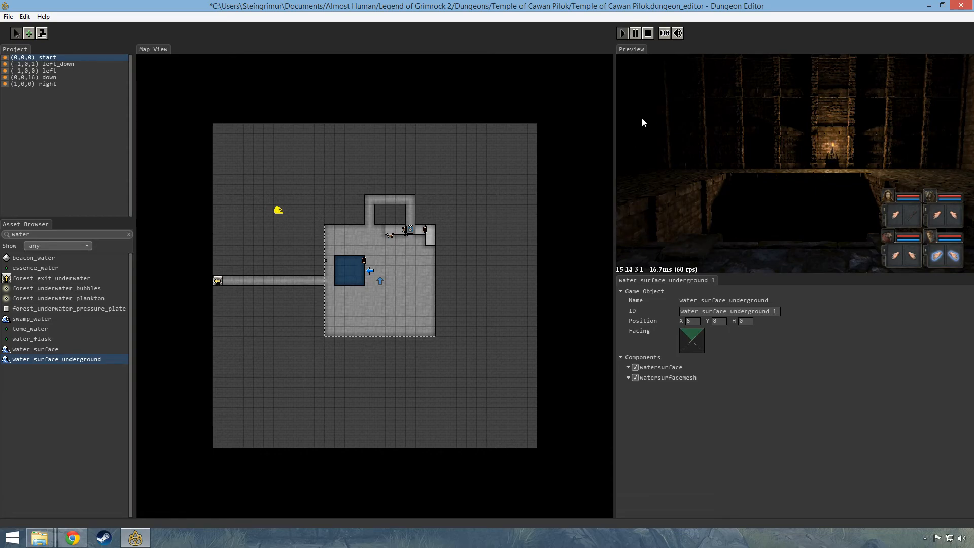
mouse_move(689, 142)
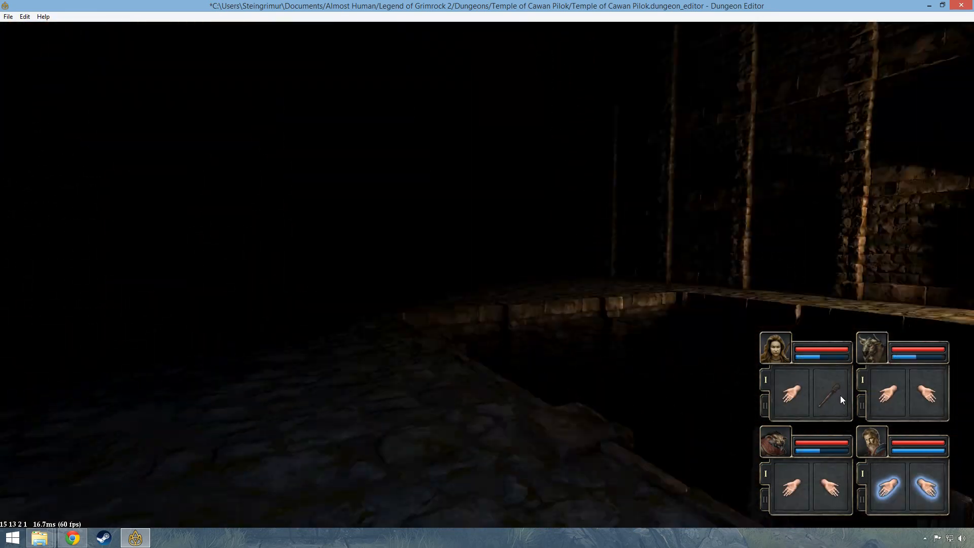
key(w)
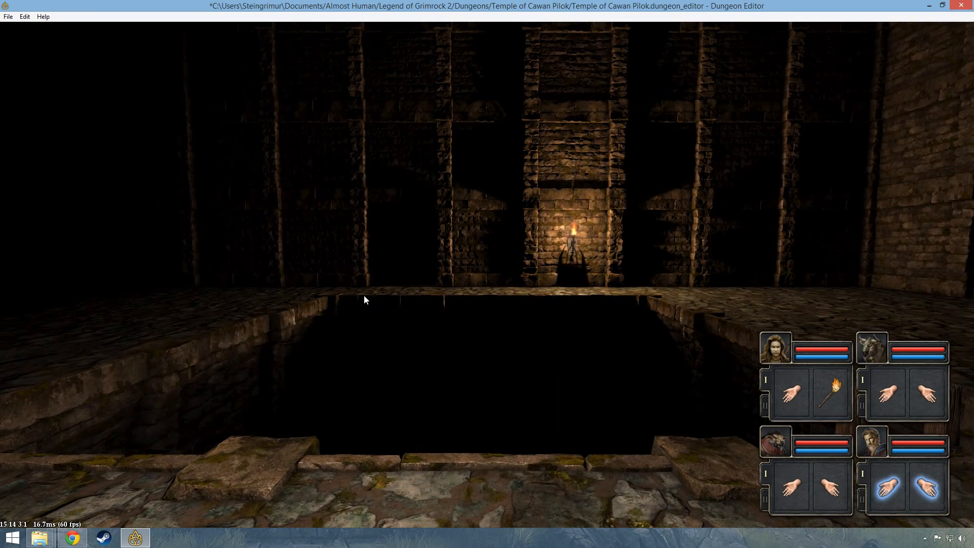
mouse_move(577, 304)
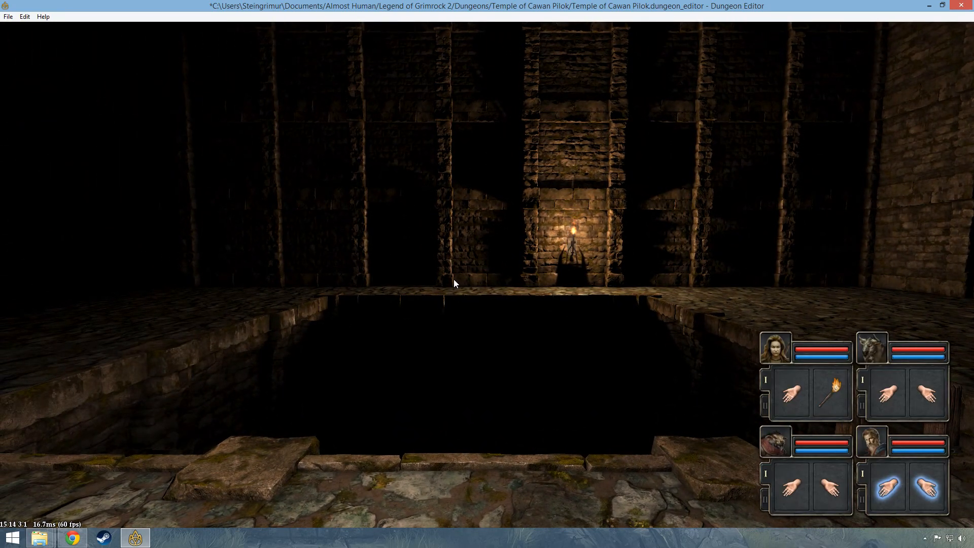
mouse_move(392, 283)
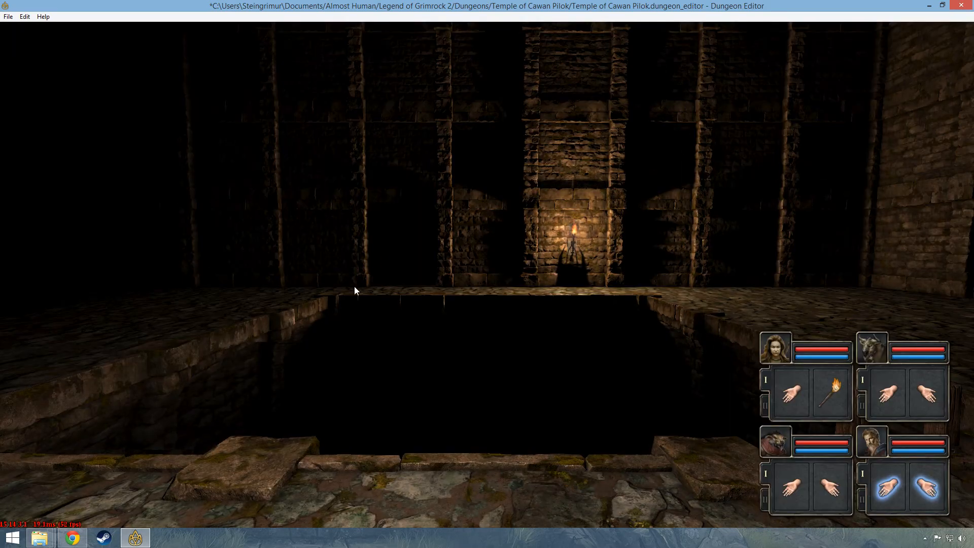
mouse_move(533, 397)
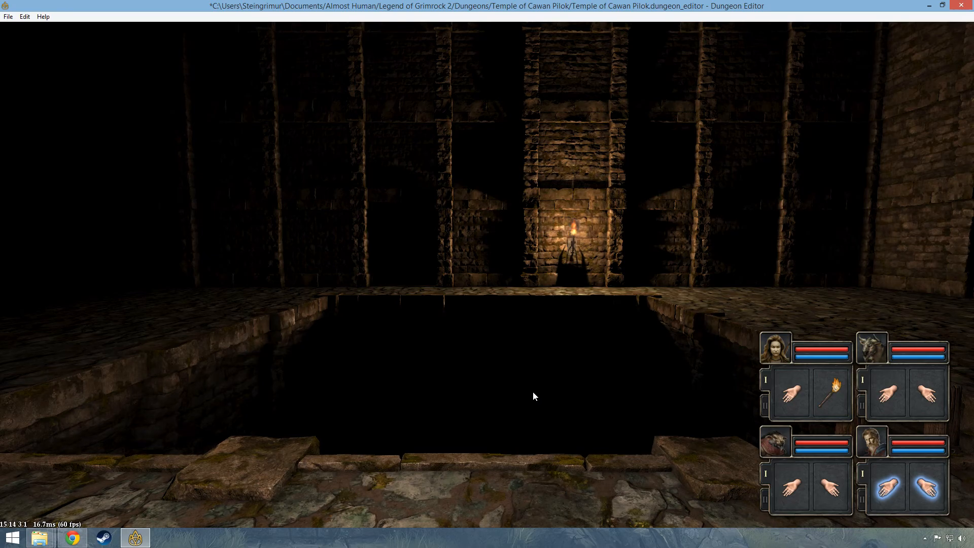
mouse_move(359, 305)
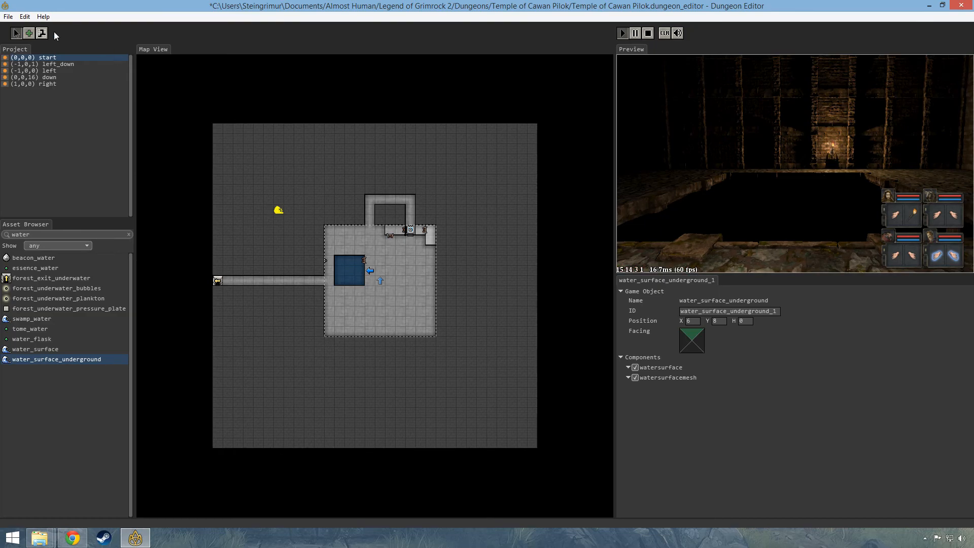
Switch the brush to the reflection layer and paint reflection over the pool and border
click(41, 33)
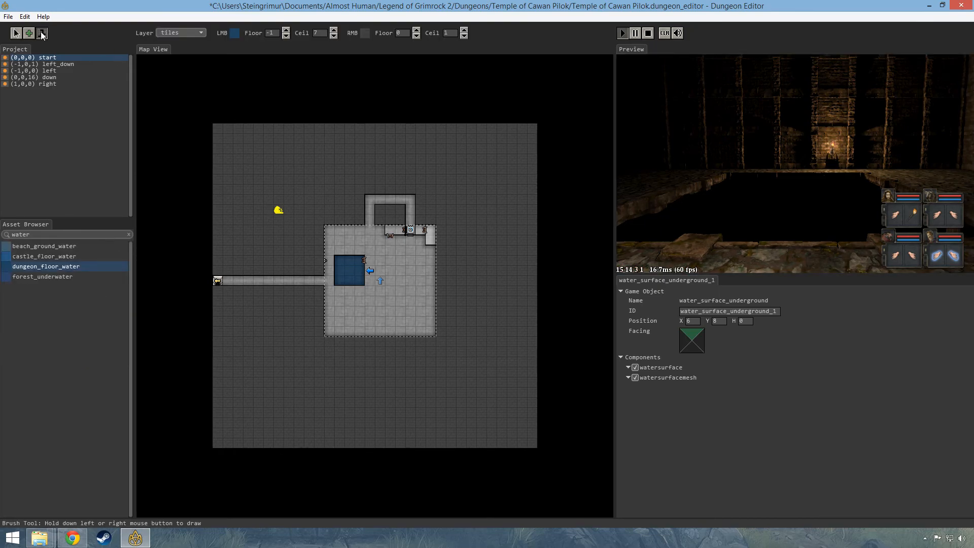
click(202, 33)
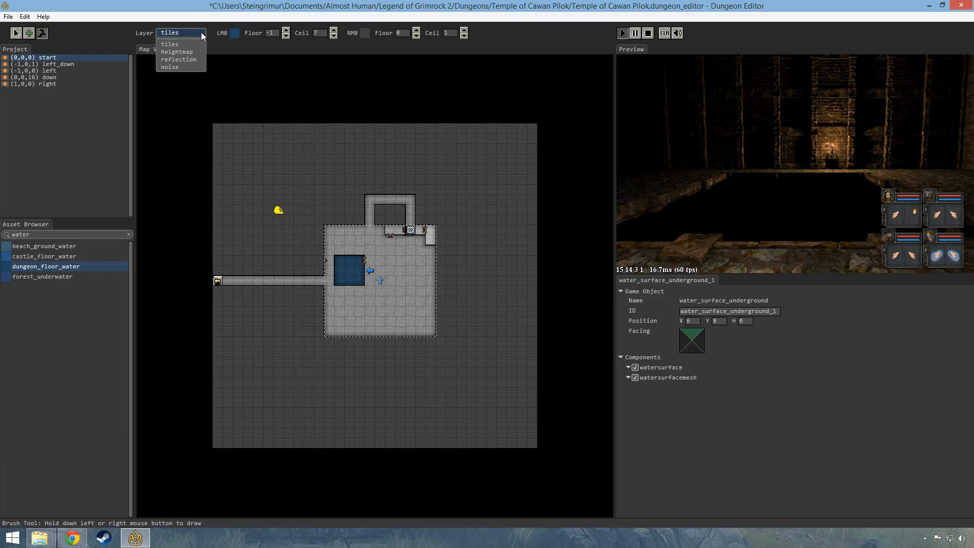
mouse_move(178, 59)
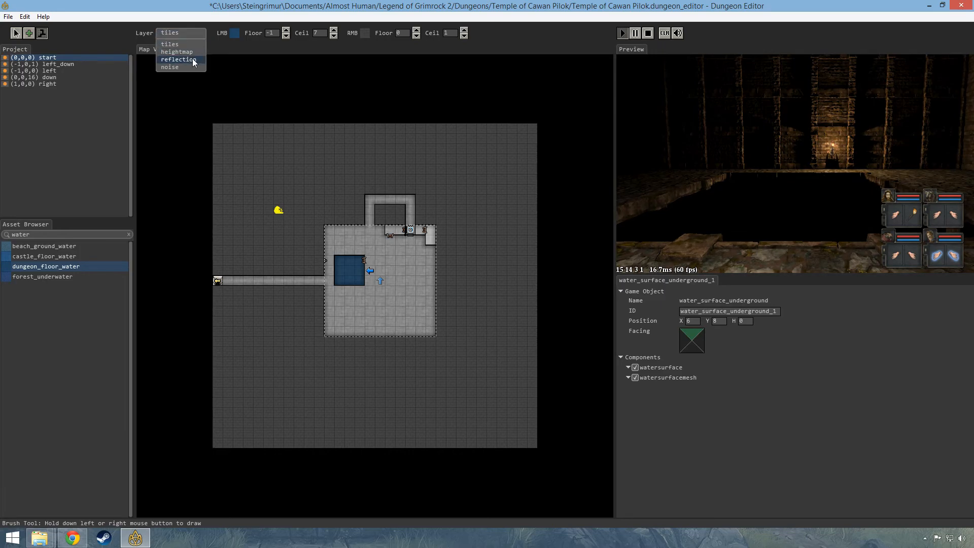
click(178, 60)
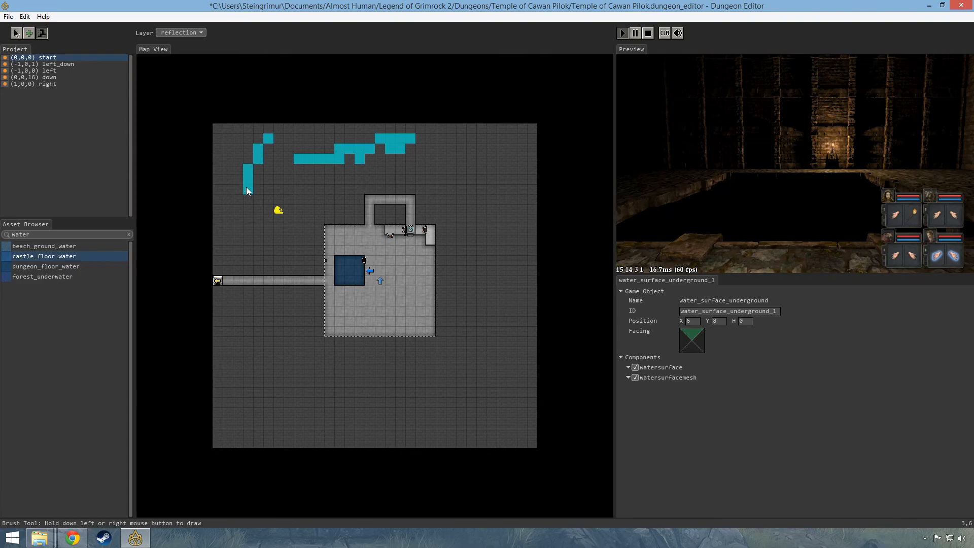
click(46, 266)
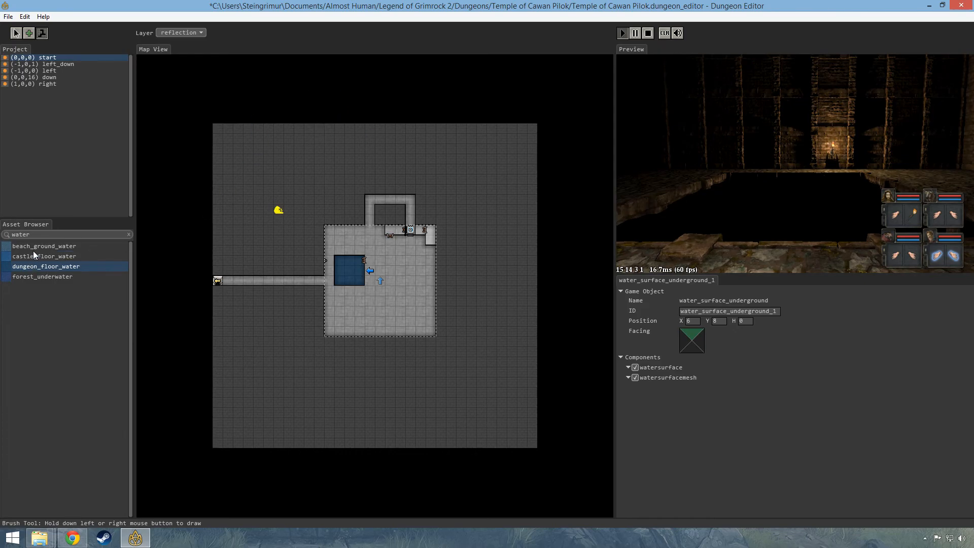
mouse_move(59, 313)
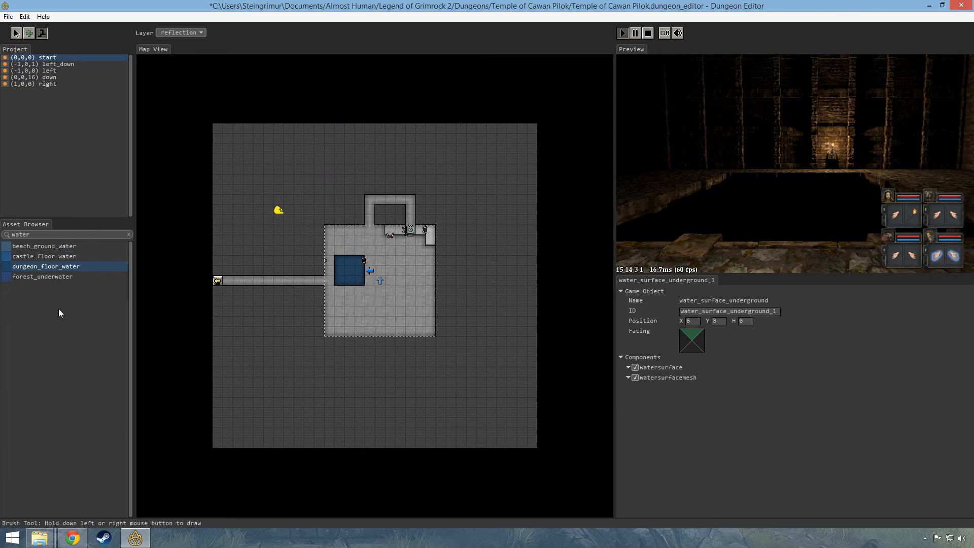
mouse_move(202, 47)
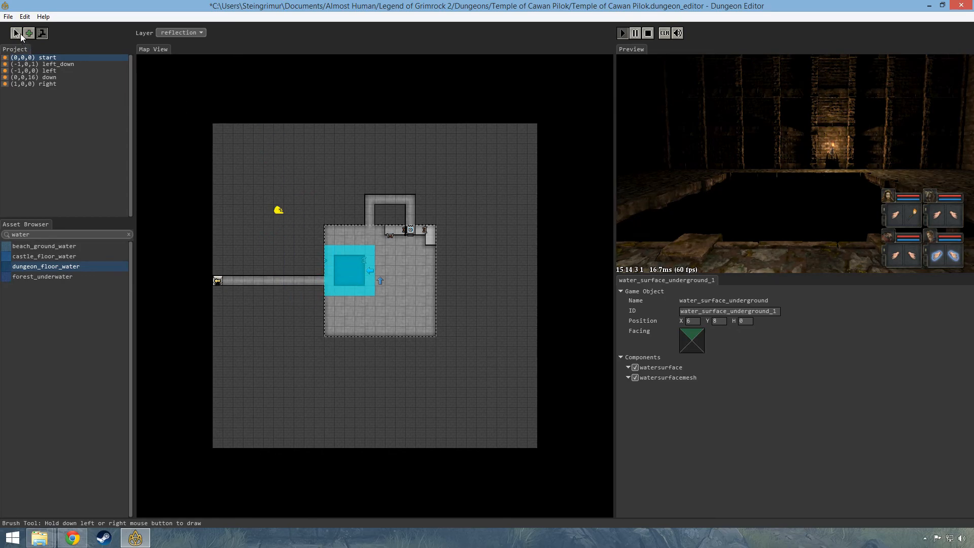
Paint a column of reflection along the pool's west side up to the top wall
click(41, 33)
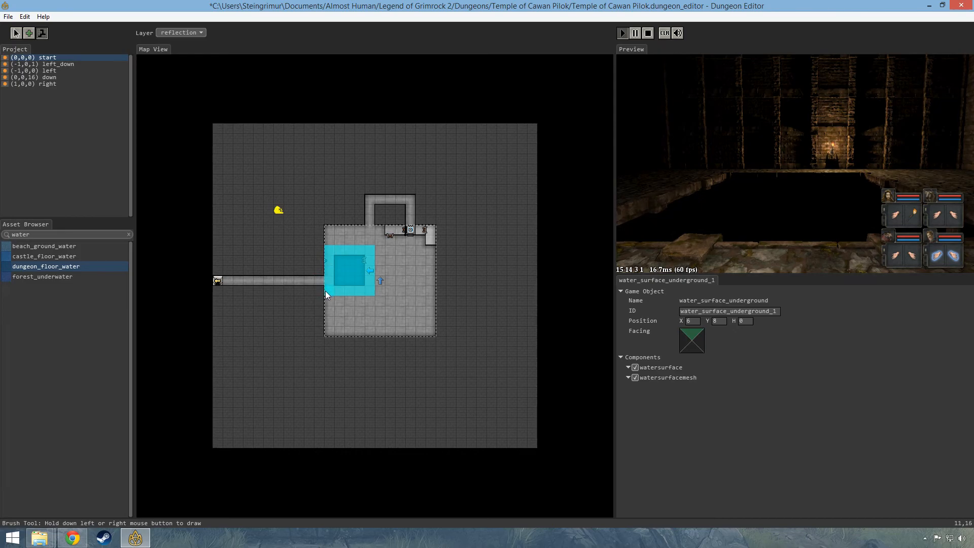
mouse_move(335, 257)
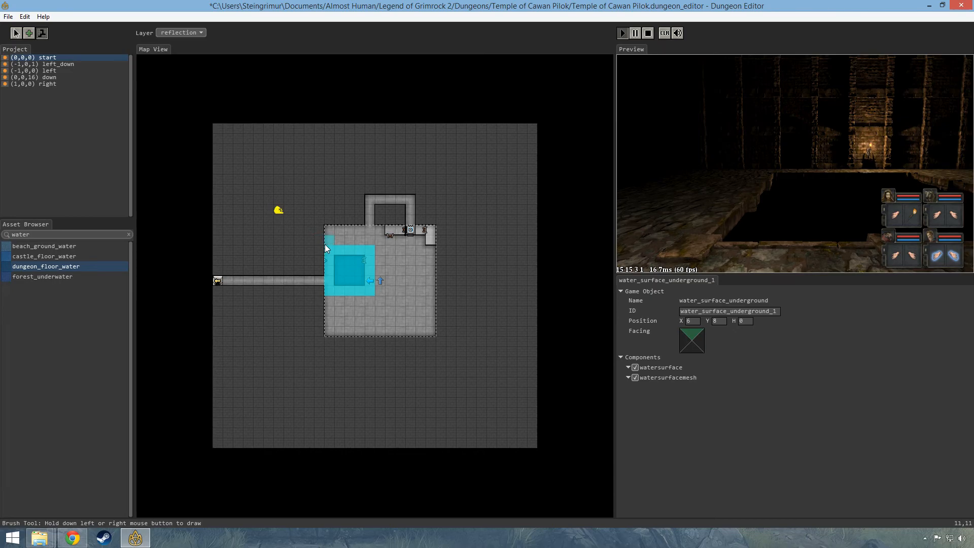
mouse_move(333, 256)
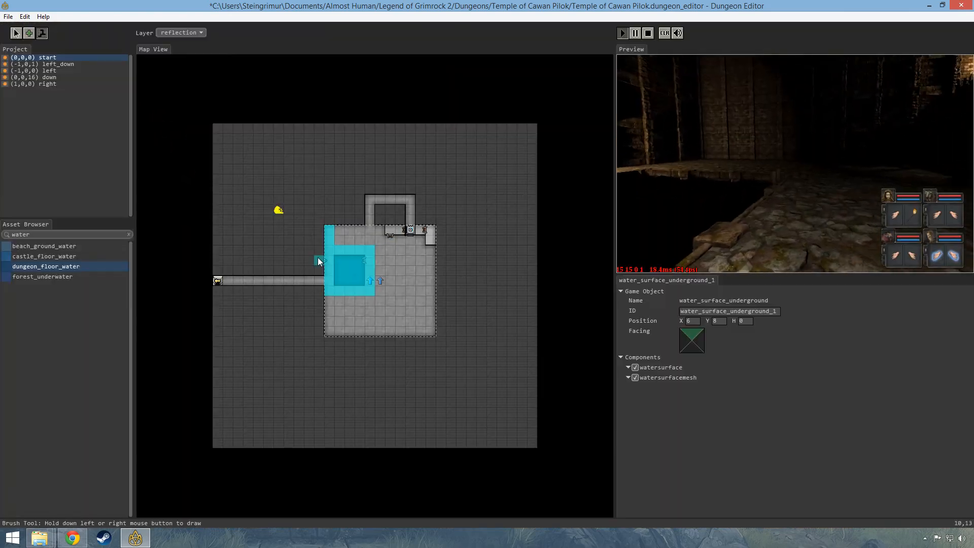
Maximize the preview to inspect the pool and its reflection full-screen
click(622, 33)
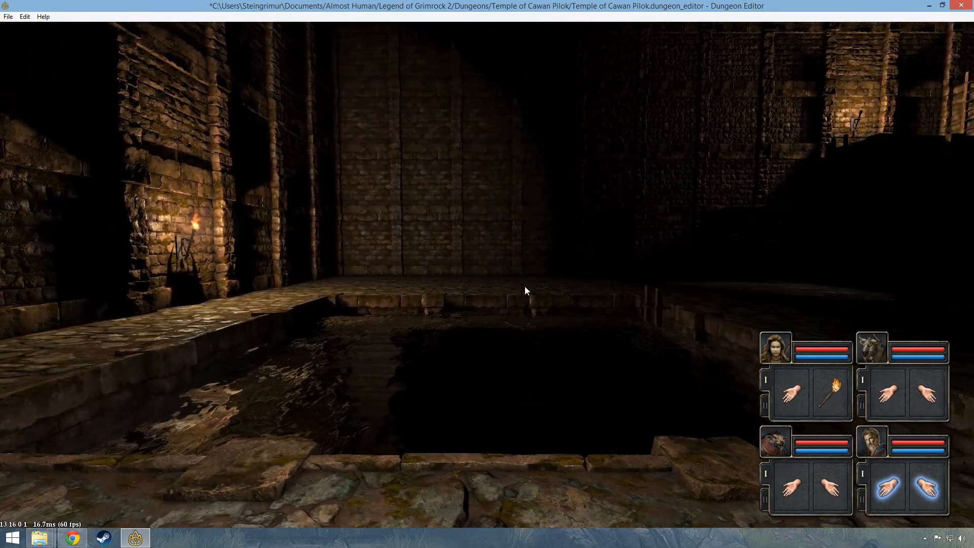
mouse_move(468, 146)
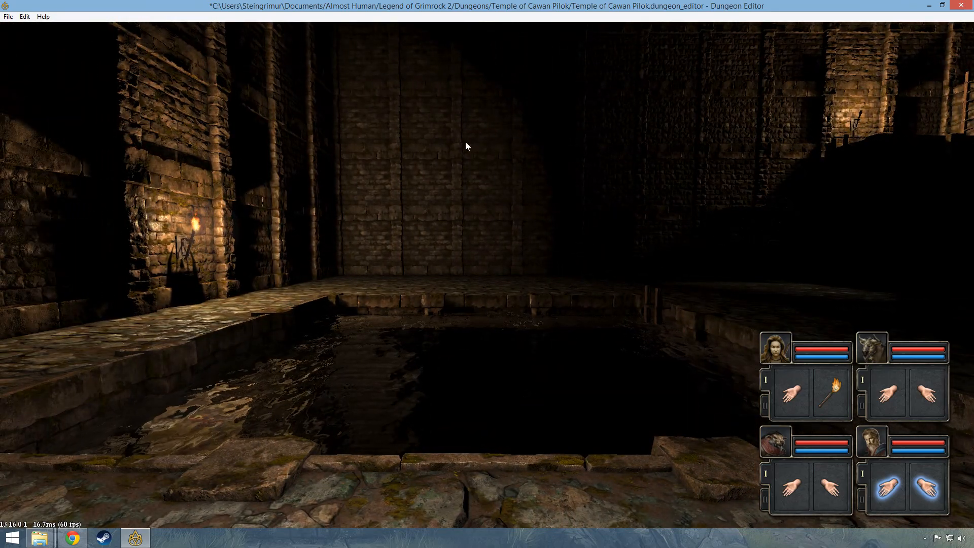
mouse_move(561, 352)
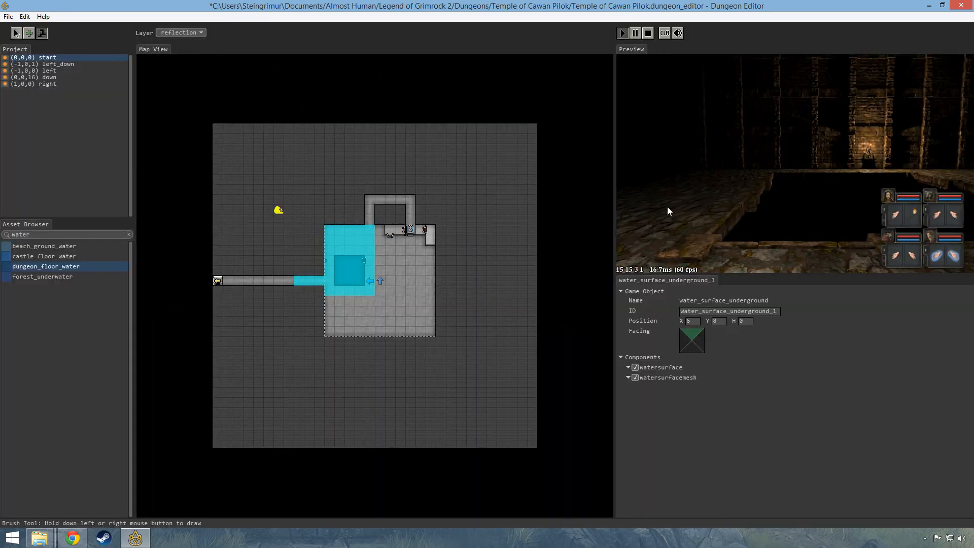
Repaint reflection over the western half and corridor end, undoing an accidental full-map fill
click(622, 33)
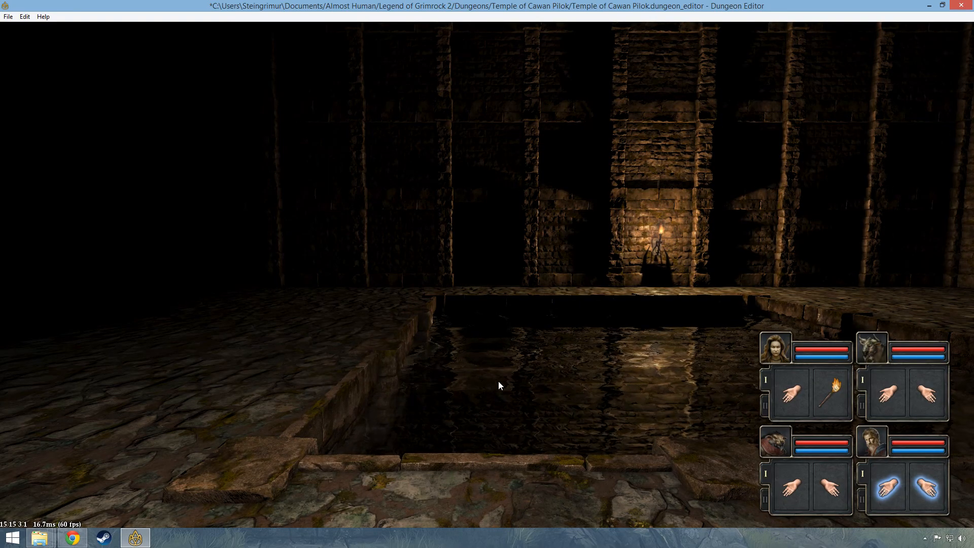
mouse_move(502, 196)
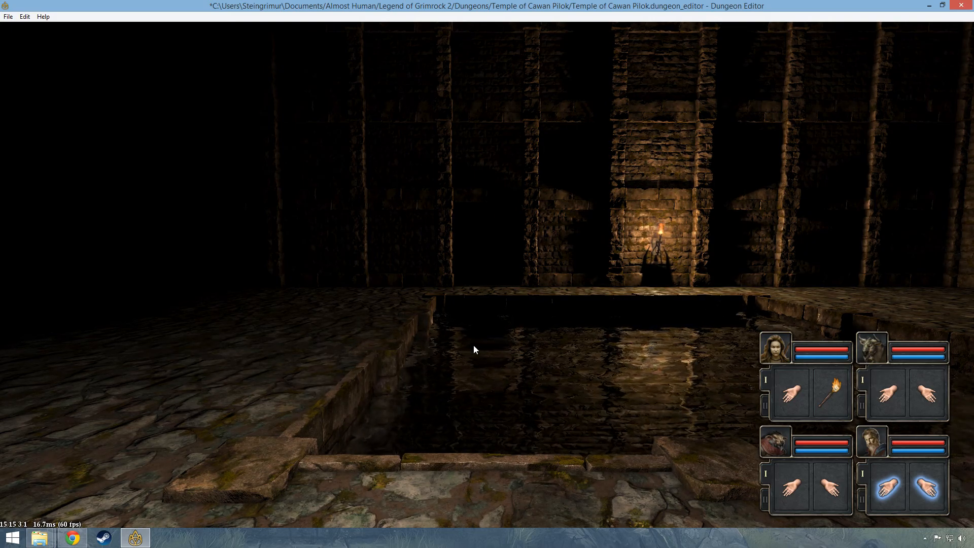
mouse_move(487, 382)
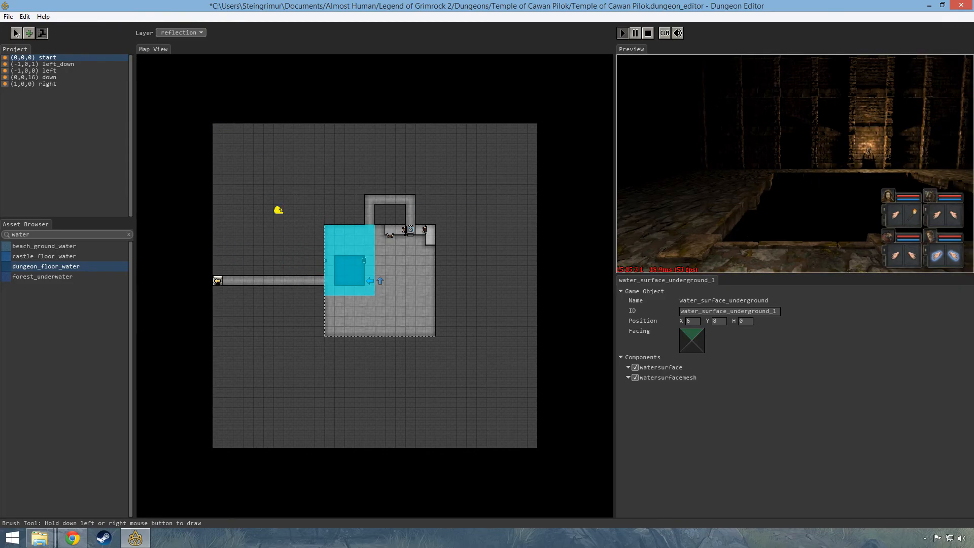
click(623, 33)
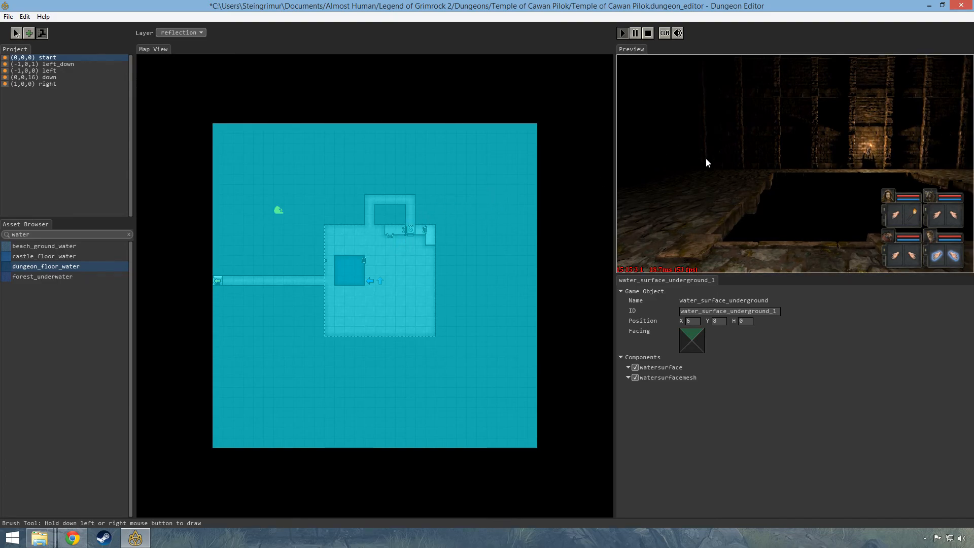
click(622, 33)
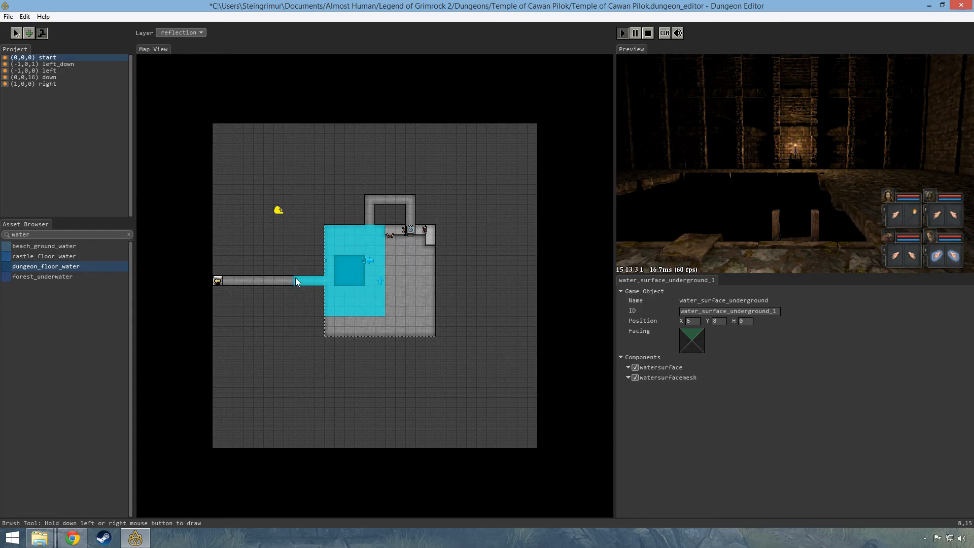
click(623, 33)
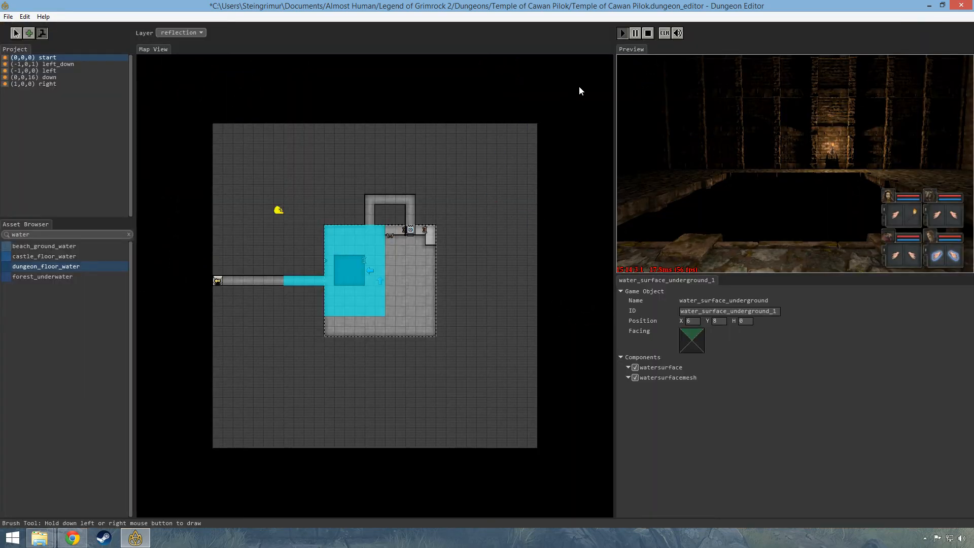
click(15, 33)
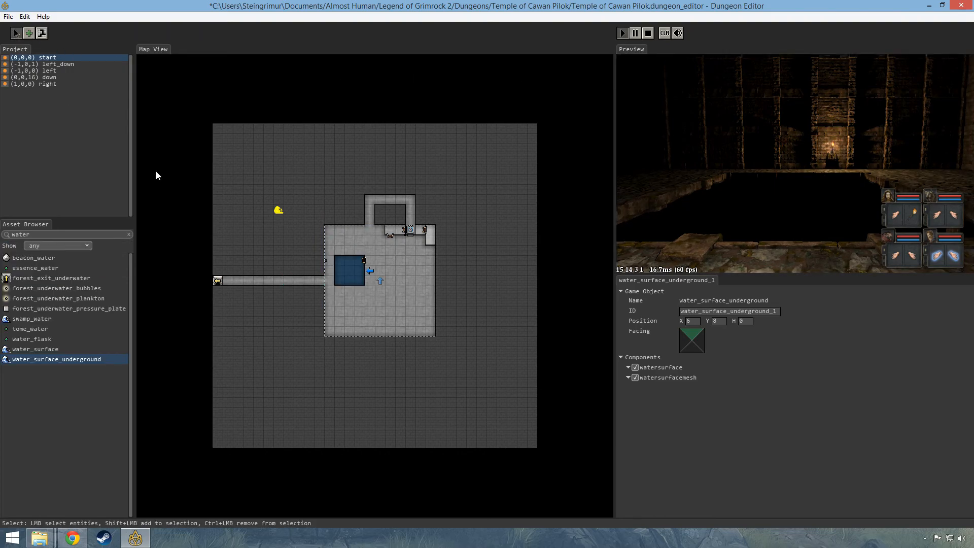
mouse_move(36, 323)
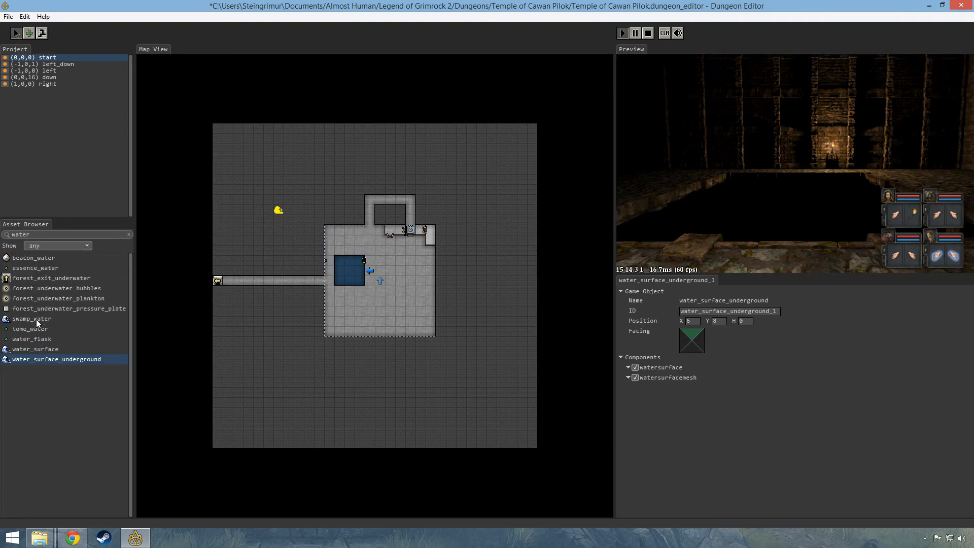
Delete water_surface_underground, discard a trial swamp_water, and place water_surface northwest of the room
click(623, 33)
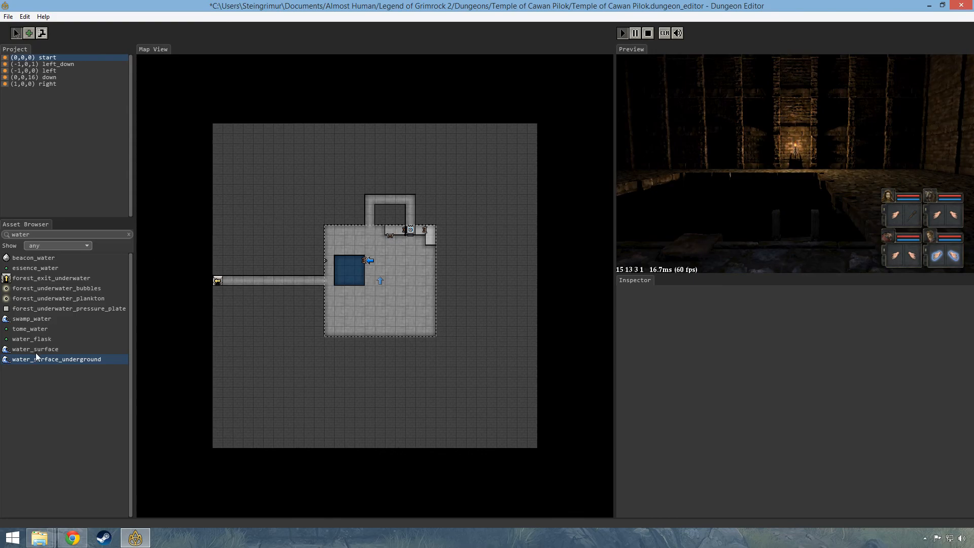
click(33, 318)
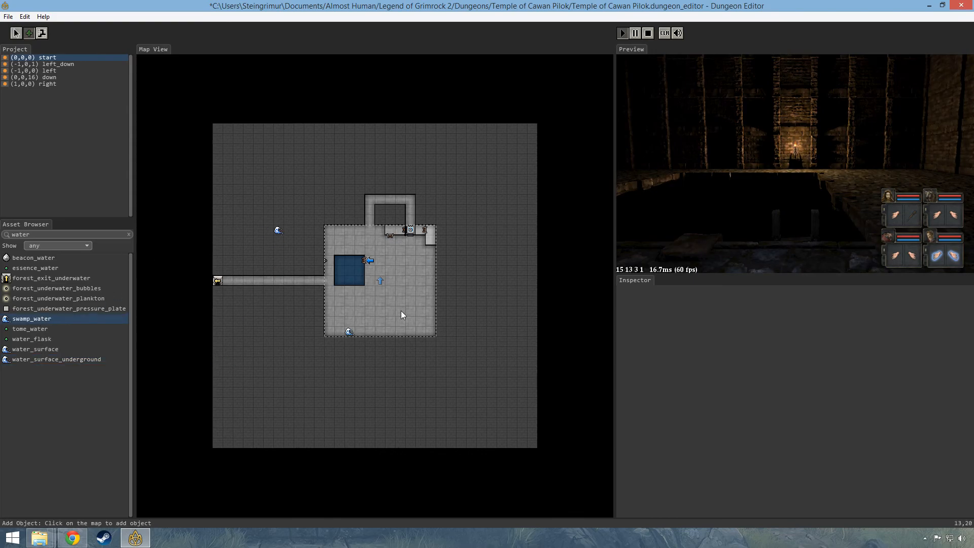
click(623, 33)
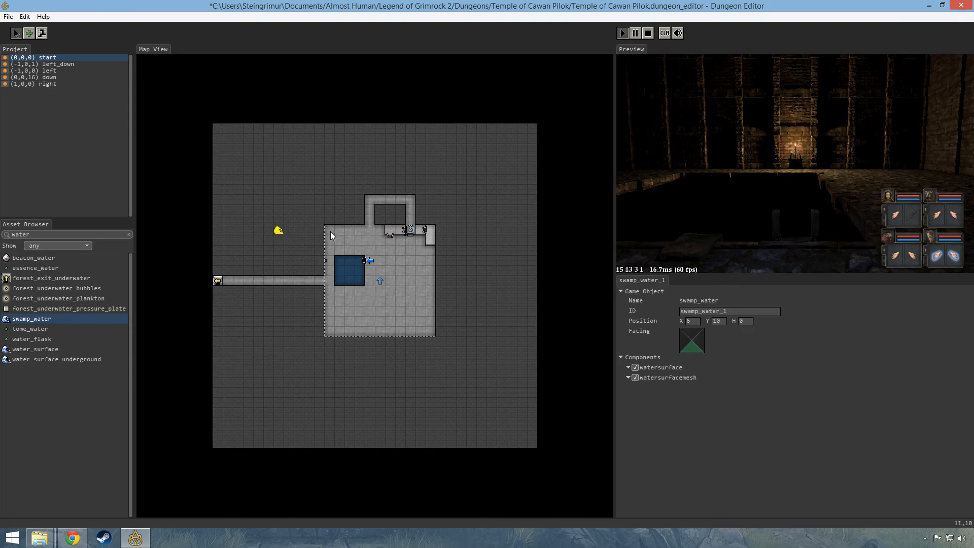
click(35, 348)
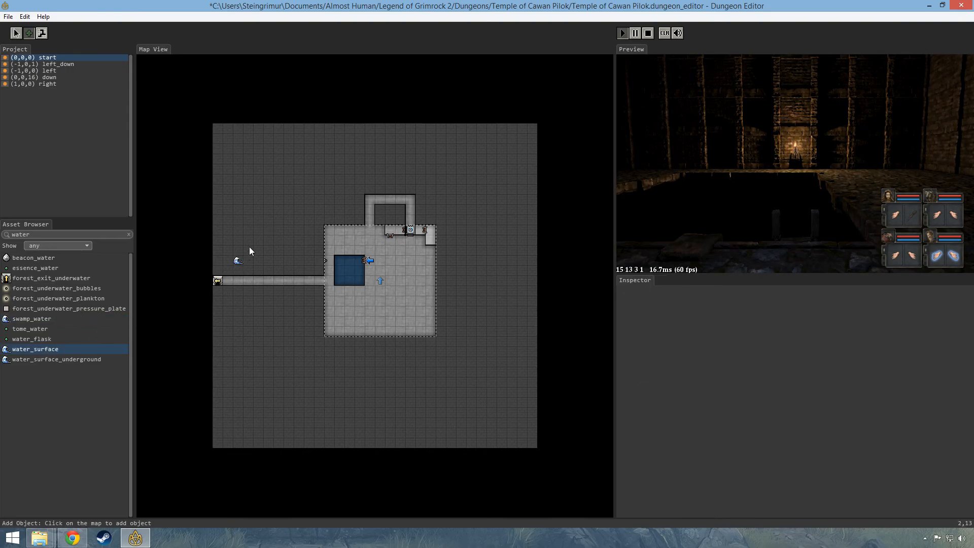
mouse_move(699, 169)
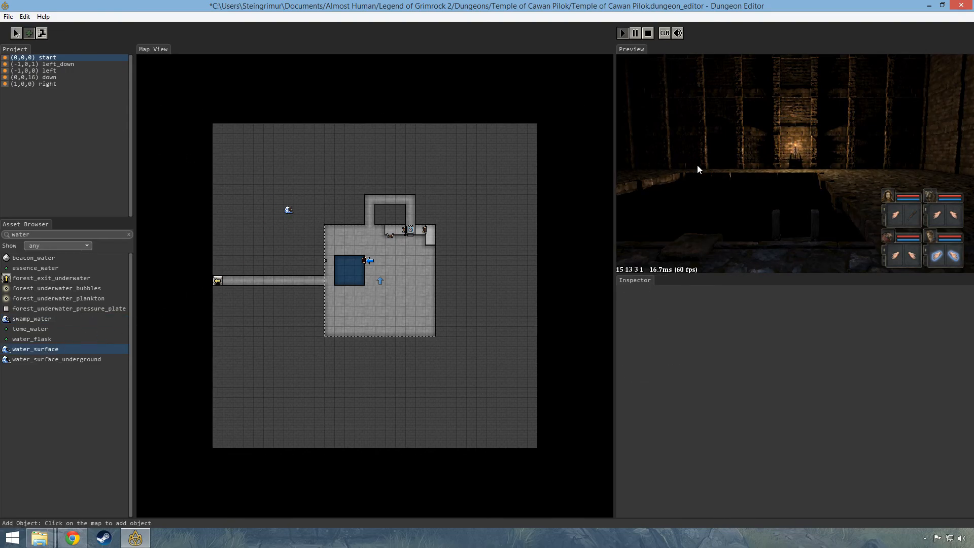
click(622, 33)
text(weed)
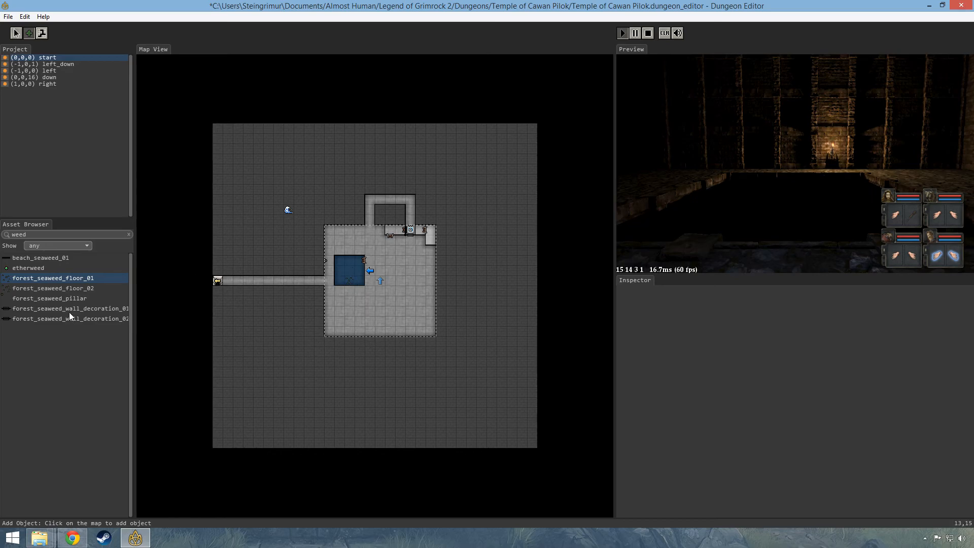
Place forest_seaweed_floor_02 in the pool's northwest corner and select forest_seaweed_wall_decoration_01
click(53, 288)
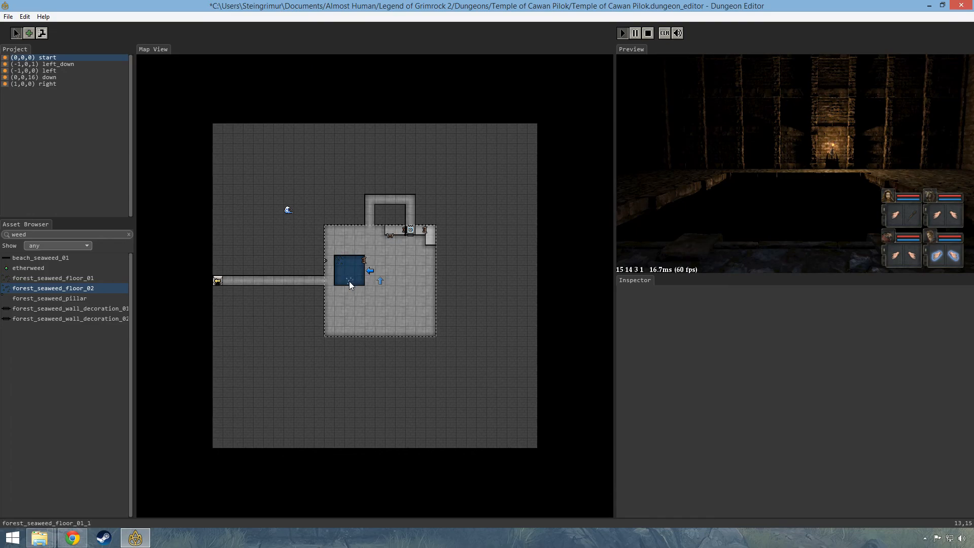
click(349, 280)
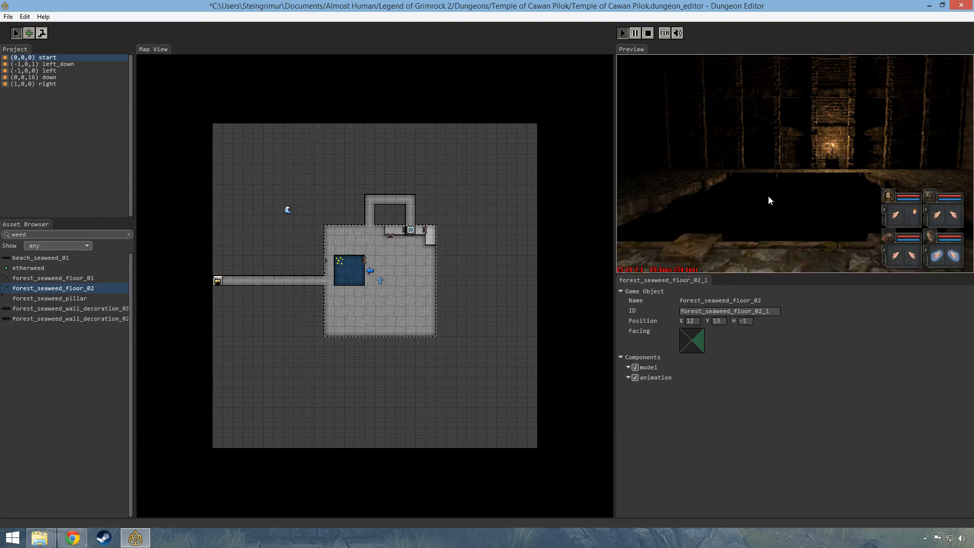
click(622, 32)
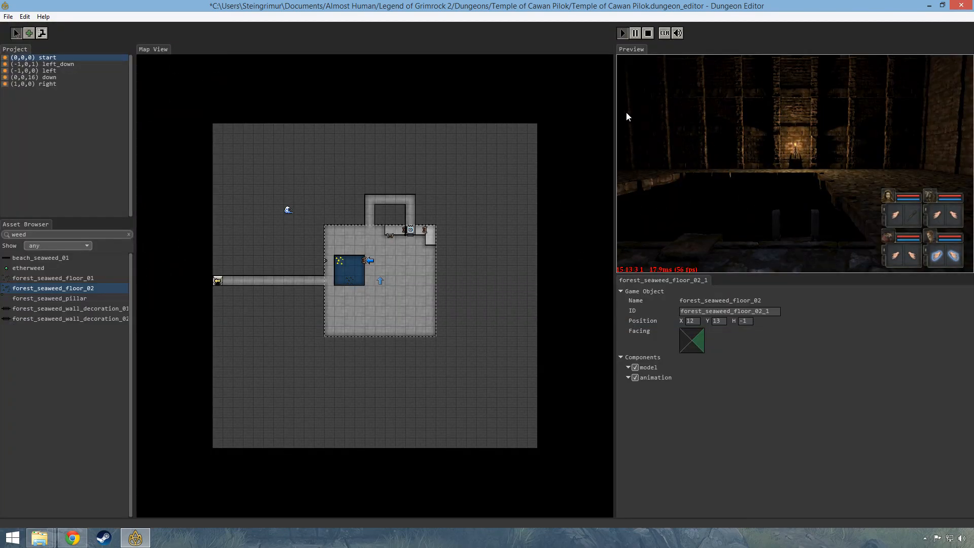
mouse_move(81, 315)
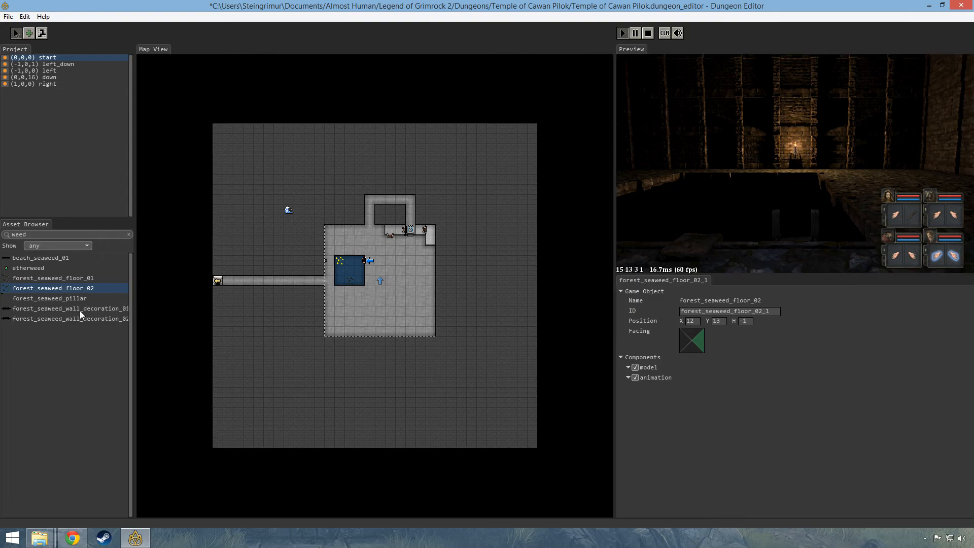
click(69, 308)
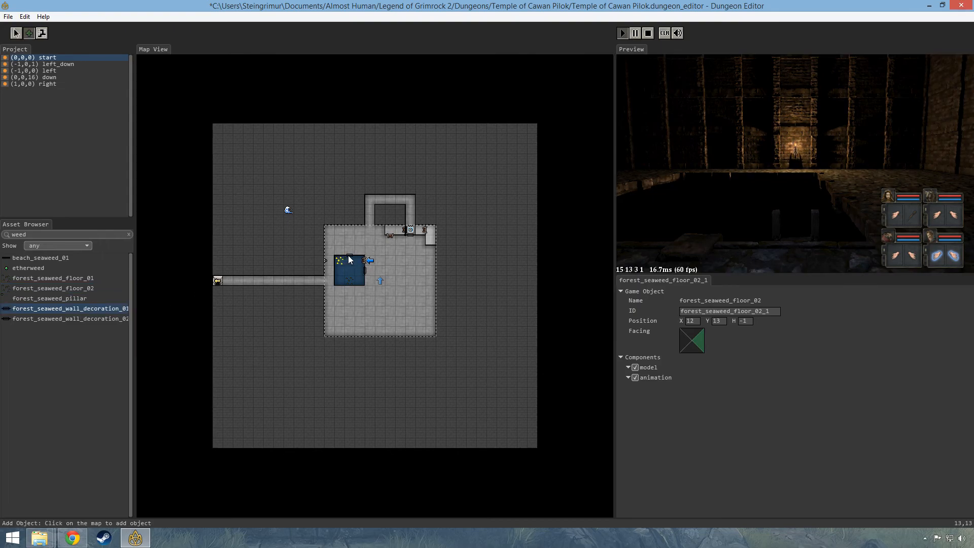
mouse_move(739, 204)
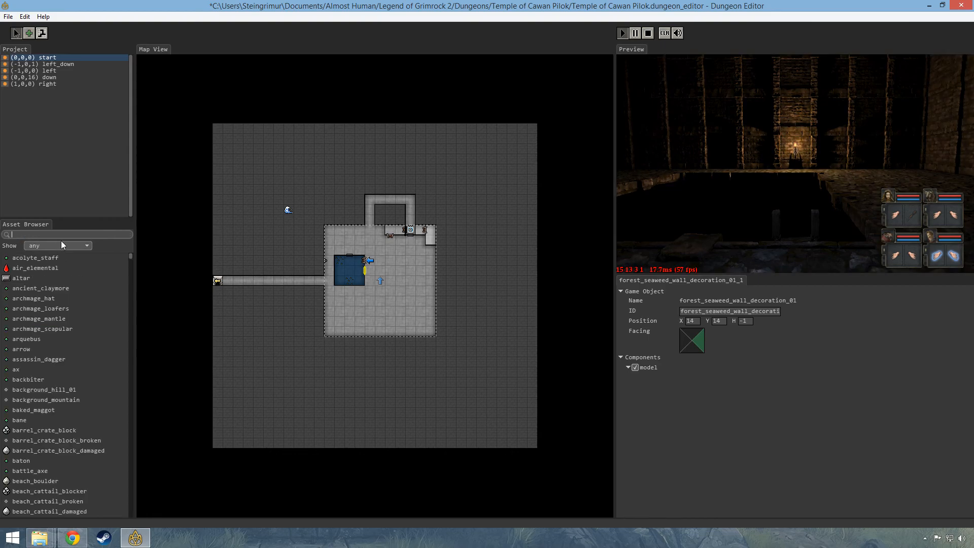
Place a forest_underwater_plankton effect inside the pool and edit its height value
text(water)
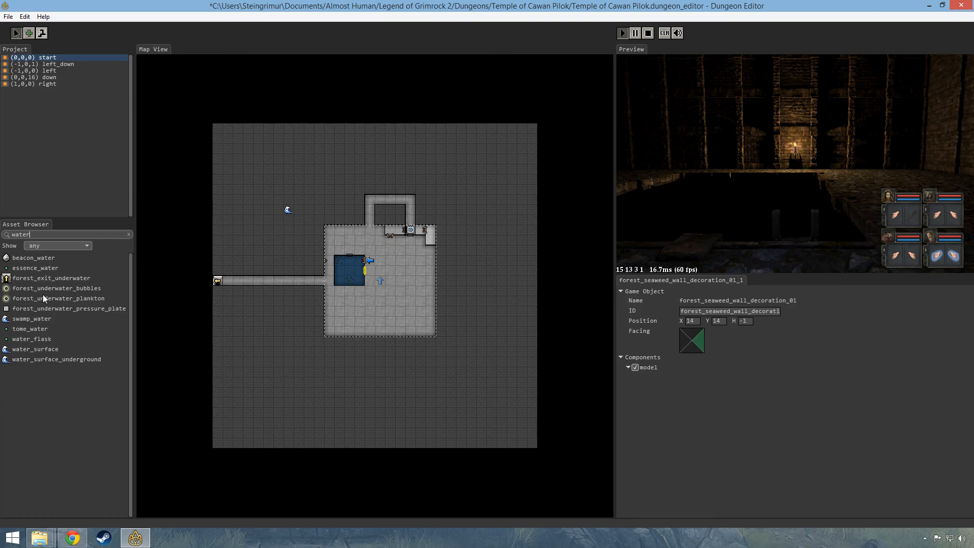
click(58, 298)
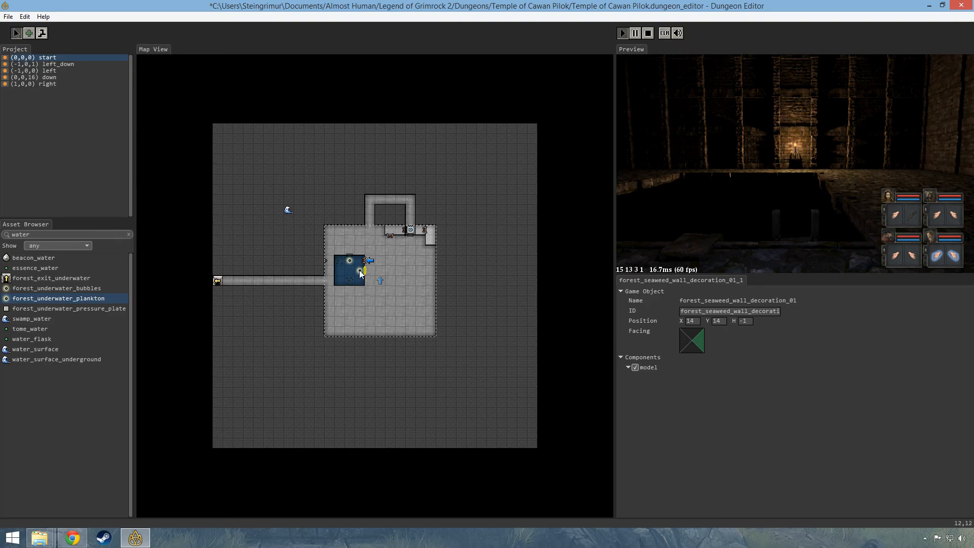
click(360, 272)
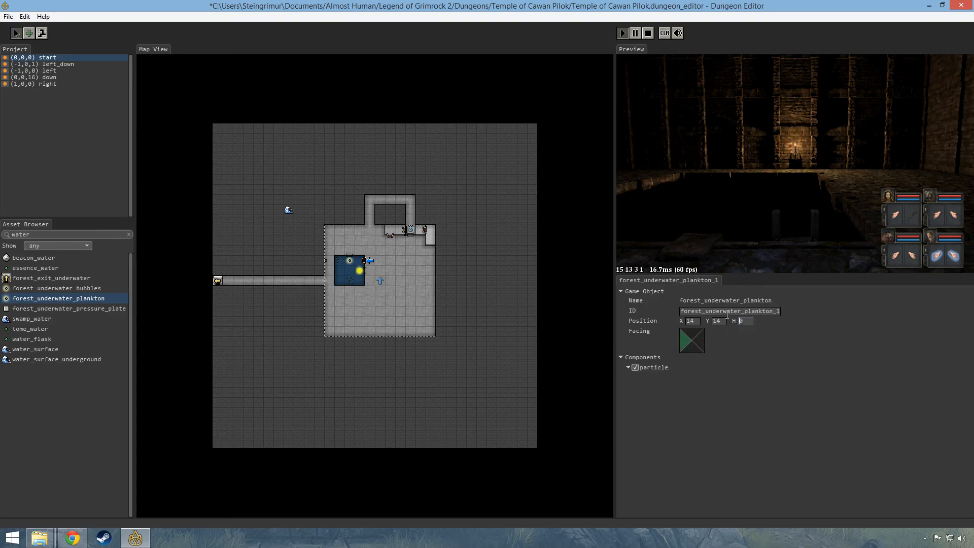
click(350, 261)
text(fish)
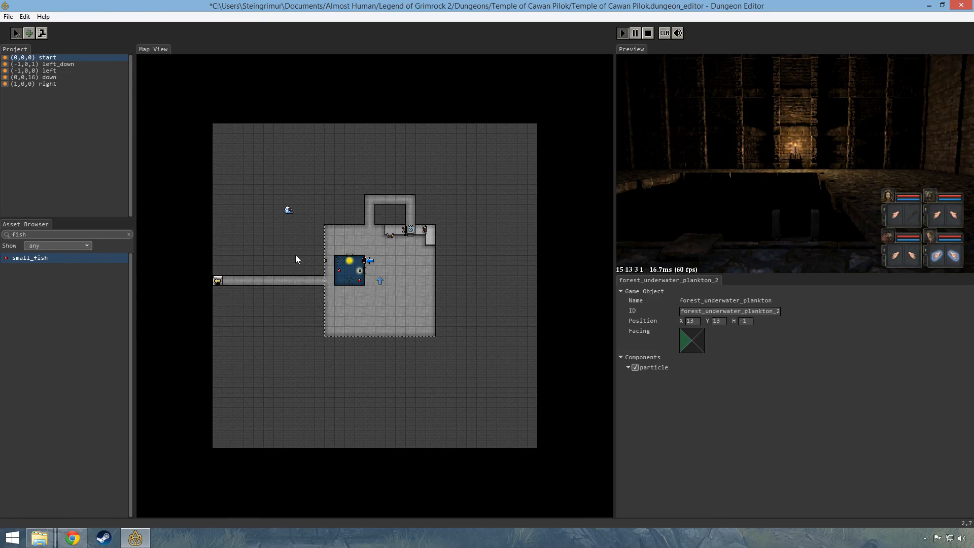
Place two small_fish on tiles inside the pool
click(349, 261)
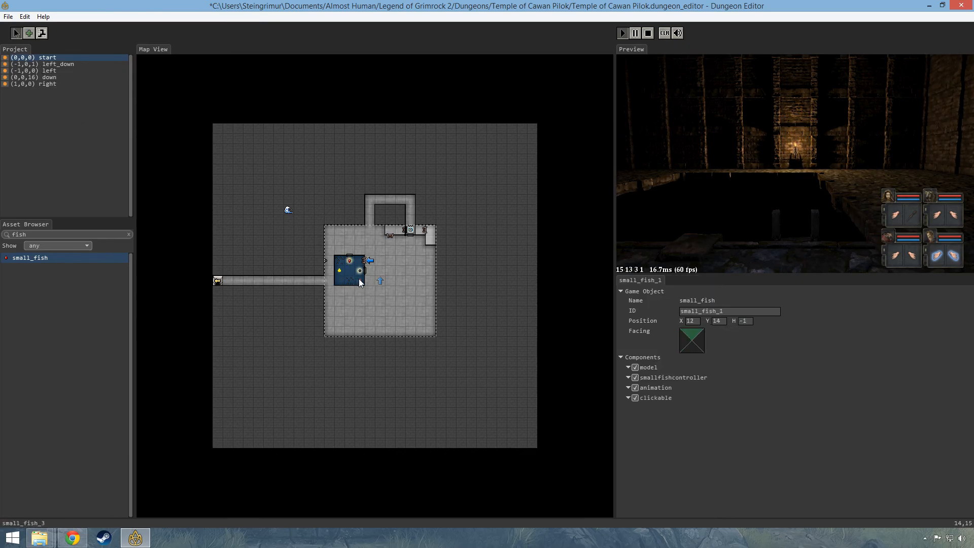
click(359, 282)
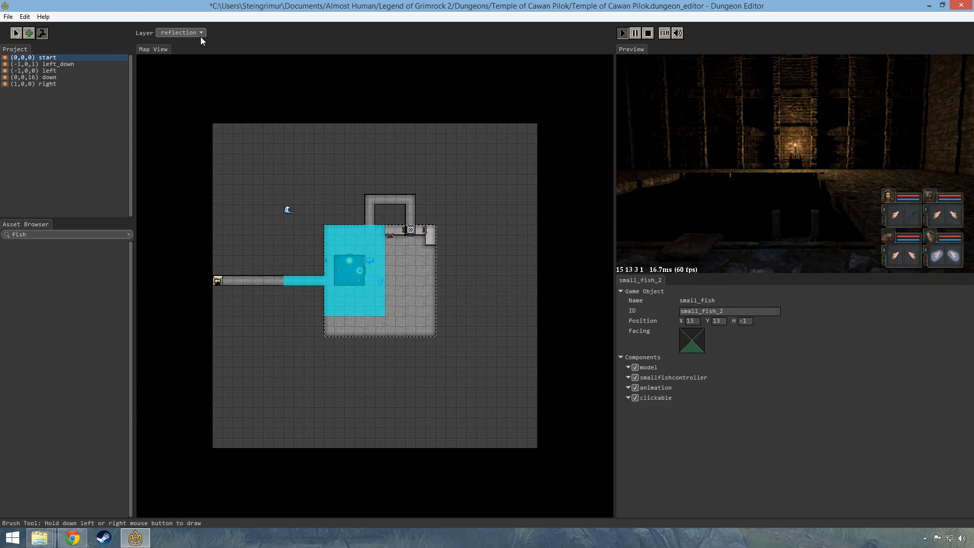
Paint the pool's centre tile at floor height -2 and test it in the preview
click(199, 32)
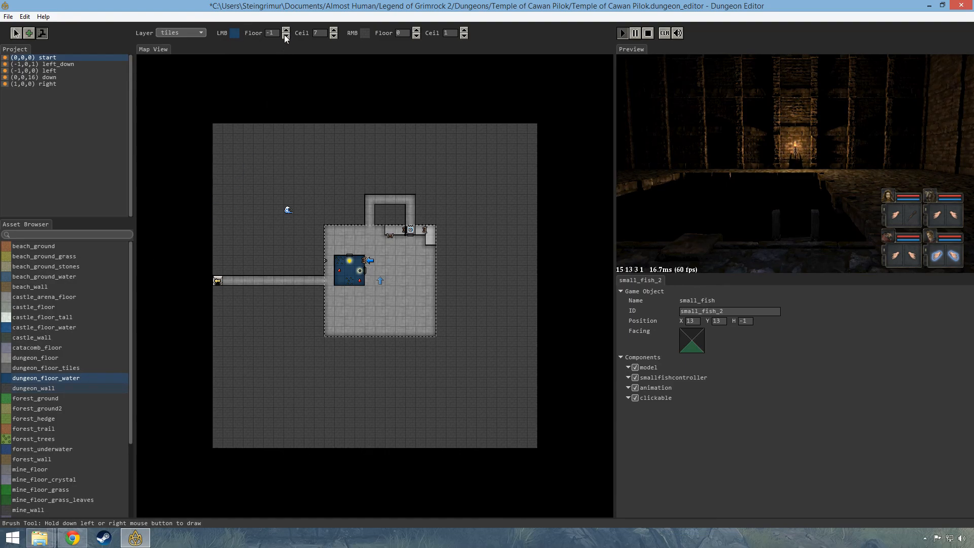
click(285, 36)
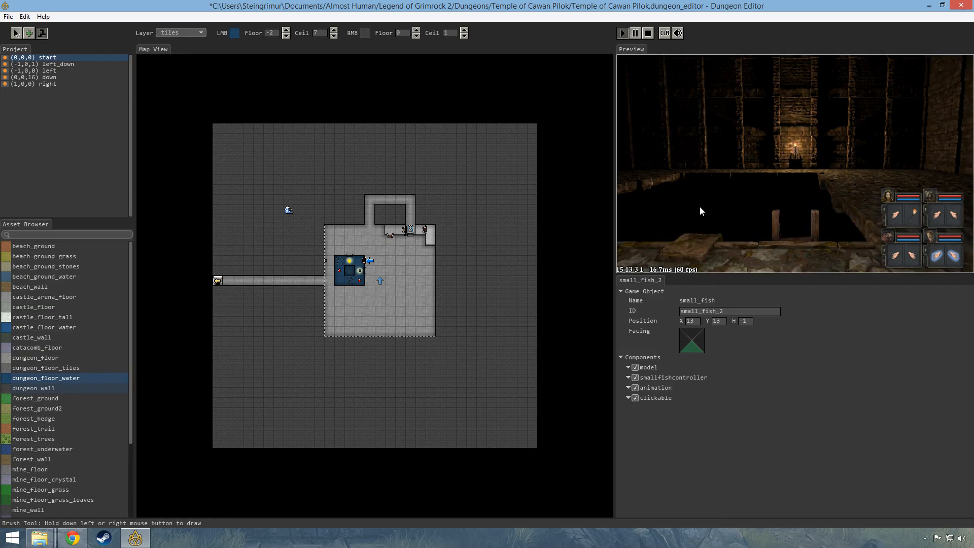
click(622, 33)
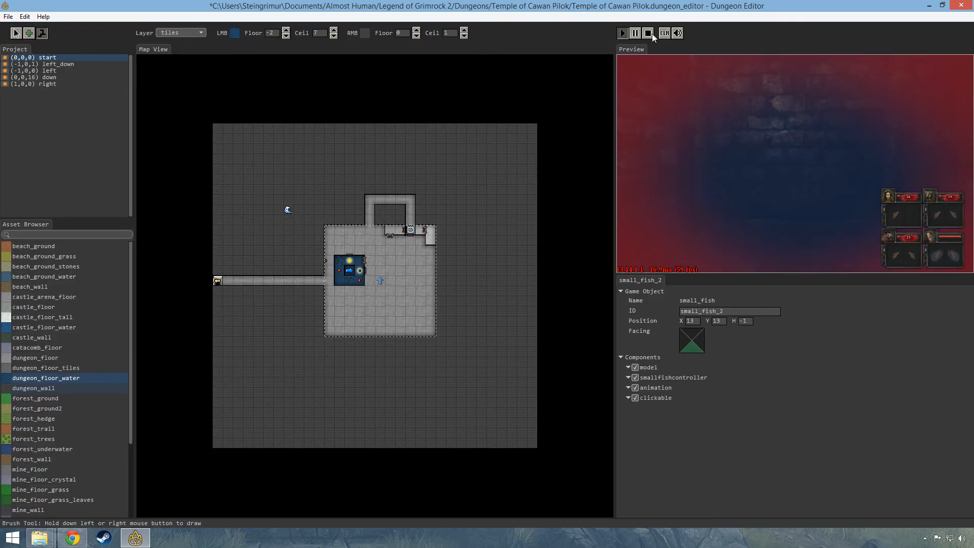
click(648, 33)
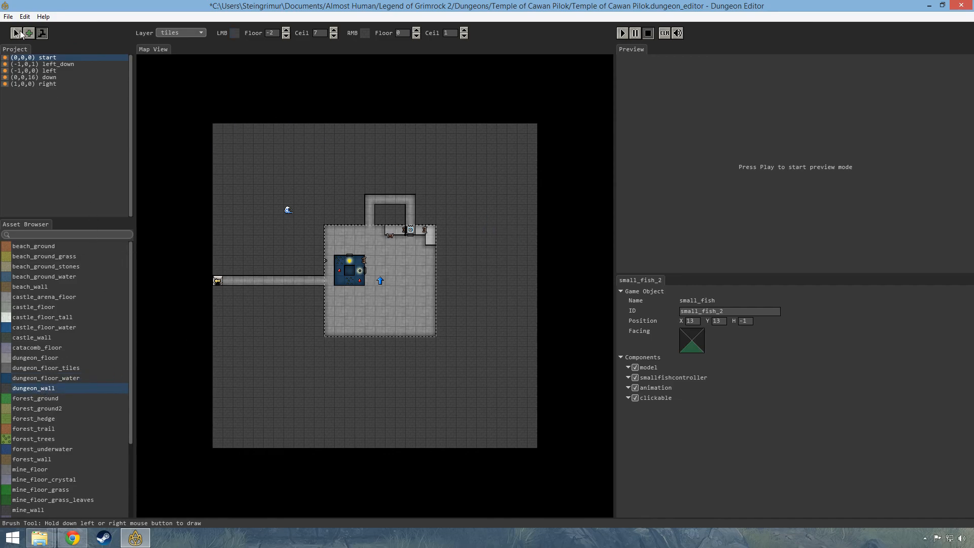
Filter the asset list to monsters and choose turtle_diving
click(16, 33)
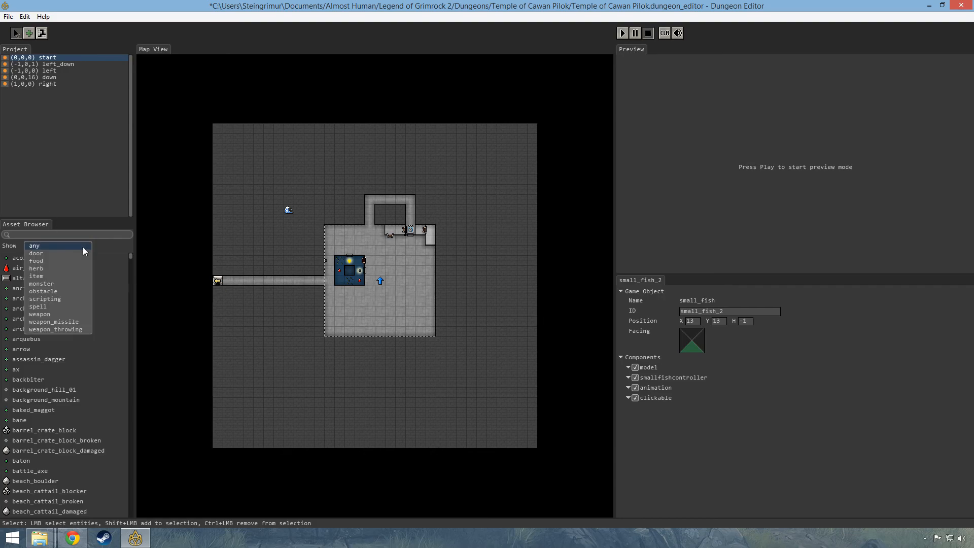
click(41, 284)
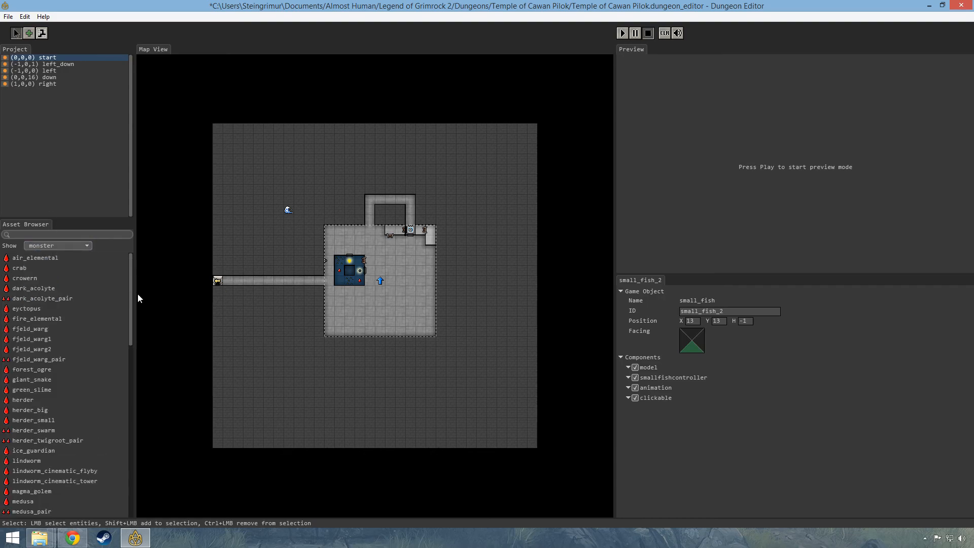
scroll(down, 3)
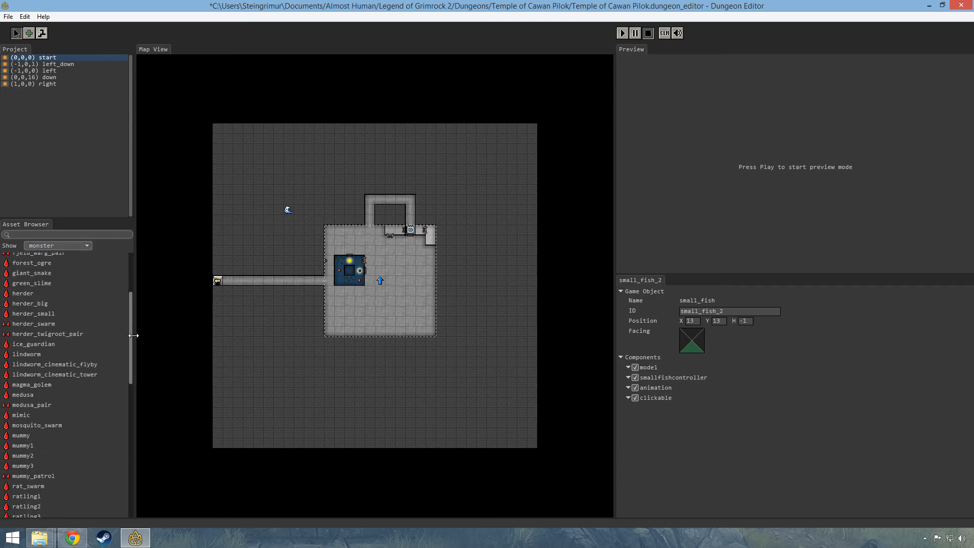
scroll(down, 3)
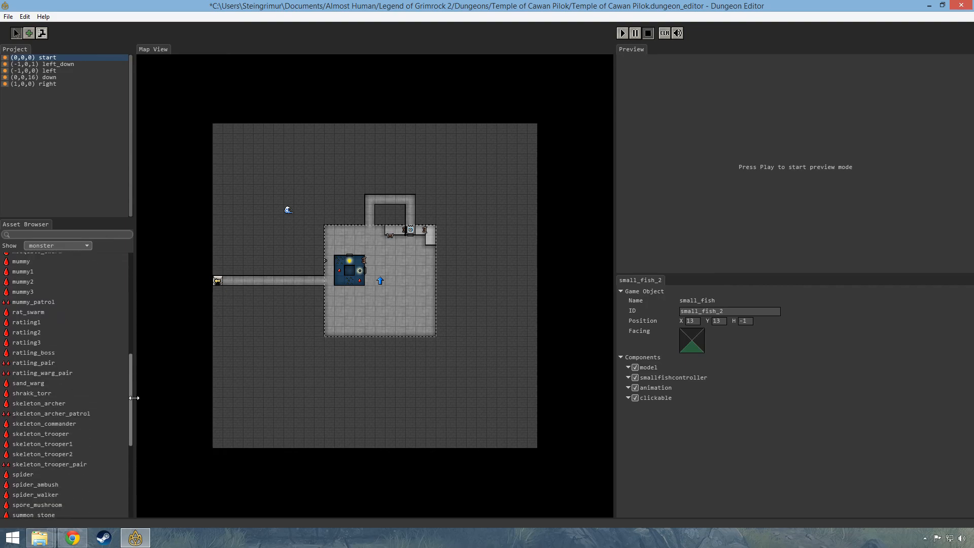
scroll(down, 3)
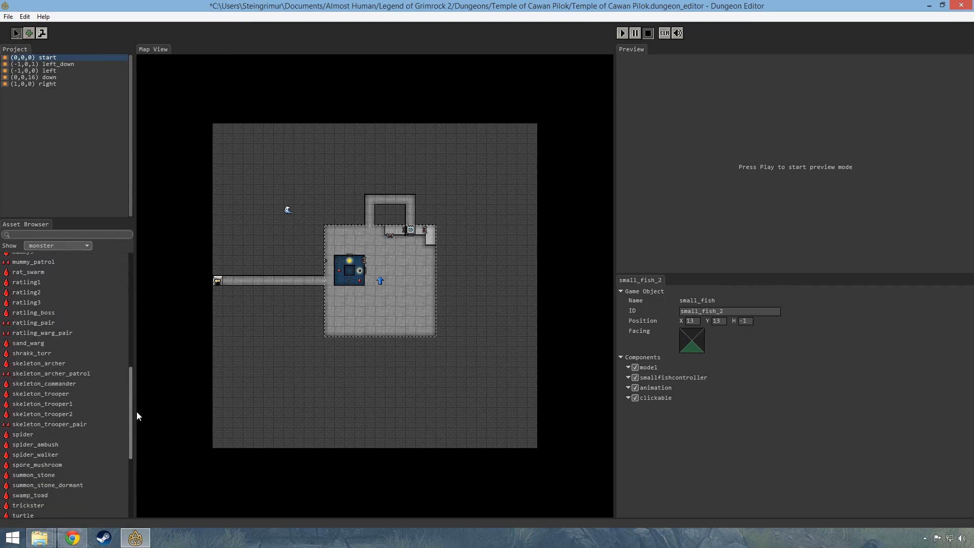
scroll(down, 3)
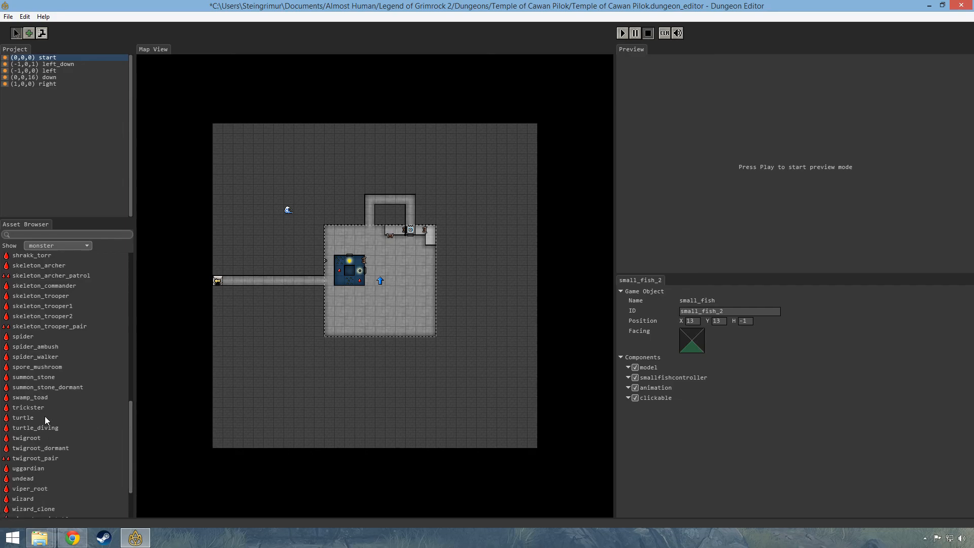
click(22, 417)
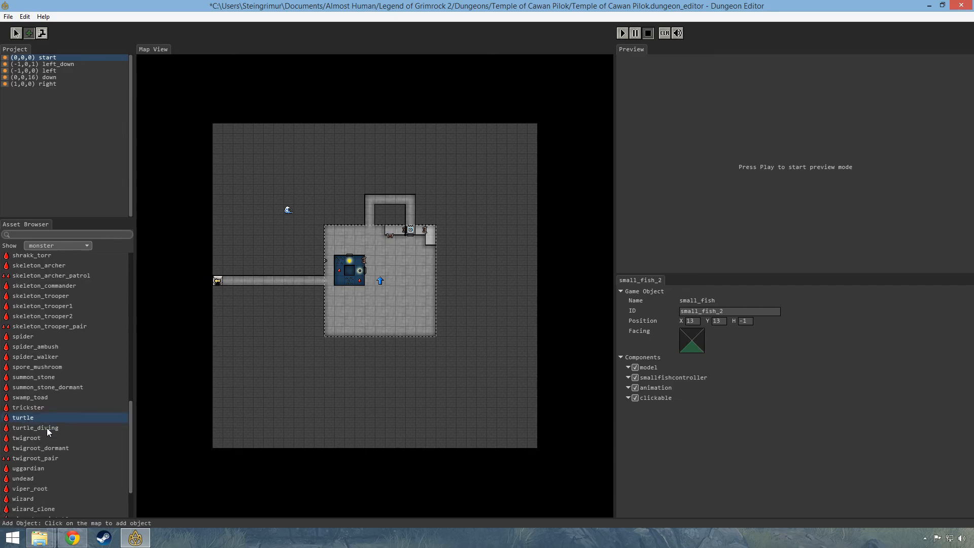
click(35, 427)
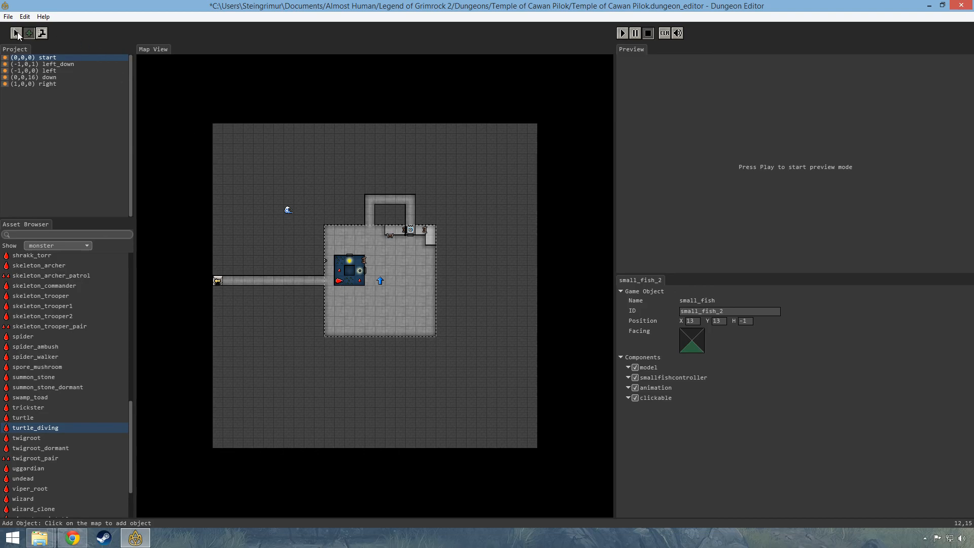
Place the diving turtle at the pool edge, watch it in the preview, then remove it
click(338, 281)
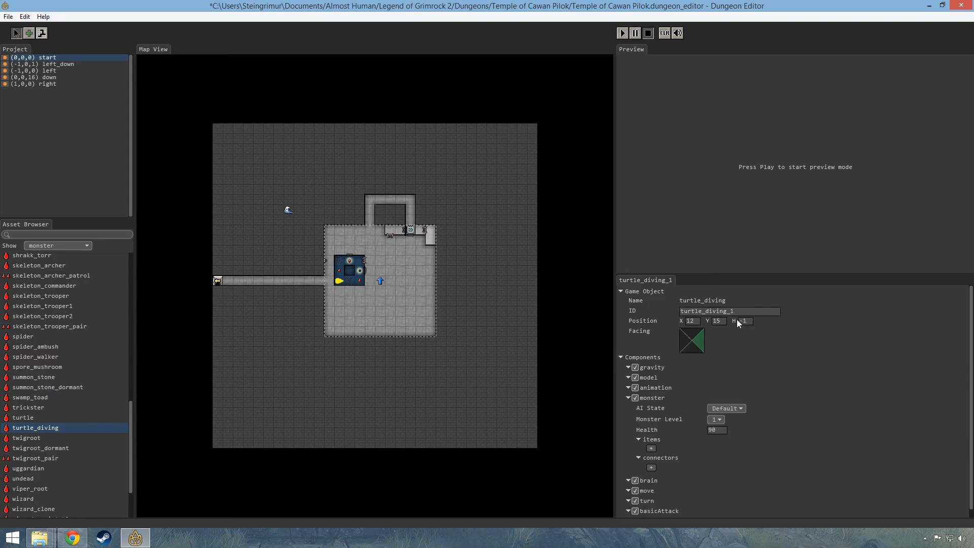
click(622, 33)
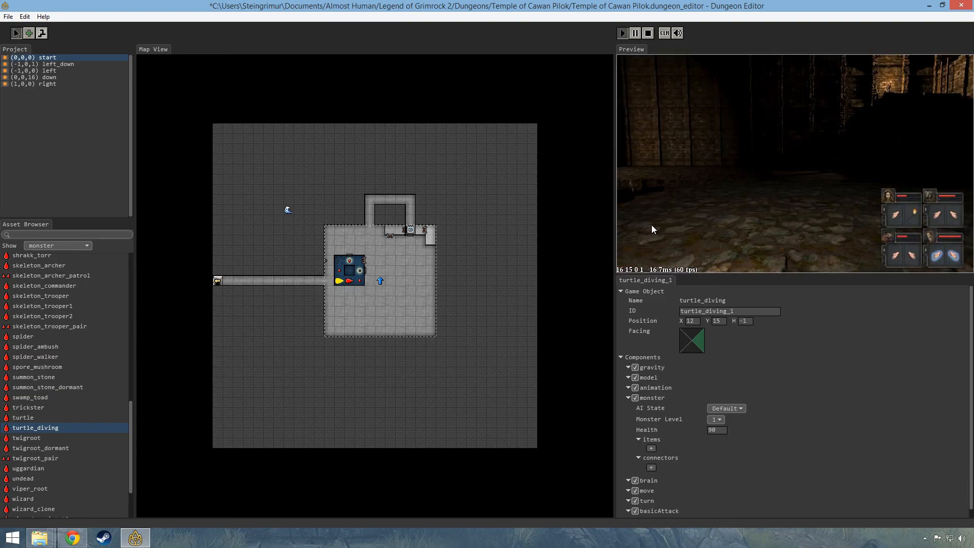
click(622, 33)
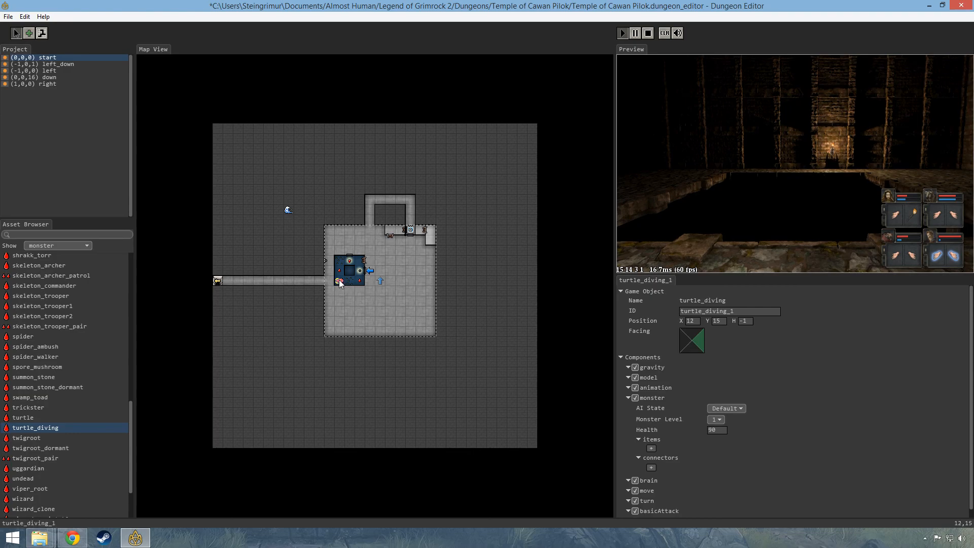
click(648, 33)
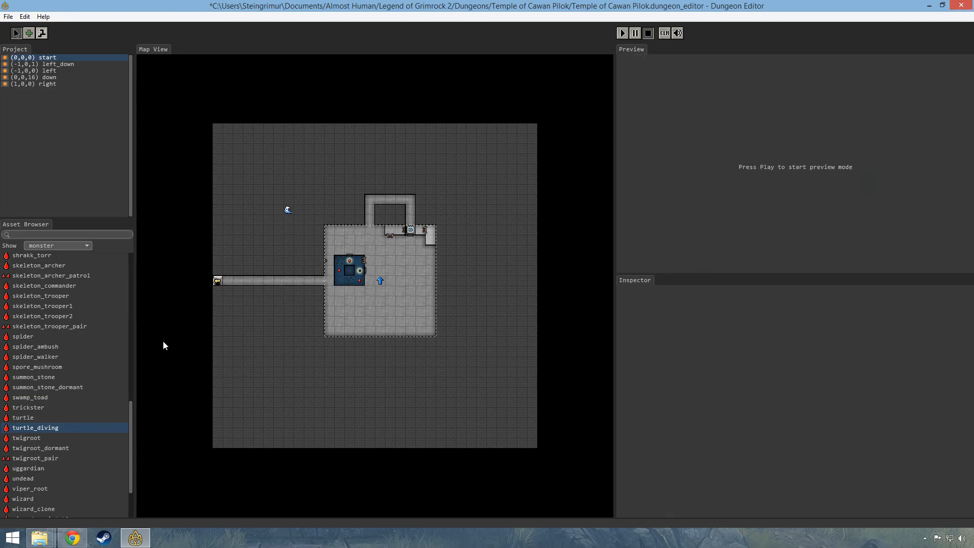
mouse_move(37, 441)
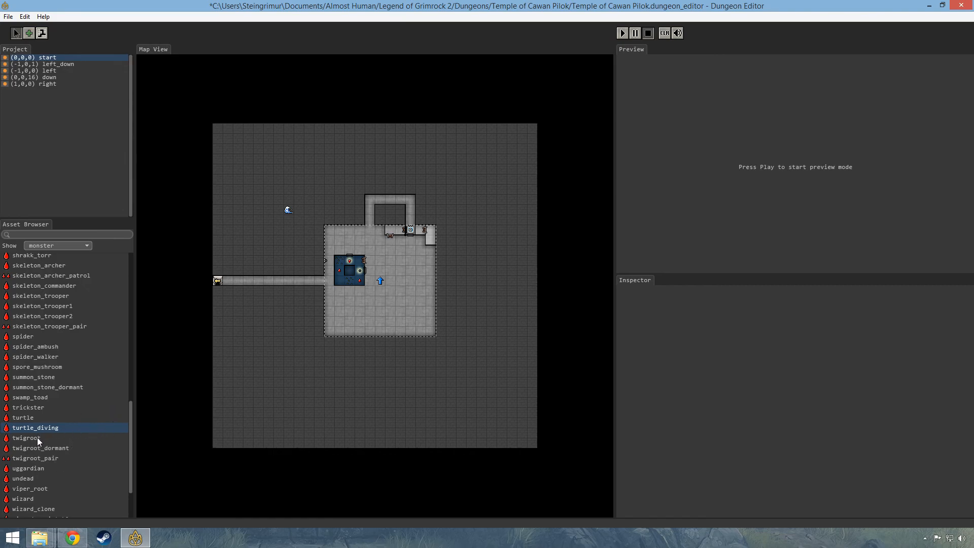
Place a regular turtle at the pool's west edge and check it in the preview
click(23, 418)
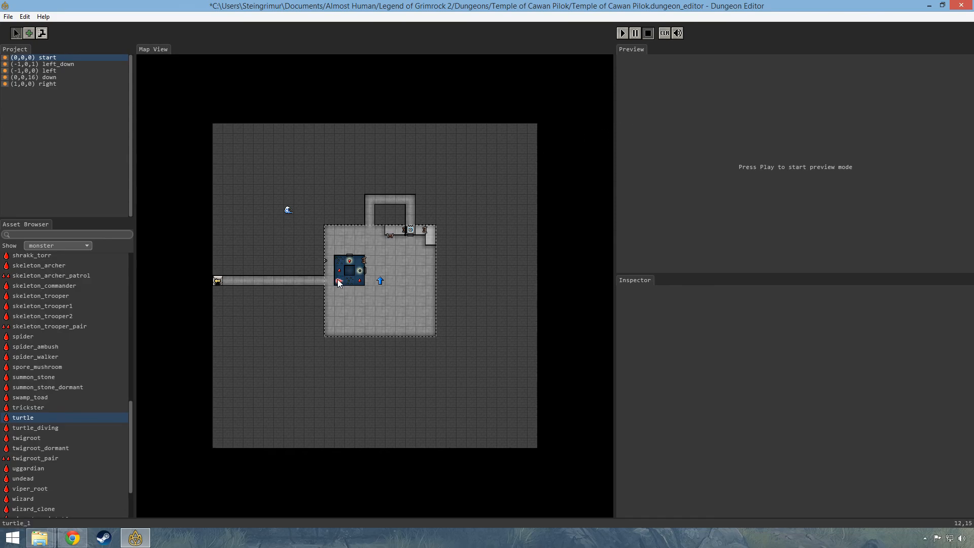
click(340, 282)
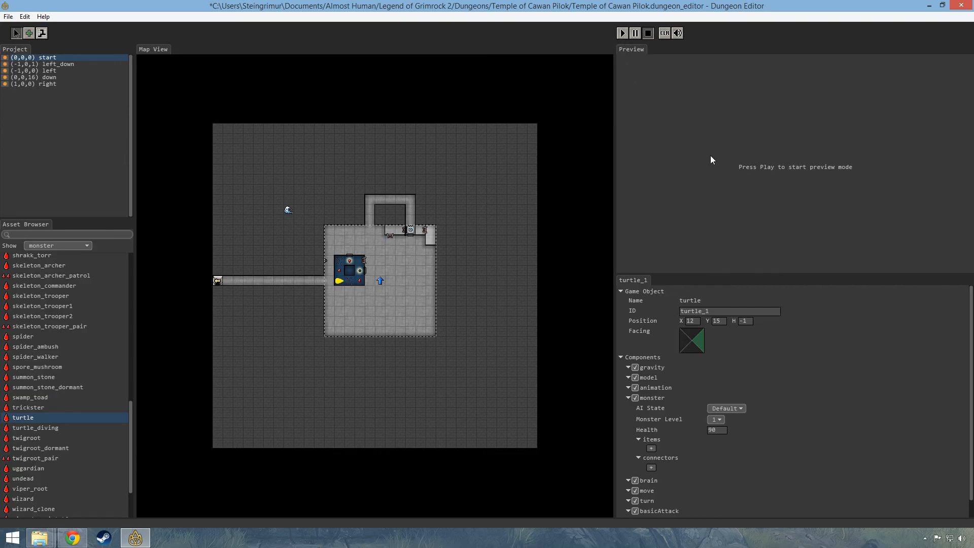
click(622, 33)
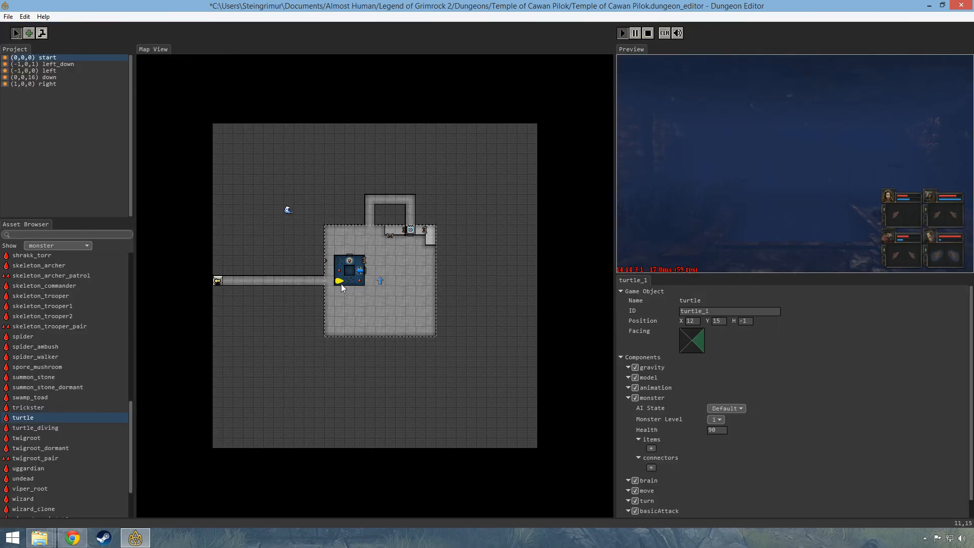
click(623, 33)
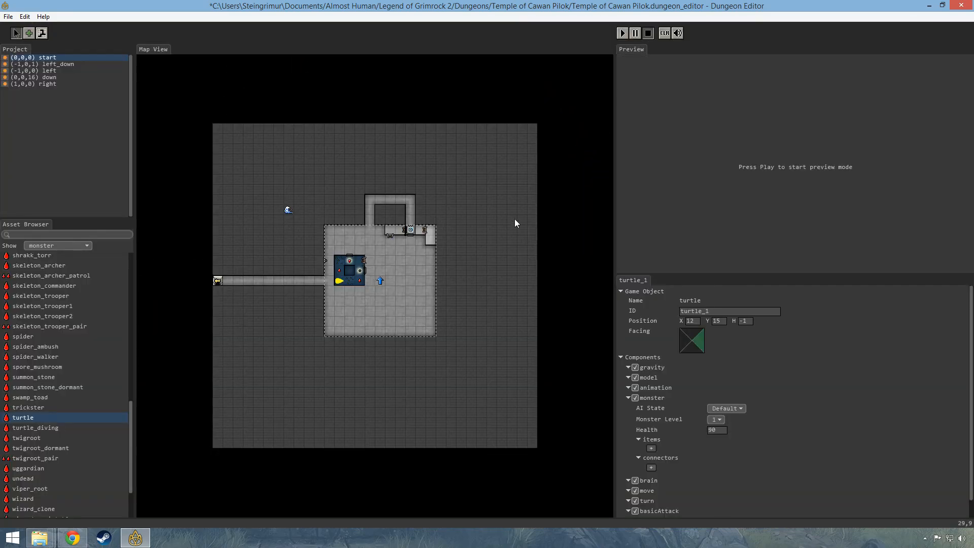
Run the preview, choose dungeon_floor_water, inspect water_surface_1, and return to the Brush tool
click(622, 33)
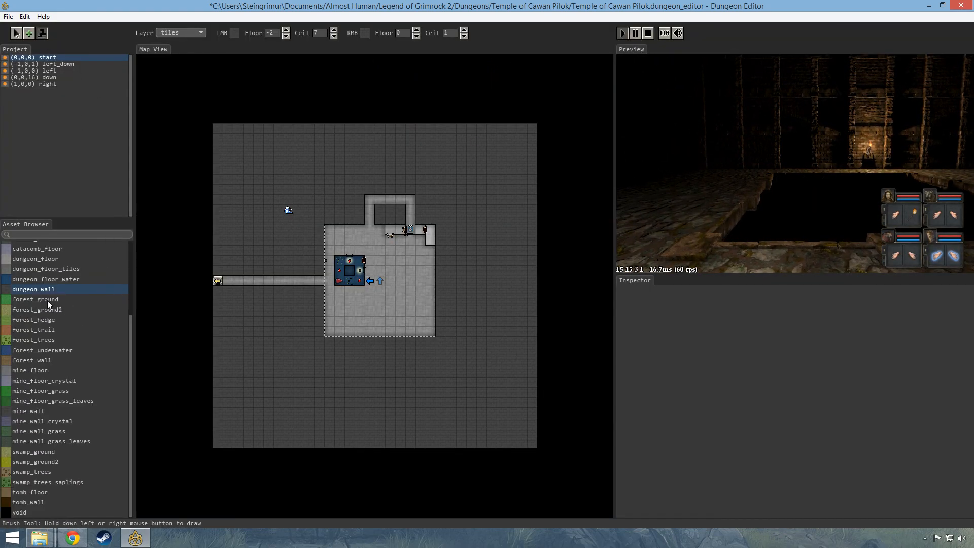
click(46, 279)
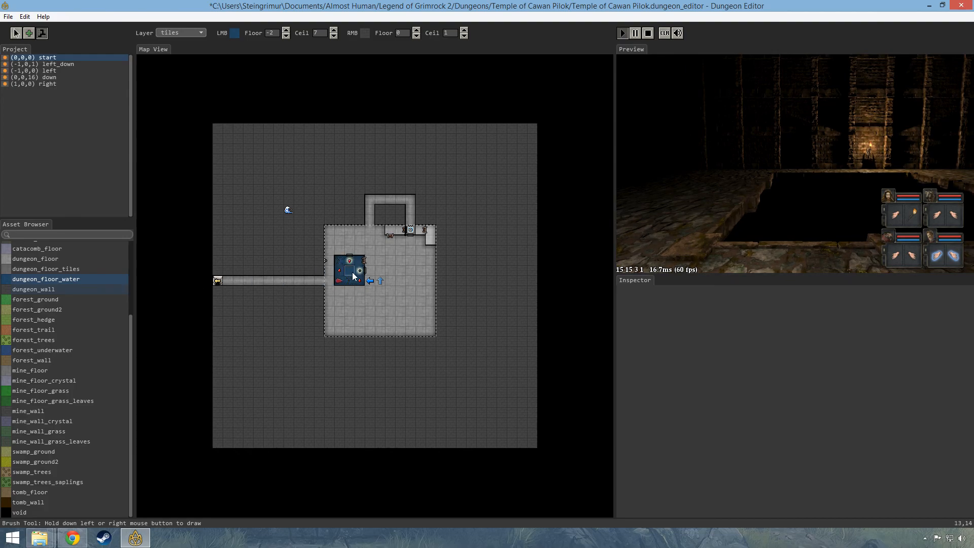
click(349, 272)
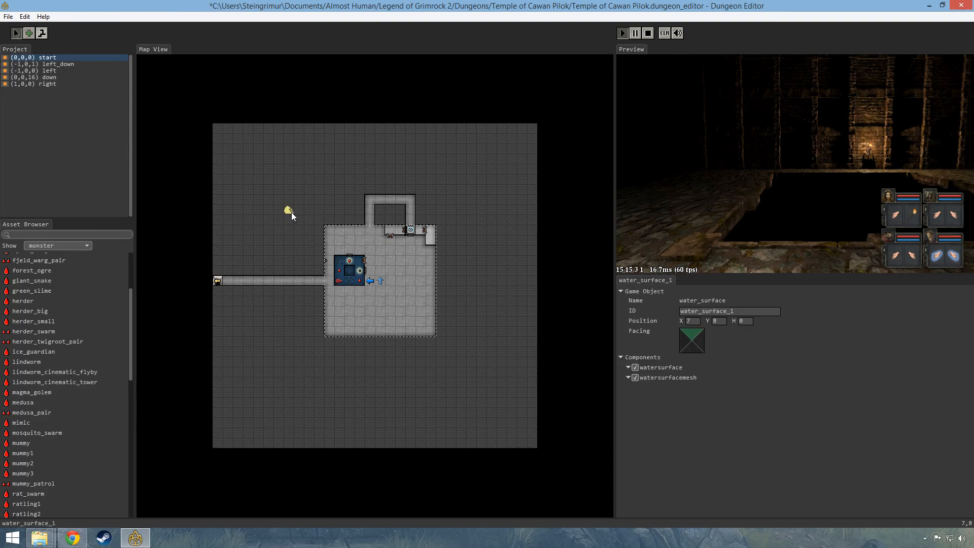
mouse_move(287, 216)
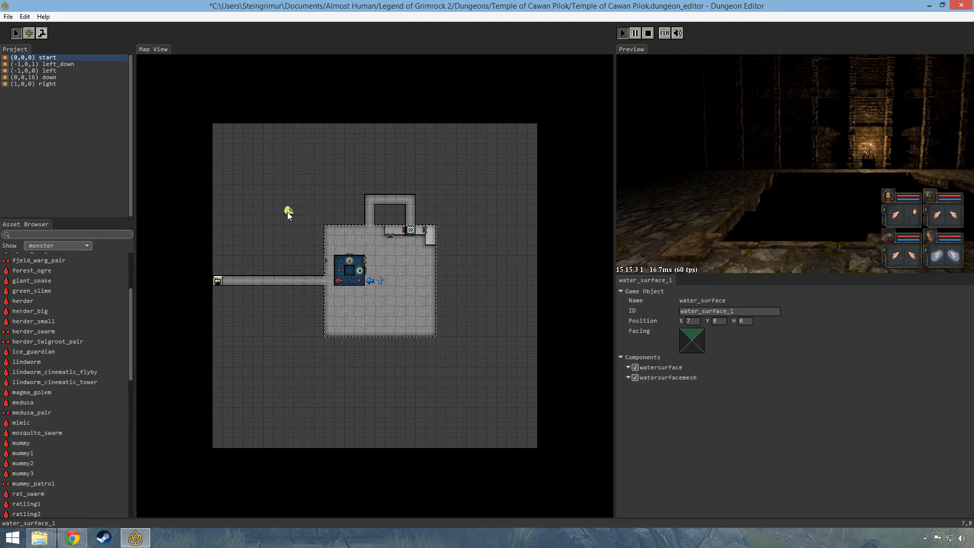
mouse_move(452, 226)
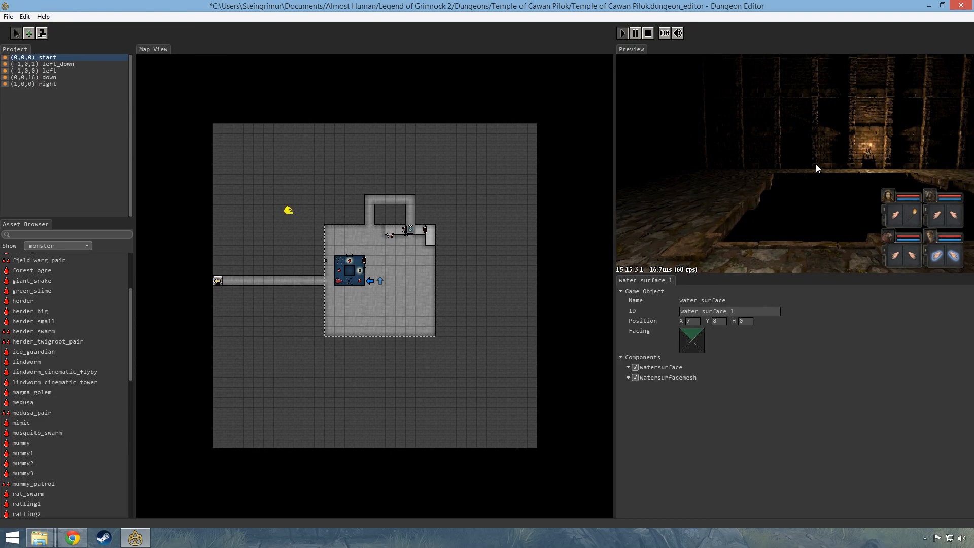
mouse_move(826, 227)
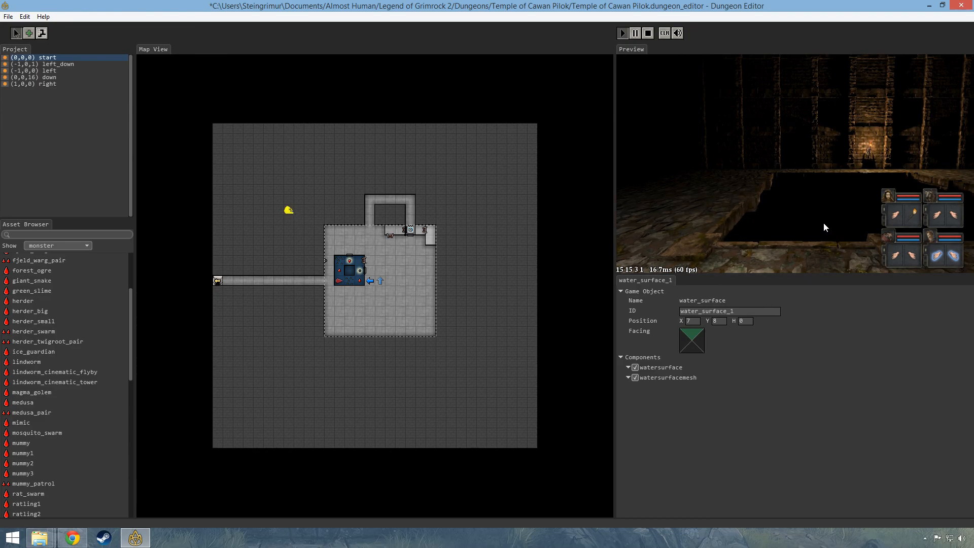
mouse_move(751, 204)
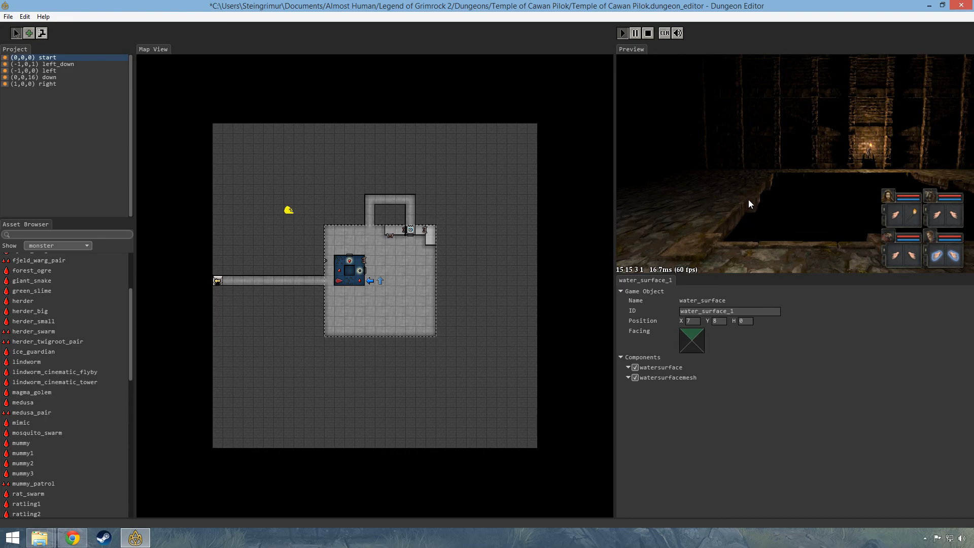
mouse_move(232, 143)
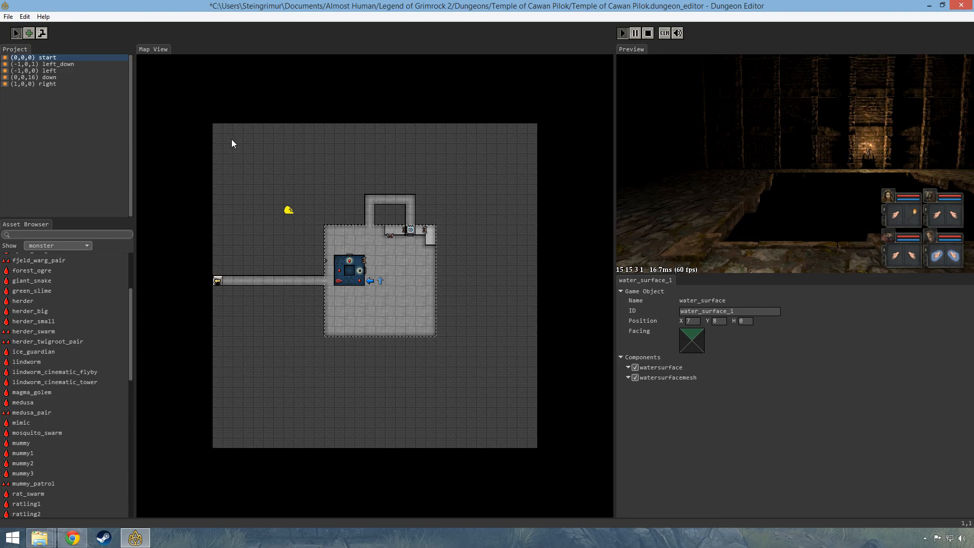
click(41, 33)
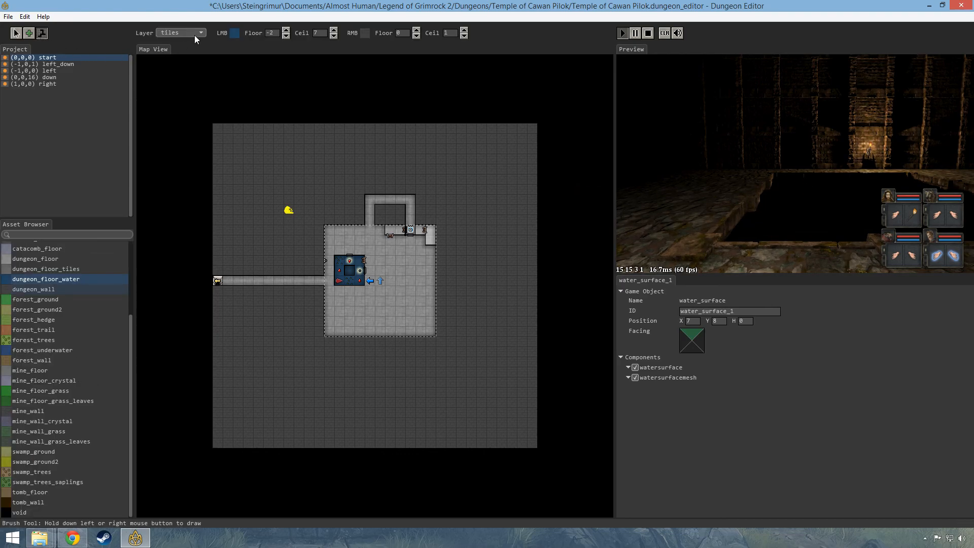
click(180, 32)
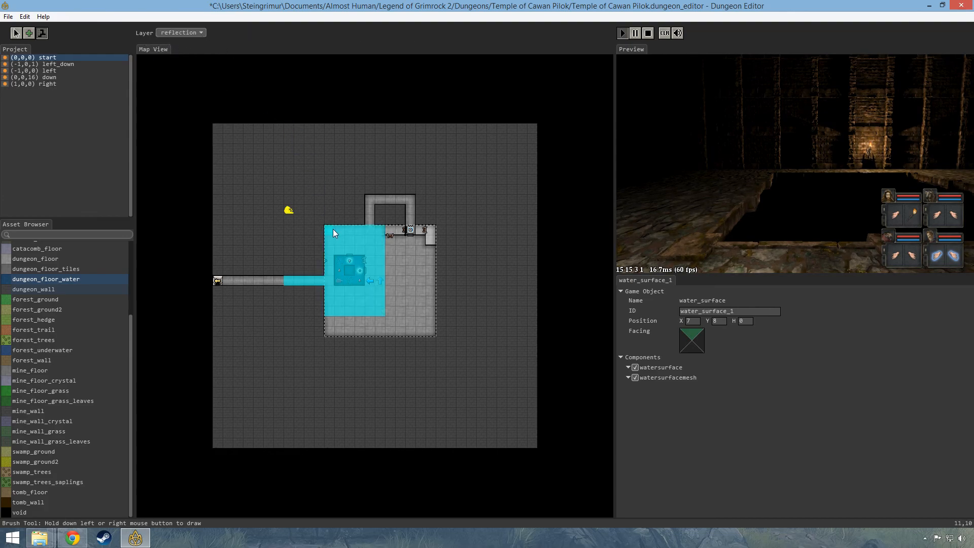
mouse_move(362, 260)
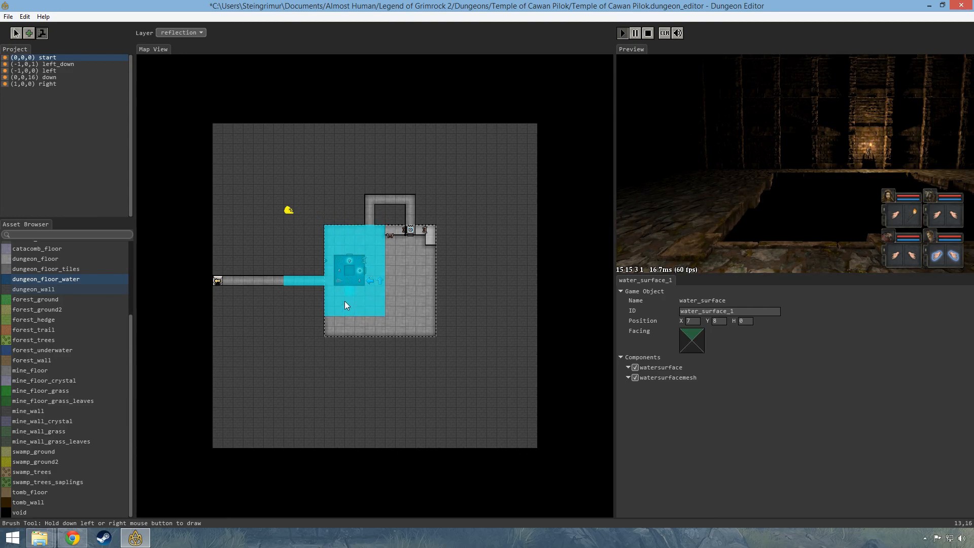
mouse_move(340, 271)
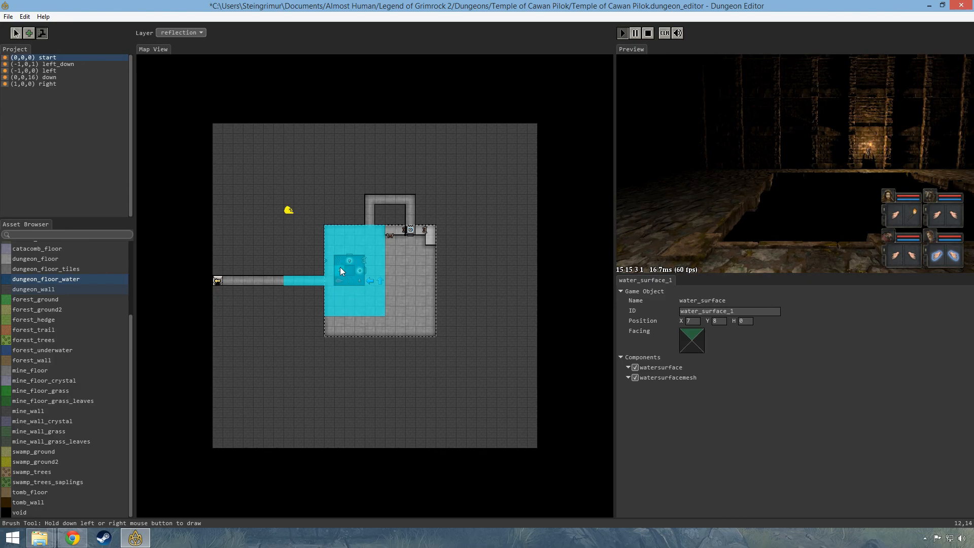
mouse_move(334, 234)
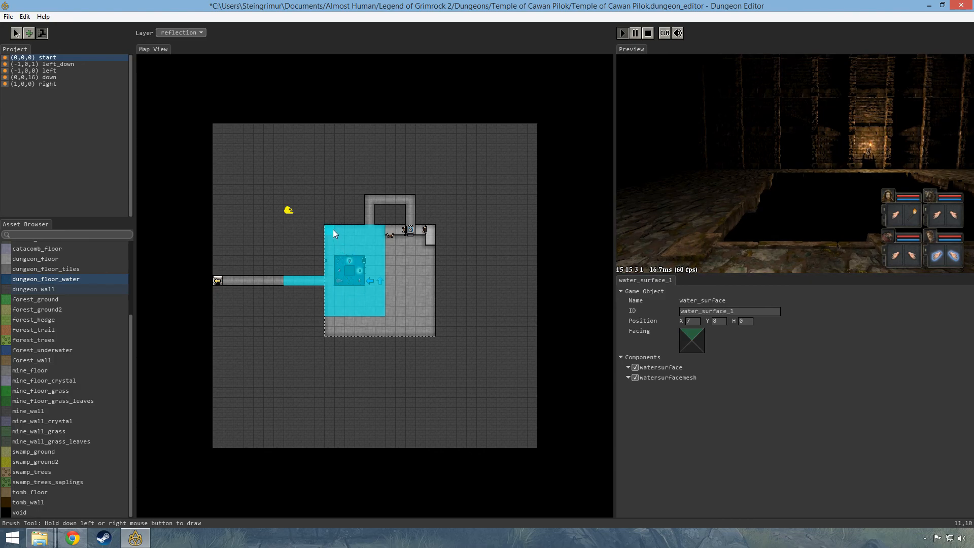
click(179, 33)
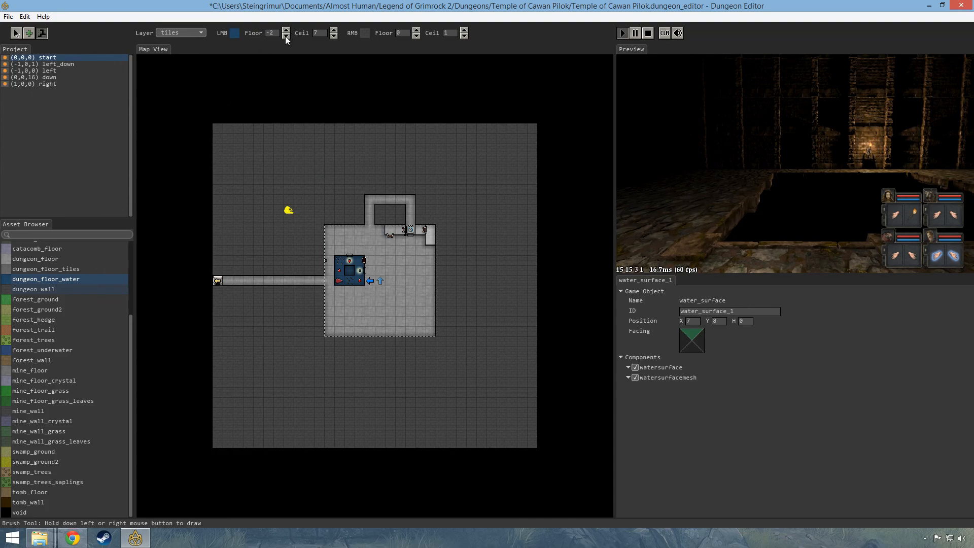
Repaint the pool's centre at floor height -7 and view the deeper pool in preview
click(286, 35)
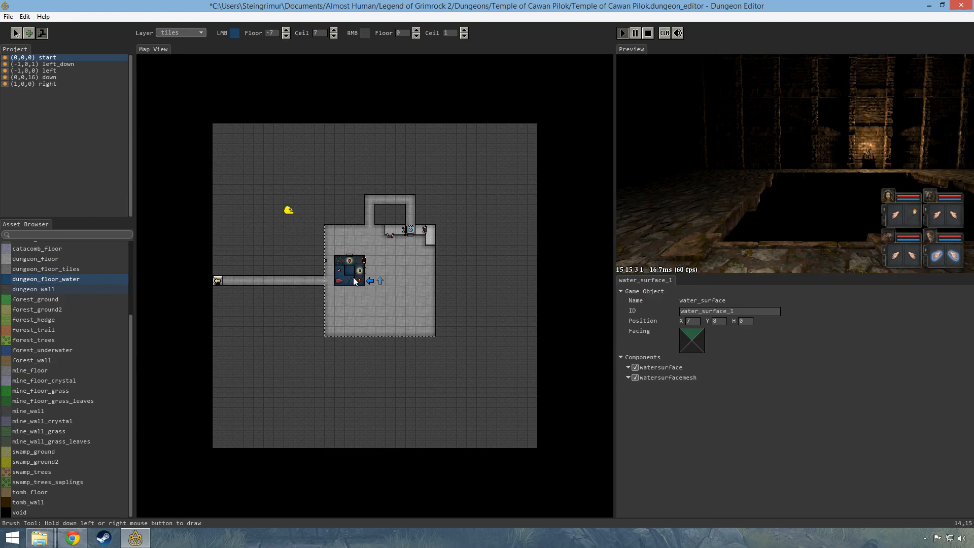
click(636, 33)
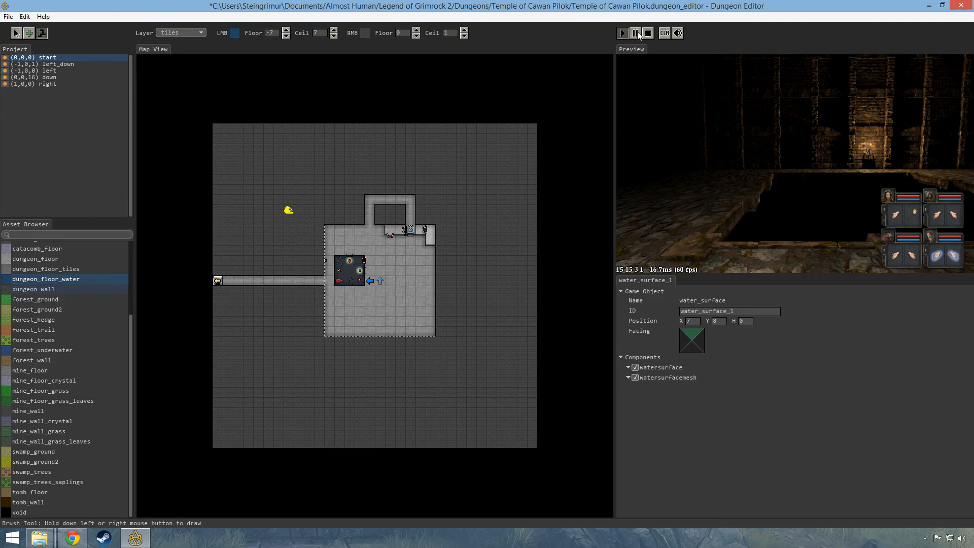
click(622, 32)
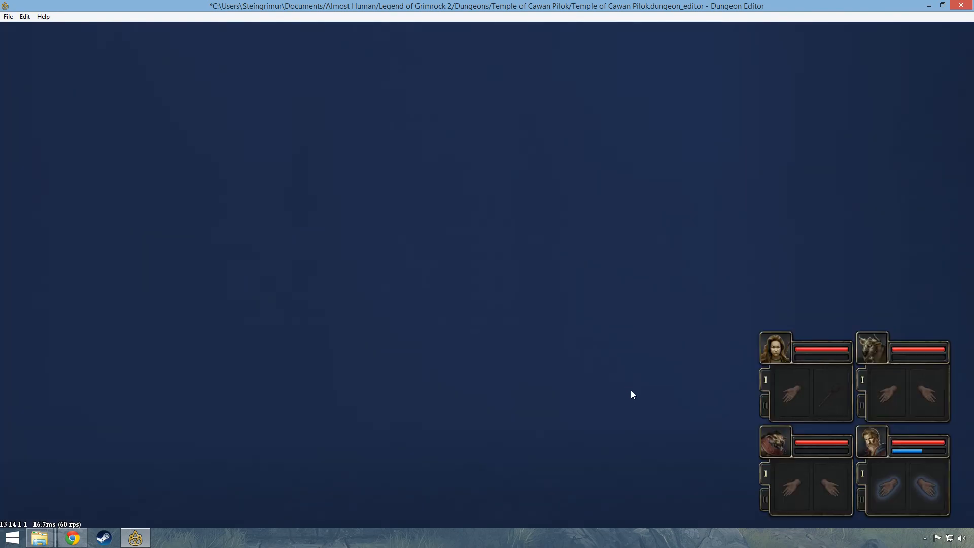
mouse_move(514, 329)
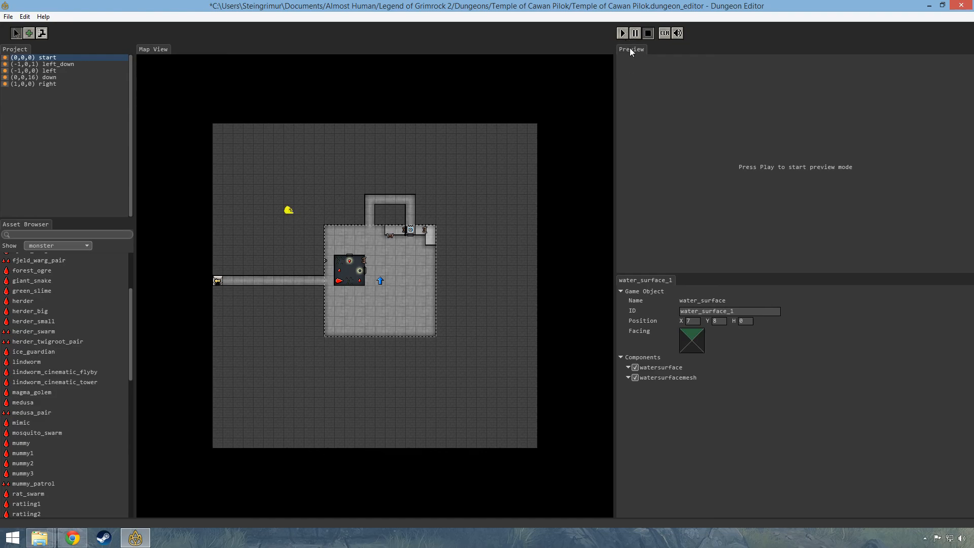
click(622, 33)
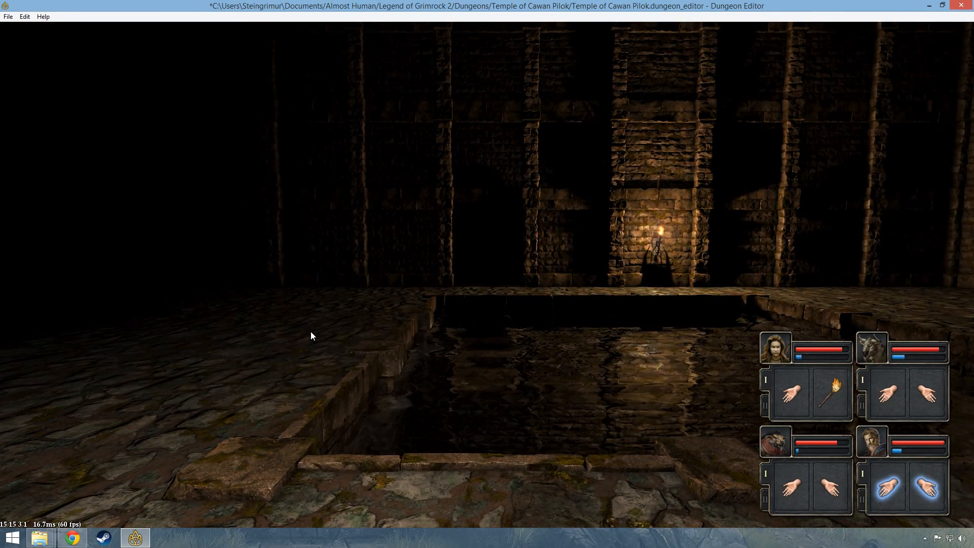
mouse_move(477, 371)
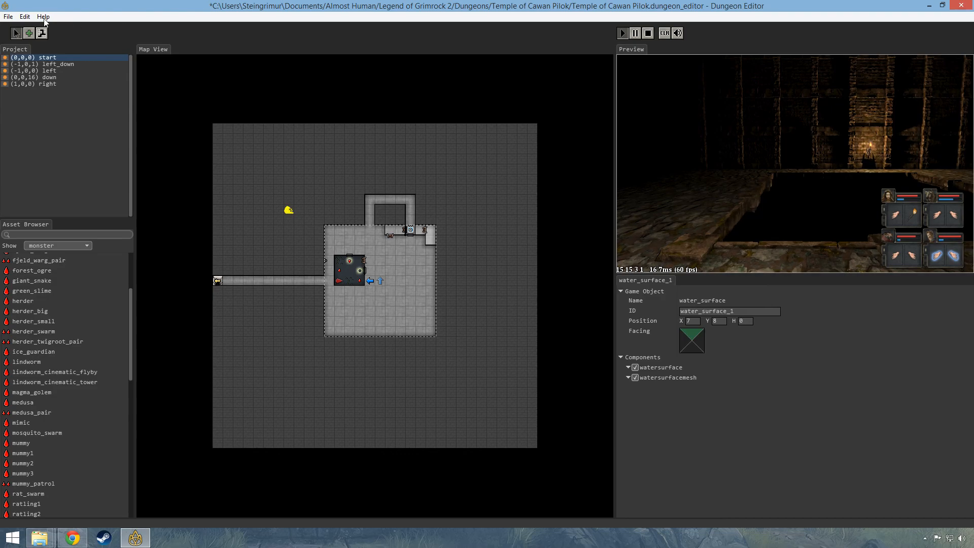
Set the tile brush floor height to -1 and view the pool in full-screen preview
click(41, 33)
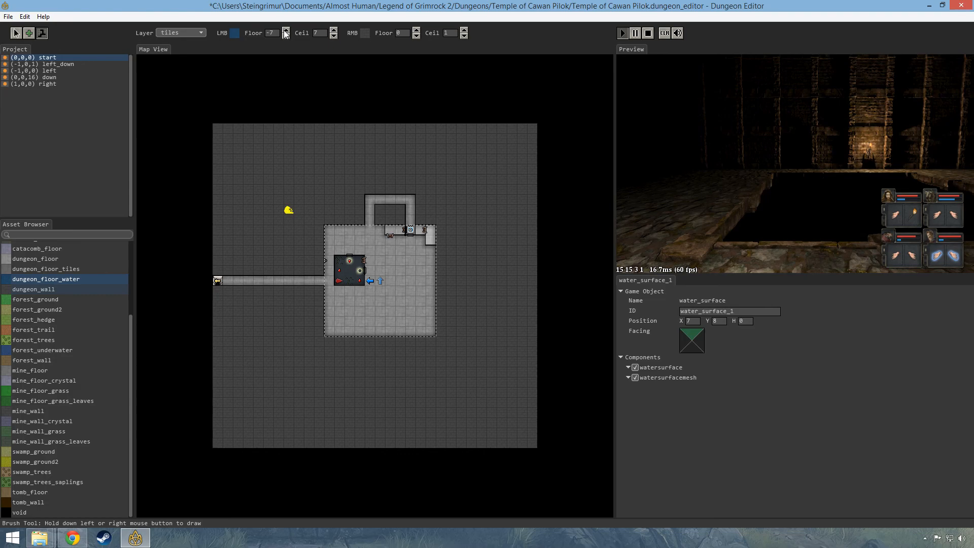
click(285, 30)
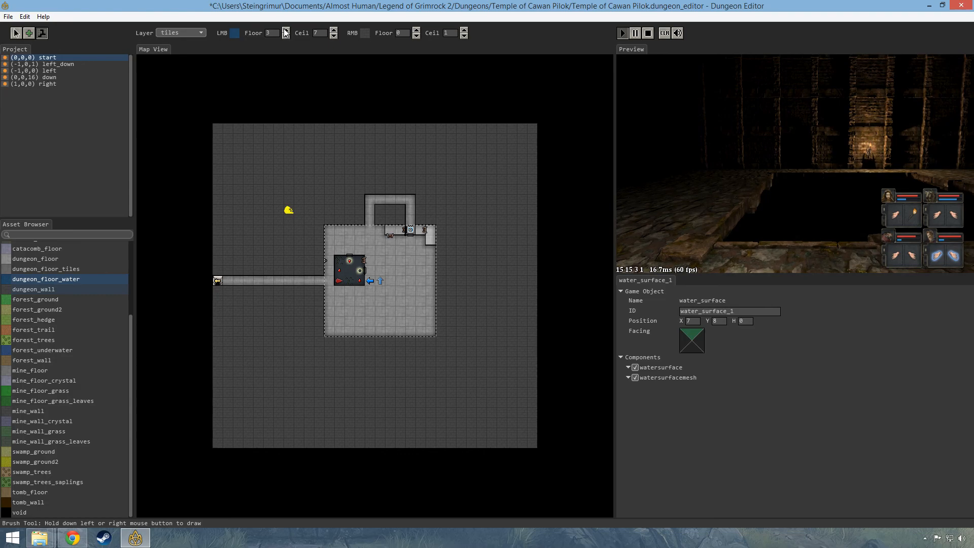
click(285, 30)
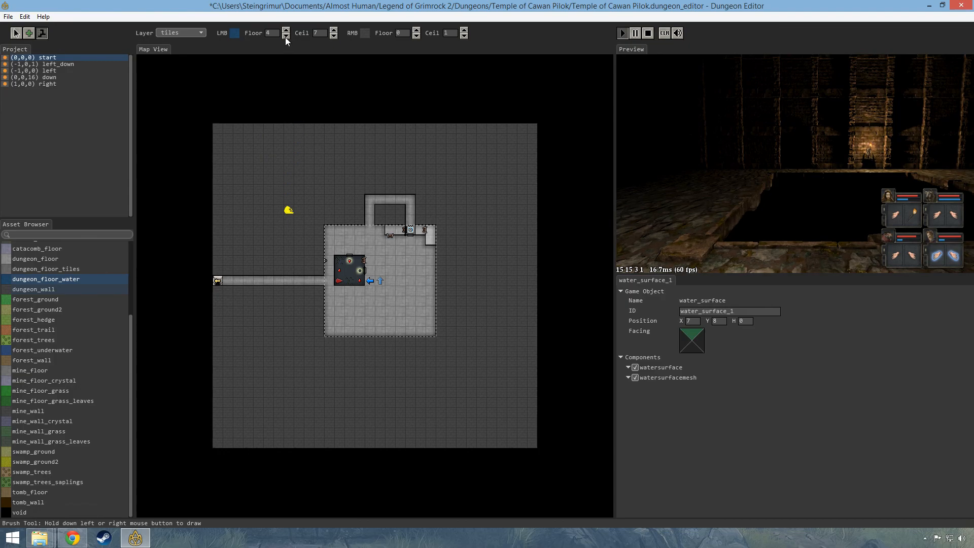
click(286, 36)
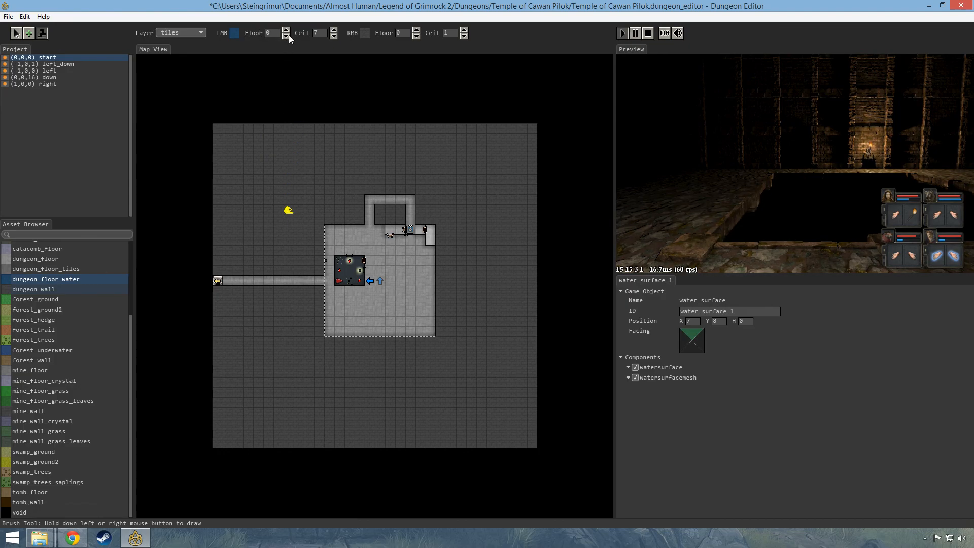
click(285, 36)
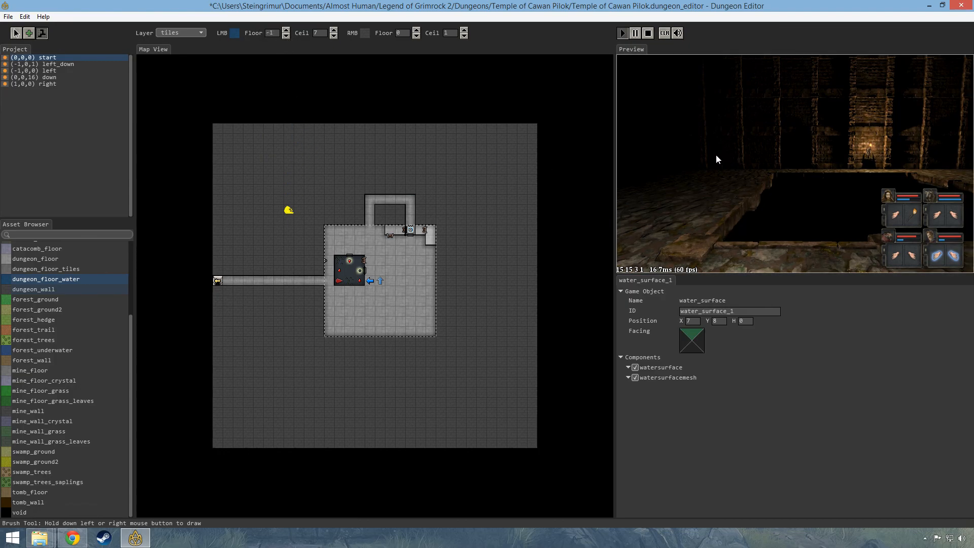
click(623, 33)
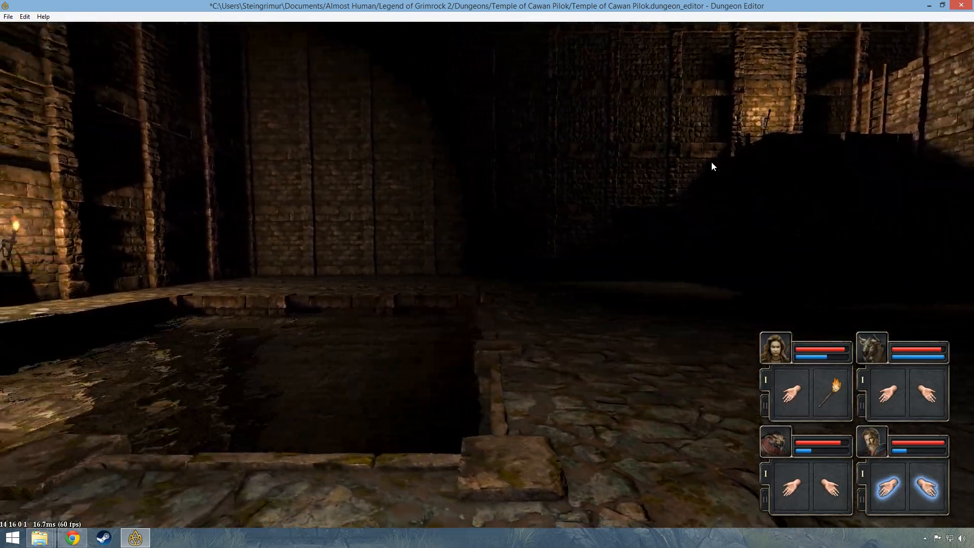